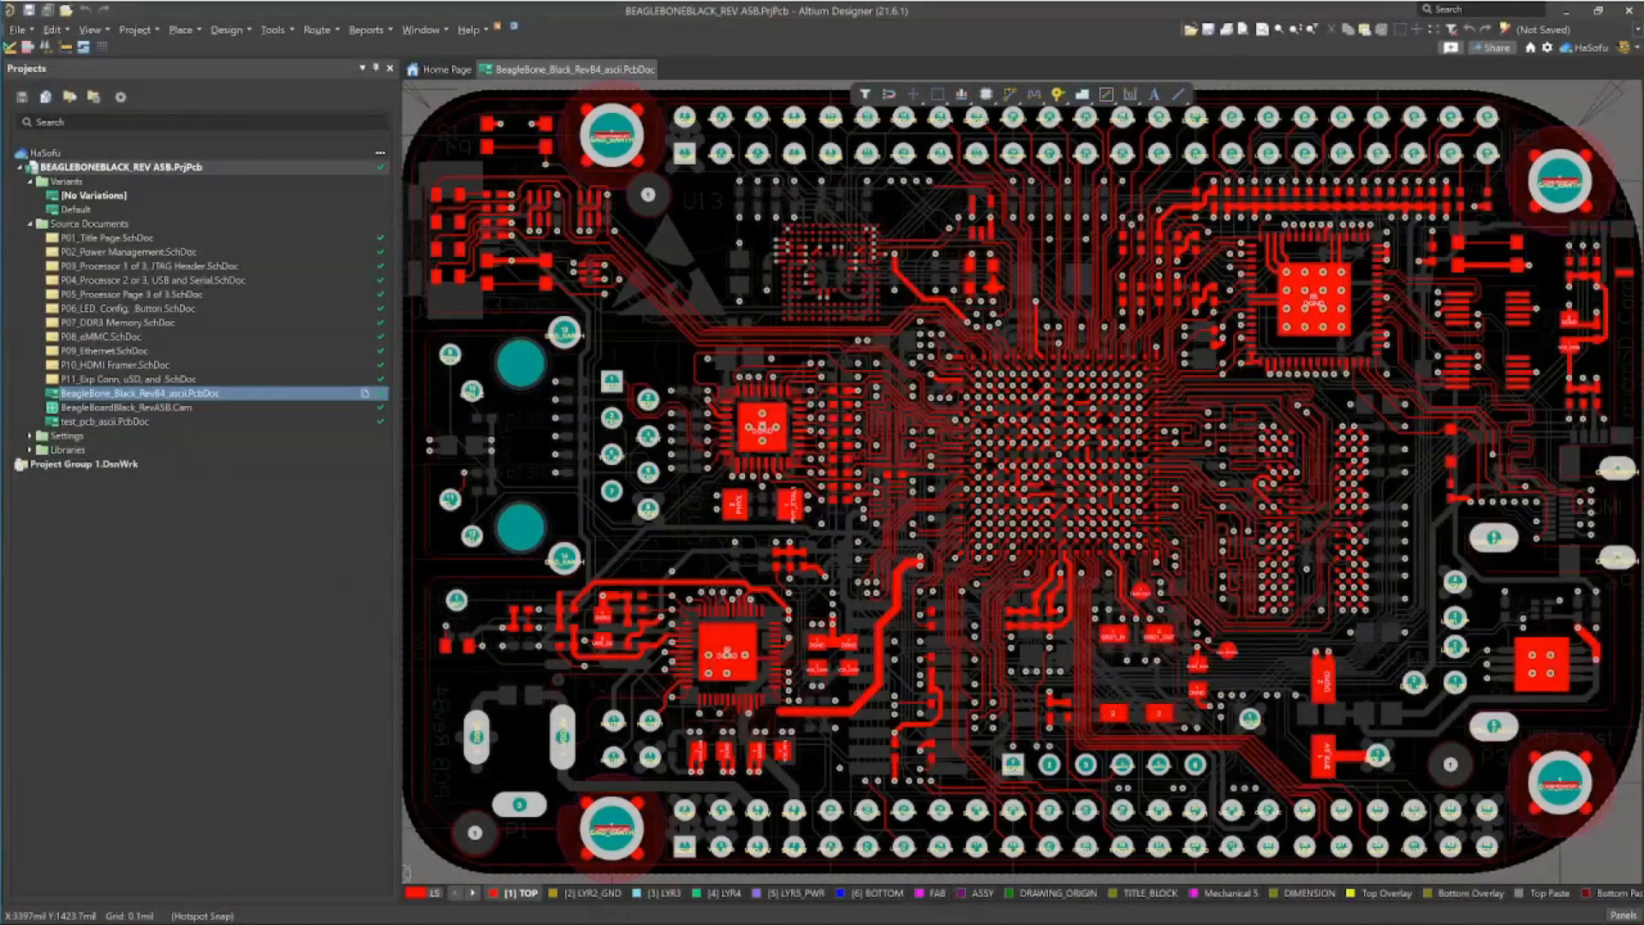
mouse_move(189, 226)
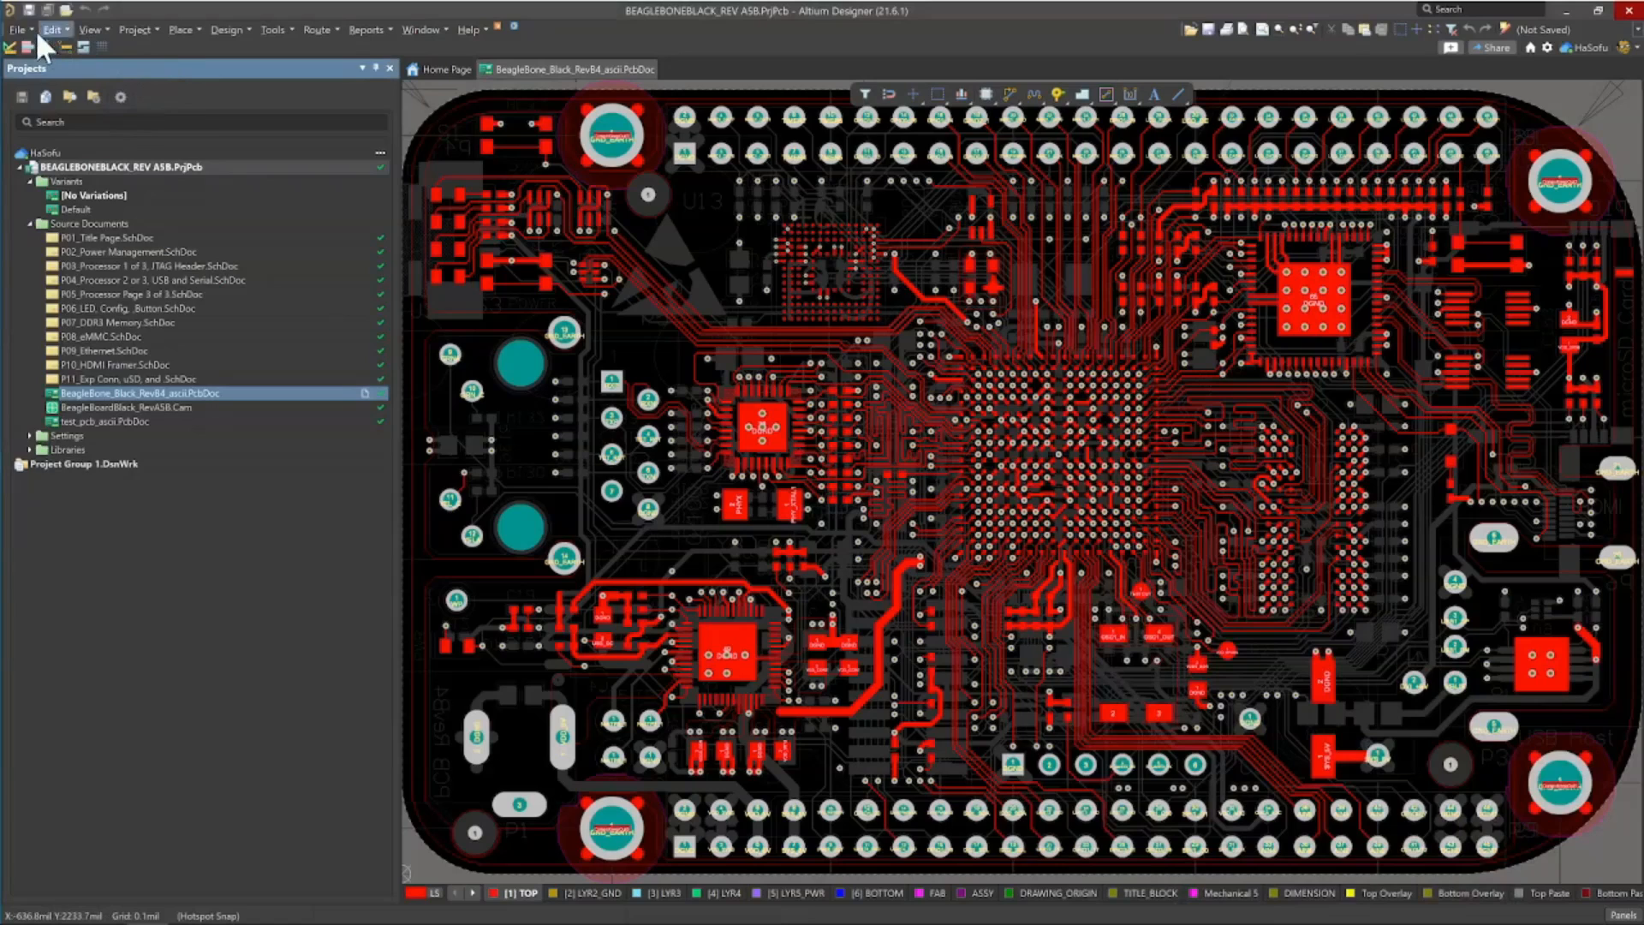
Step: Save the board as BeagleBone_Black_Rev84_ascii.PcbDoc, replacing the existing file and accepting the compatibility notice
click(17, 29)
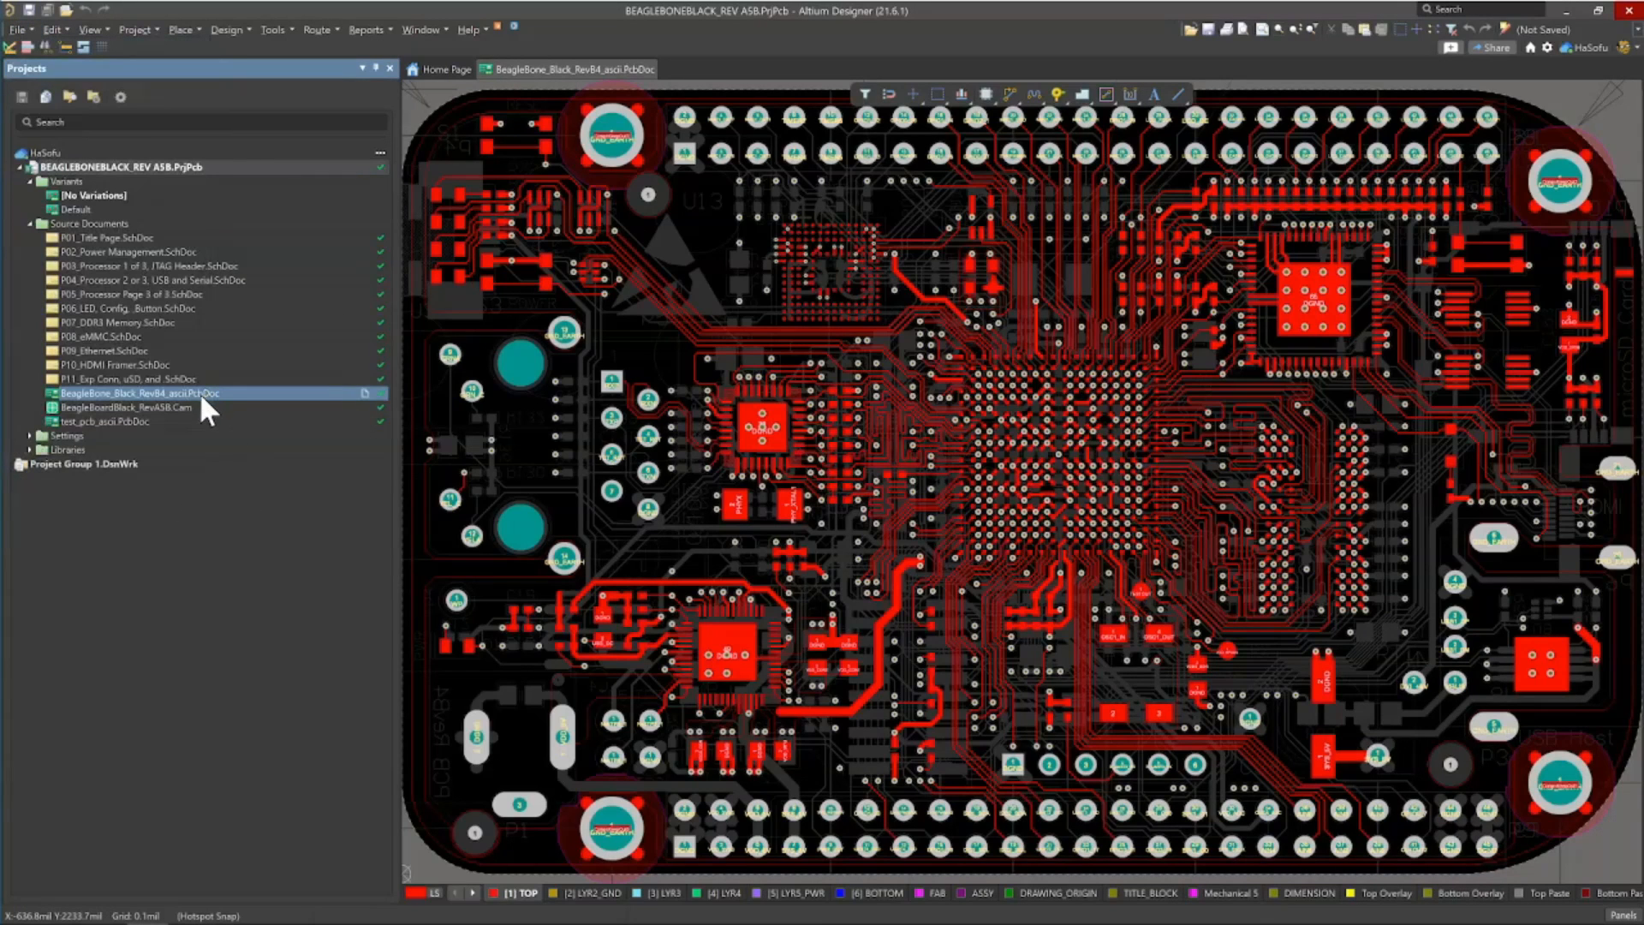
mouse_move(199, 408)
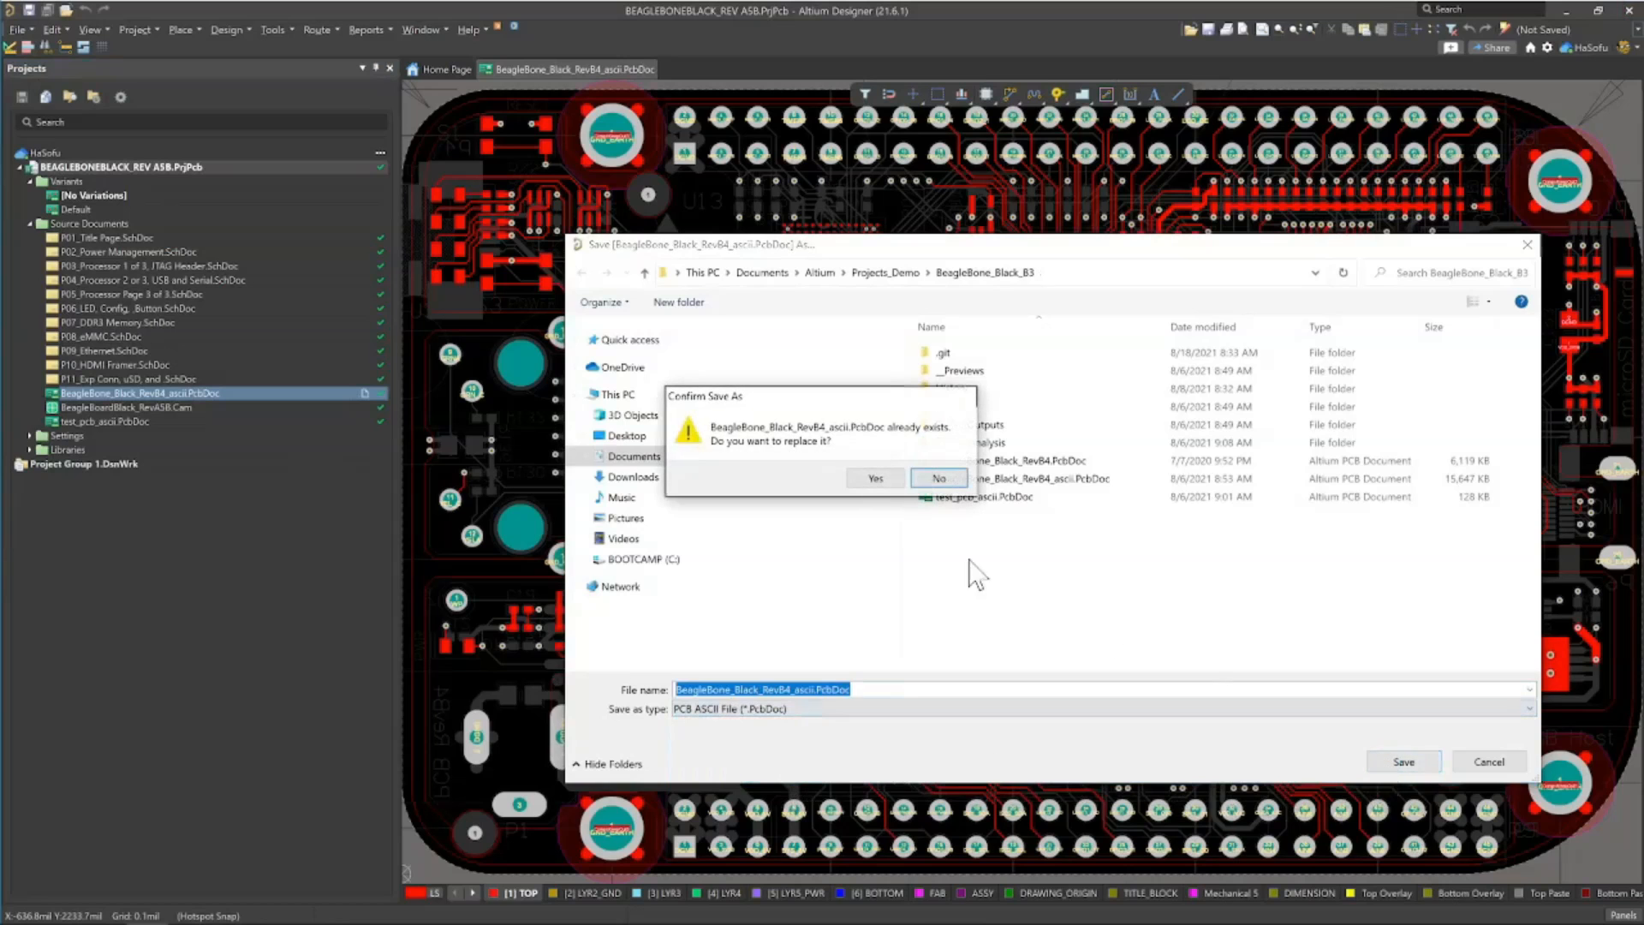
click(875, 478)
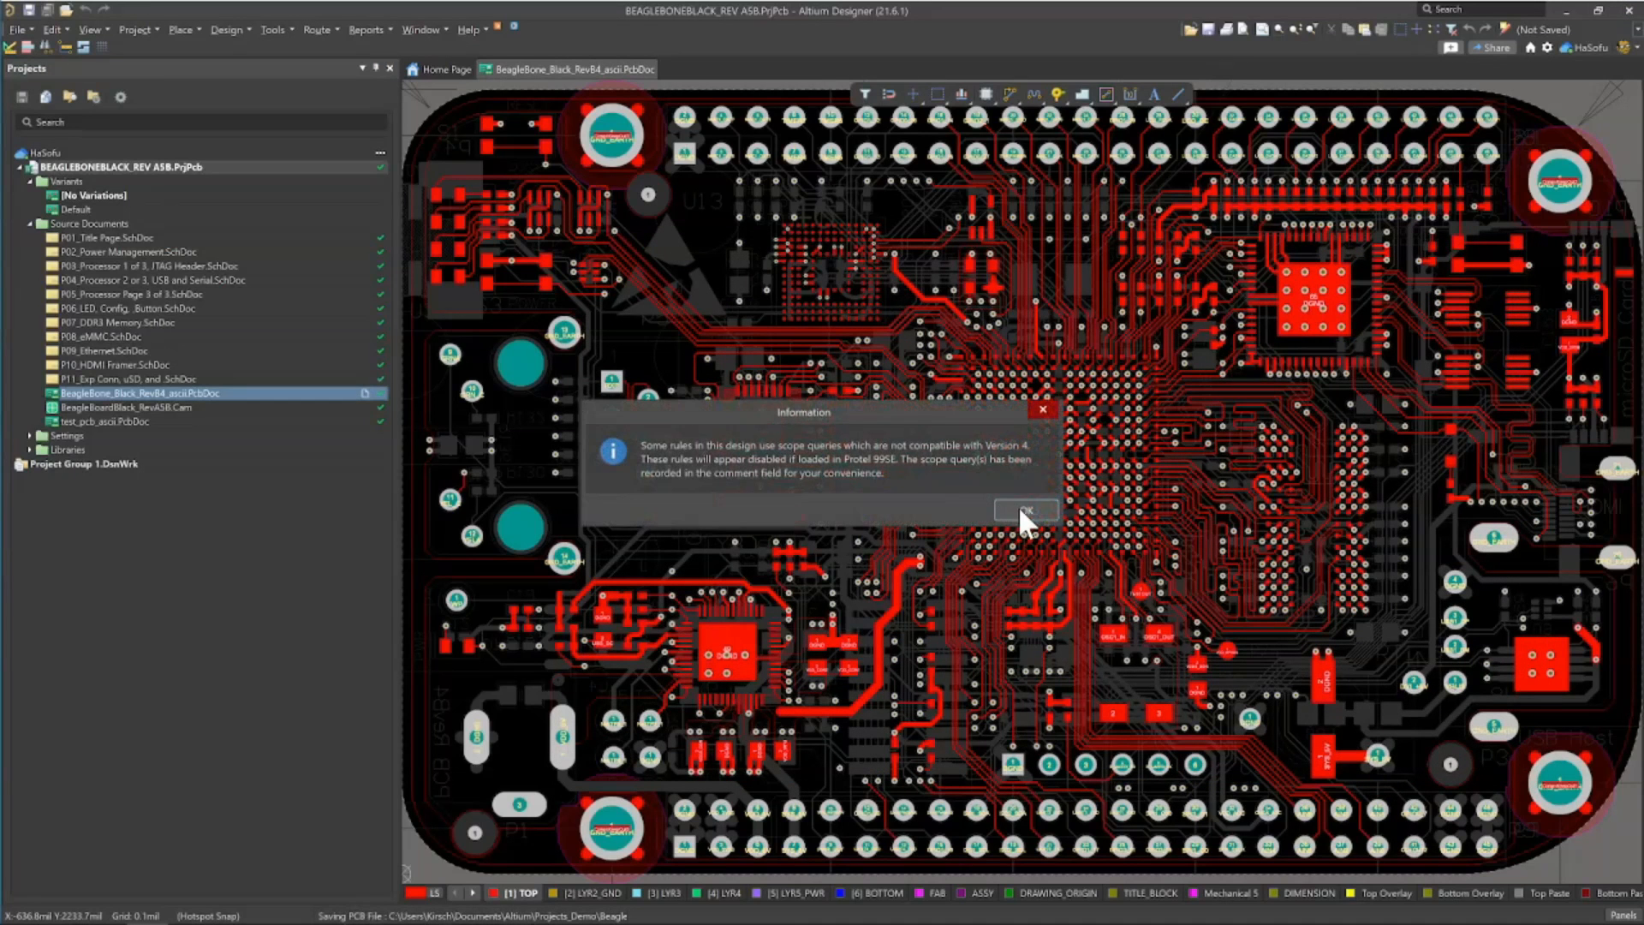
click(1024, 510)
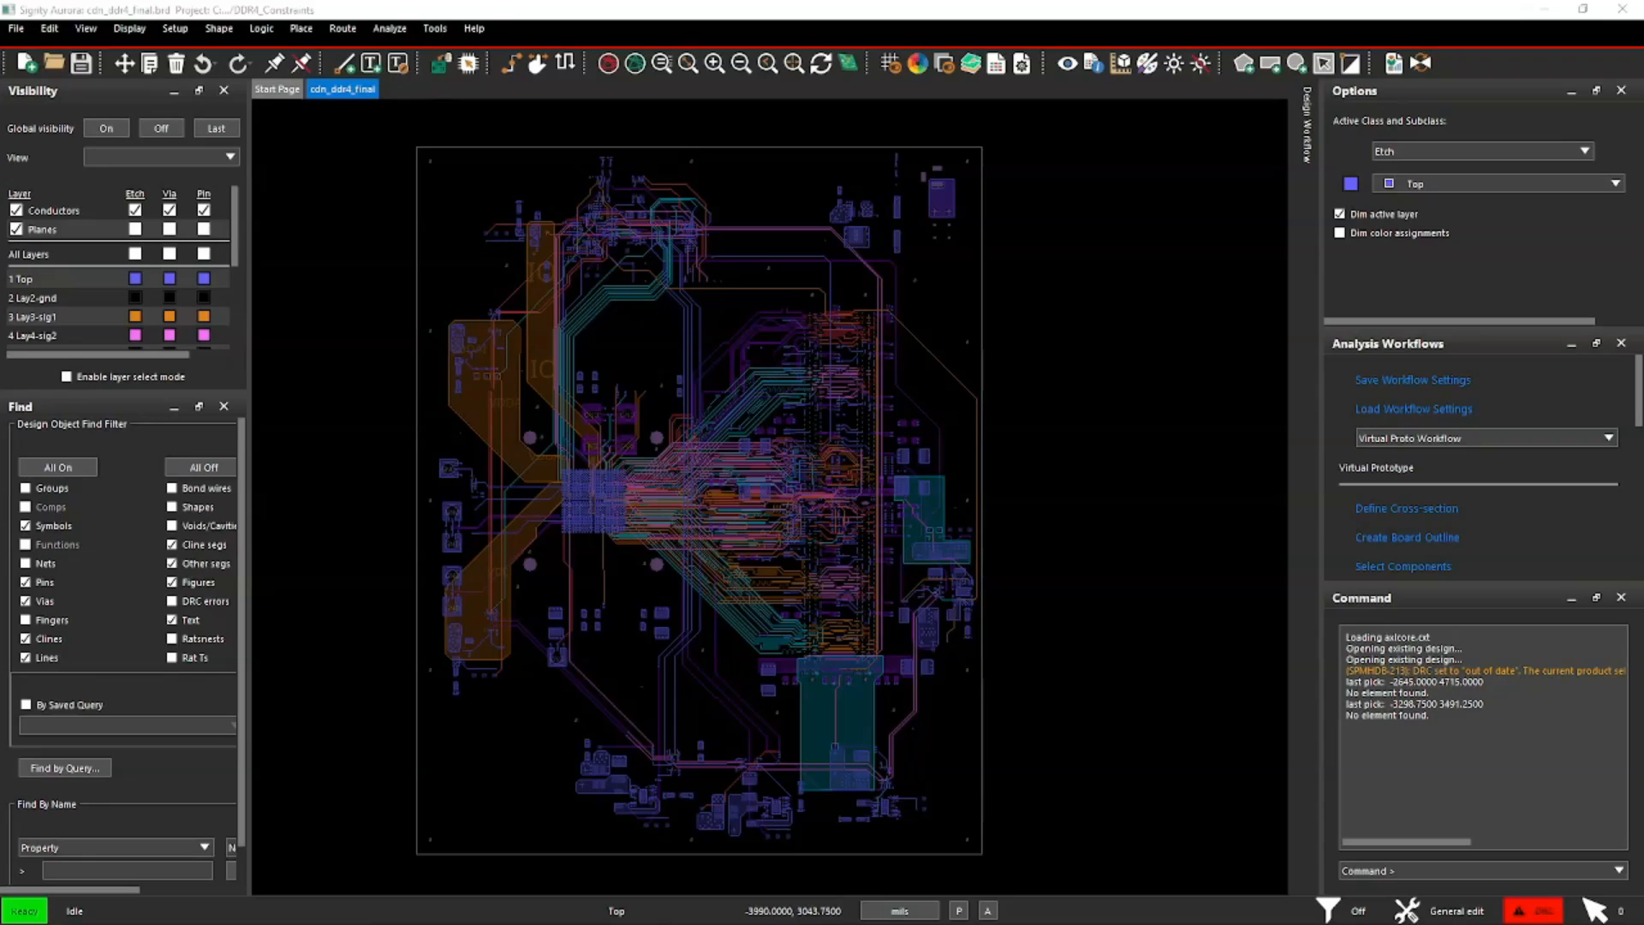
Step: Start an Altium PCB import in Aurora, agreeing to disable dynamic shape filling
click(15, 29)
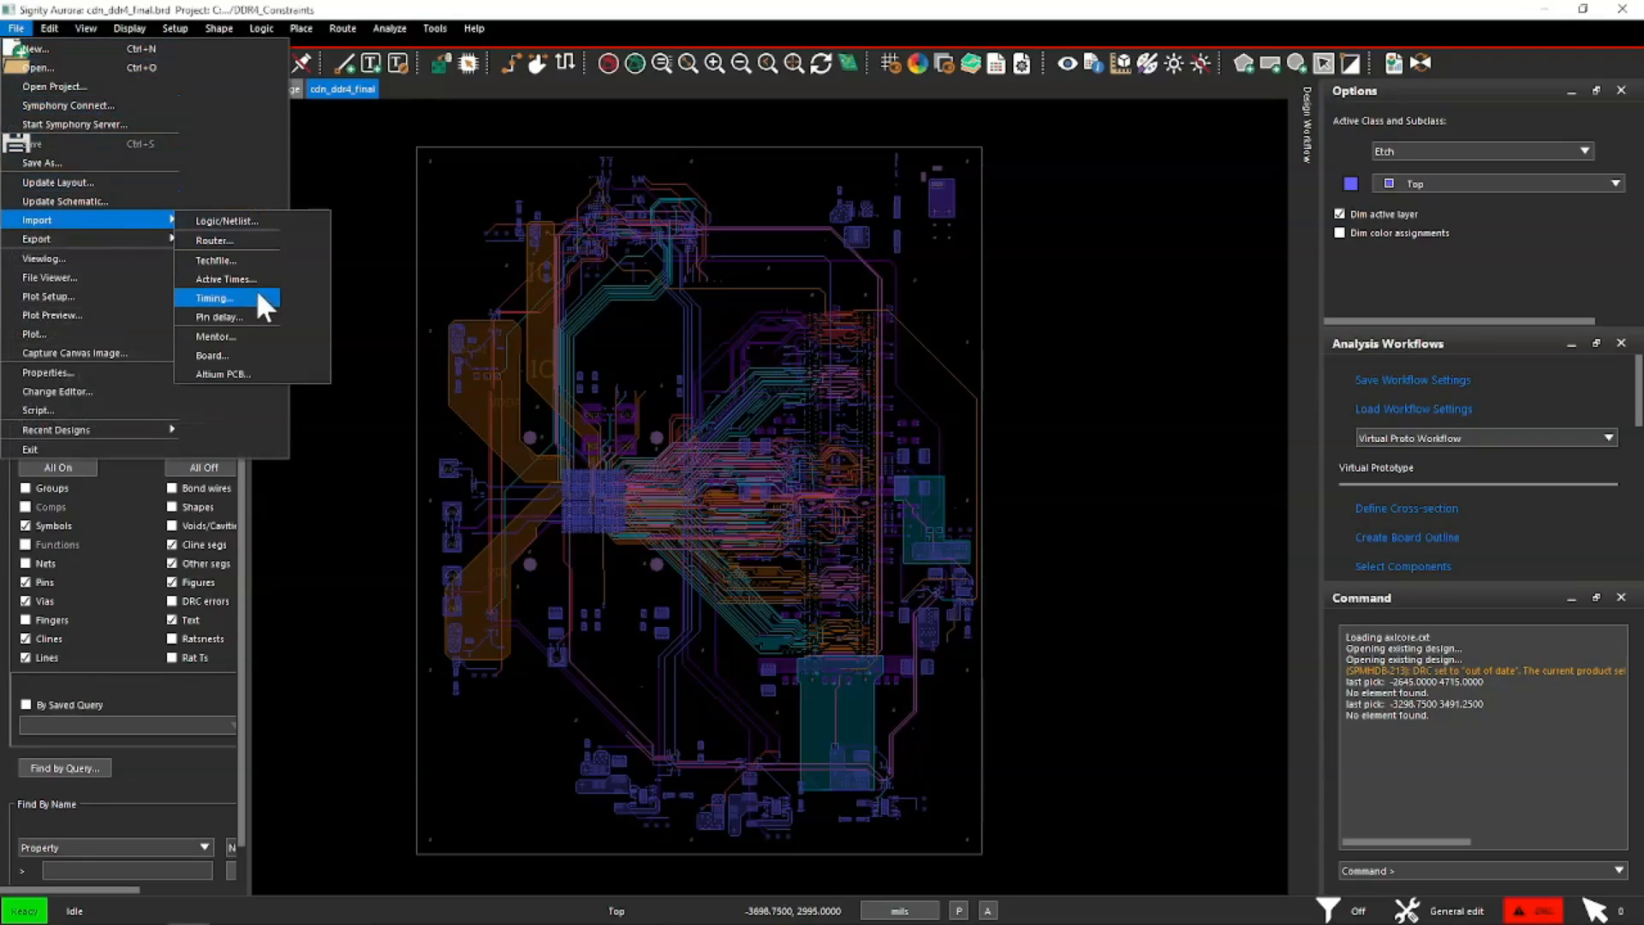
click(216, 298)
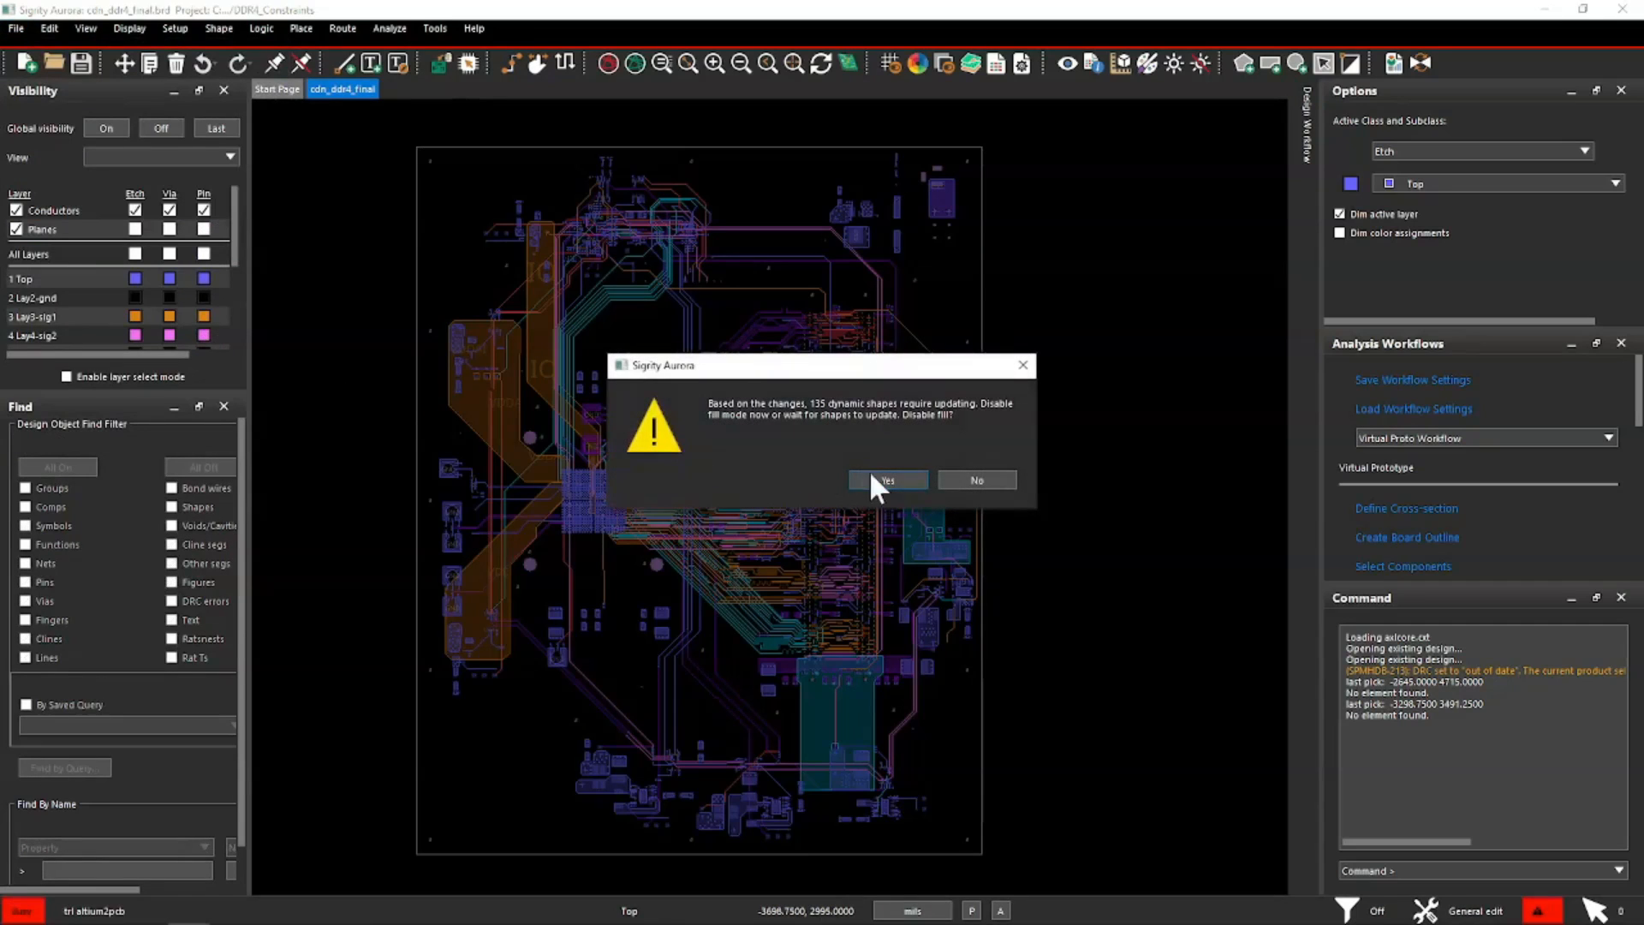
click(889, 480)
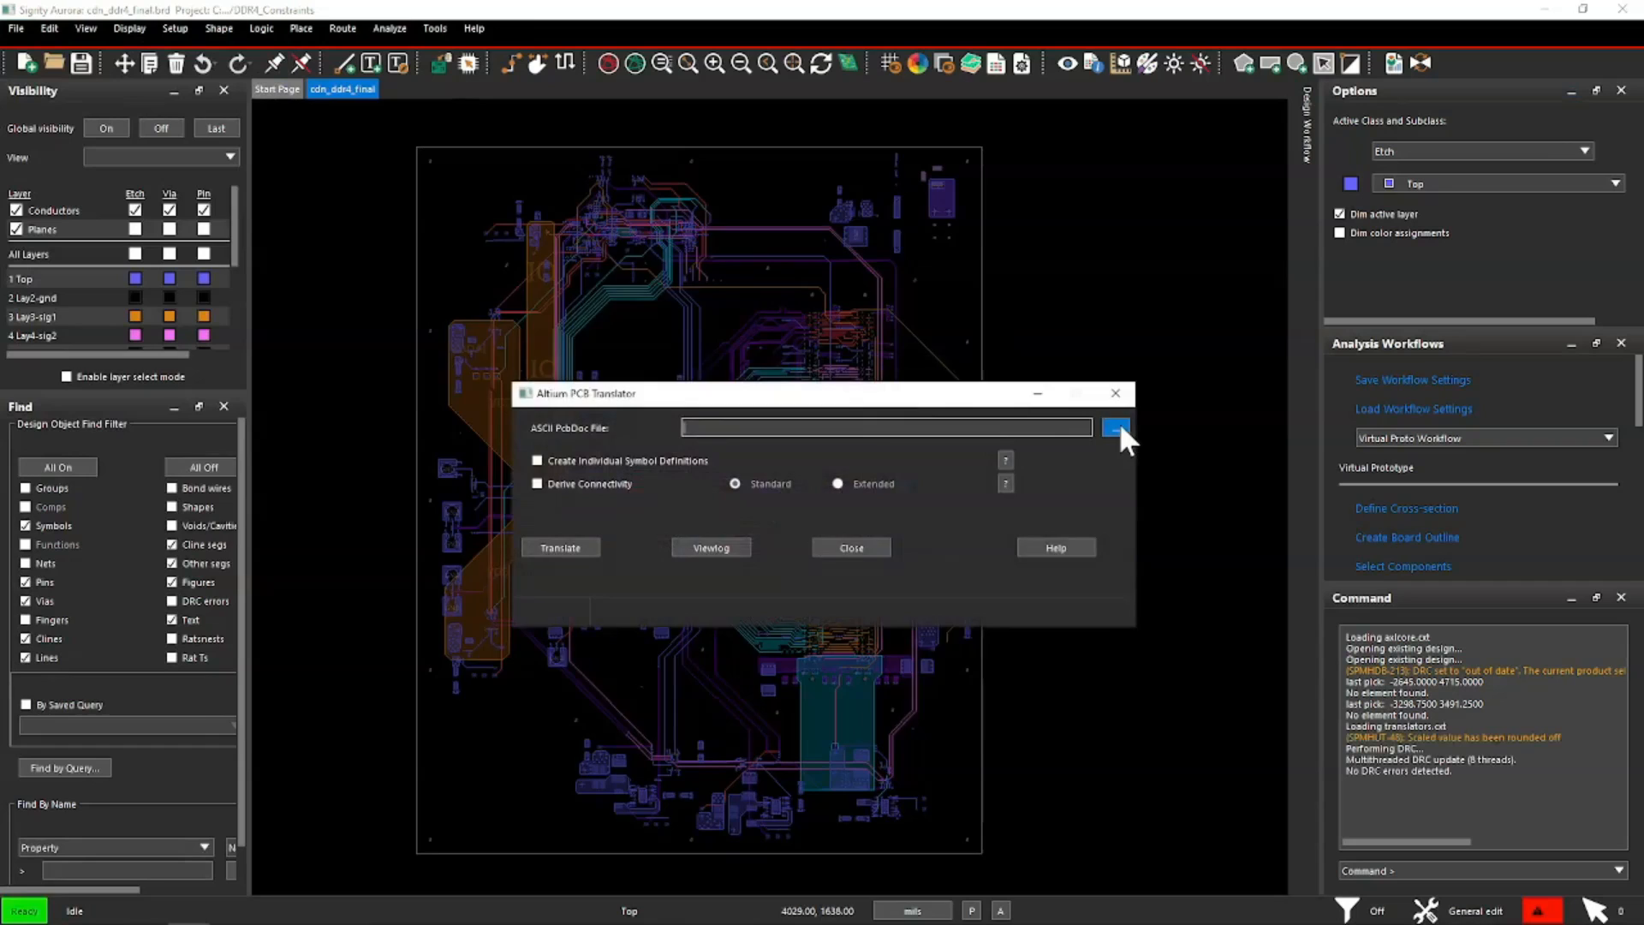
Step: Choose Projects_Demo\BeagleBone_Black_B3's ASCII PcbDoc as the translator input file
click(1115, 426)
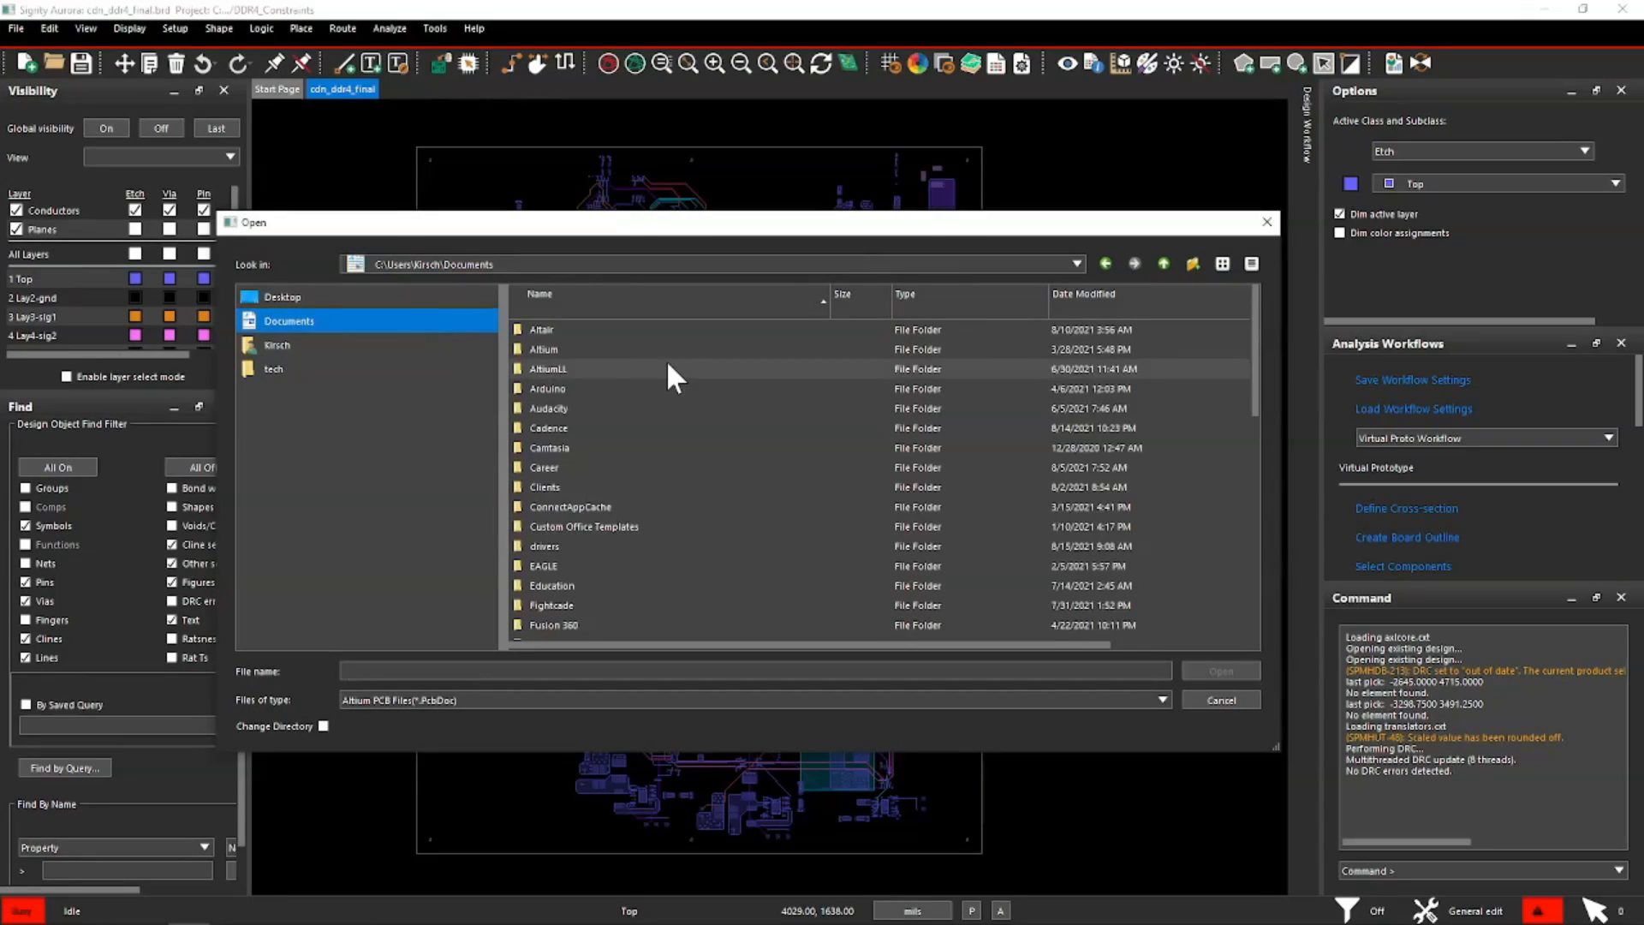
double_click(543, 349)
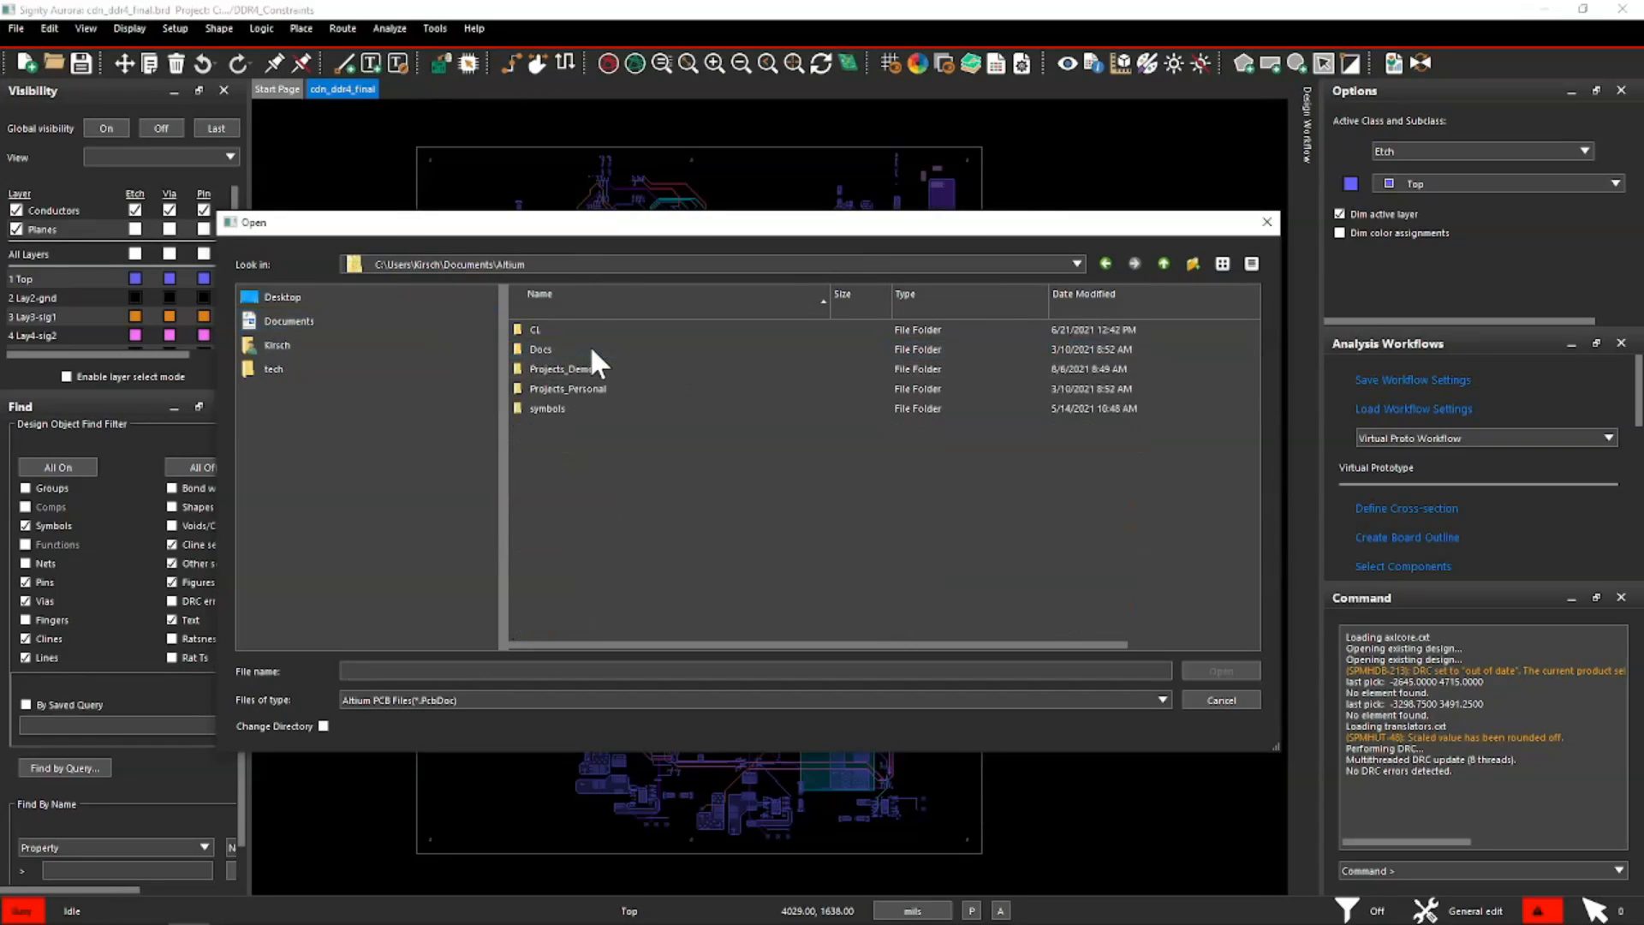
double_click(567, 368)
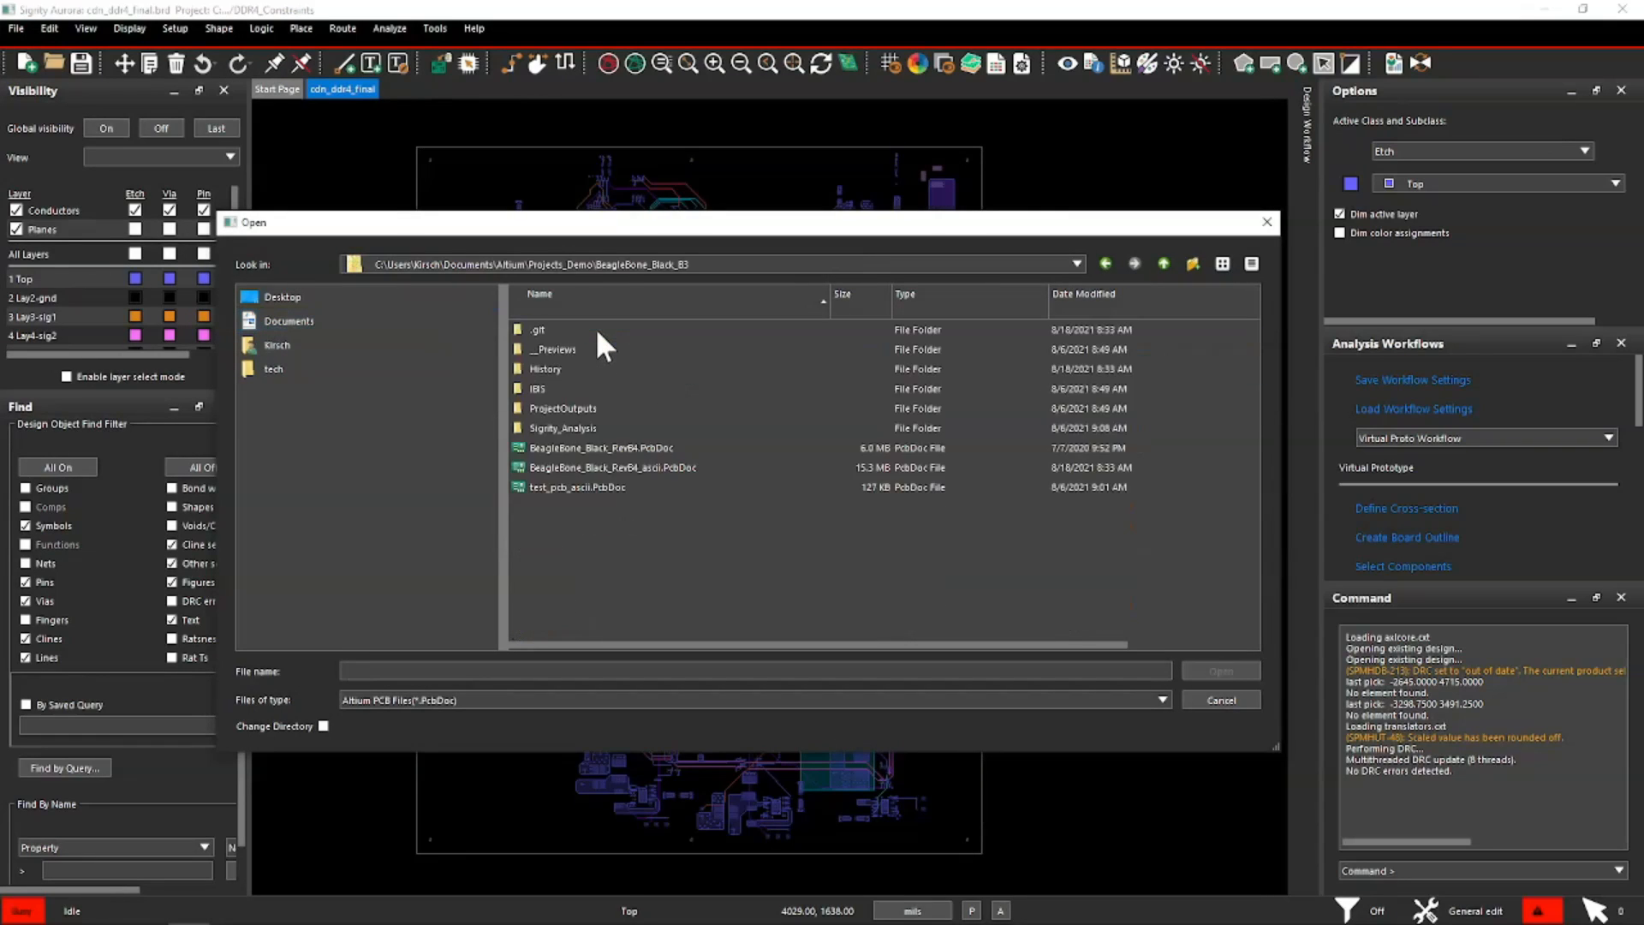
click(613, 467)
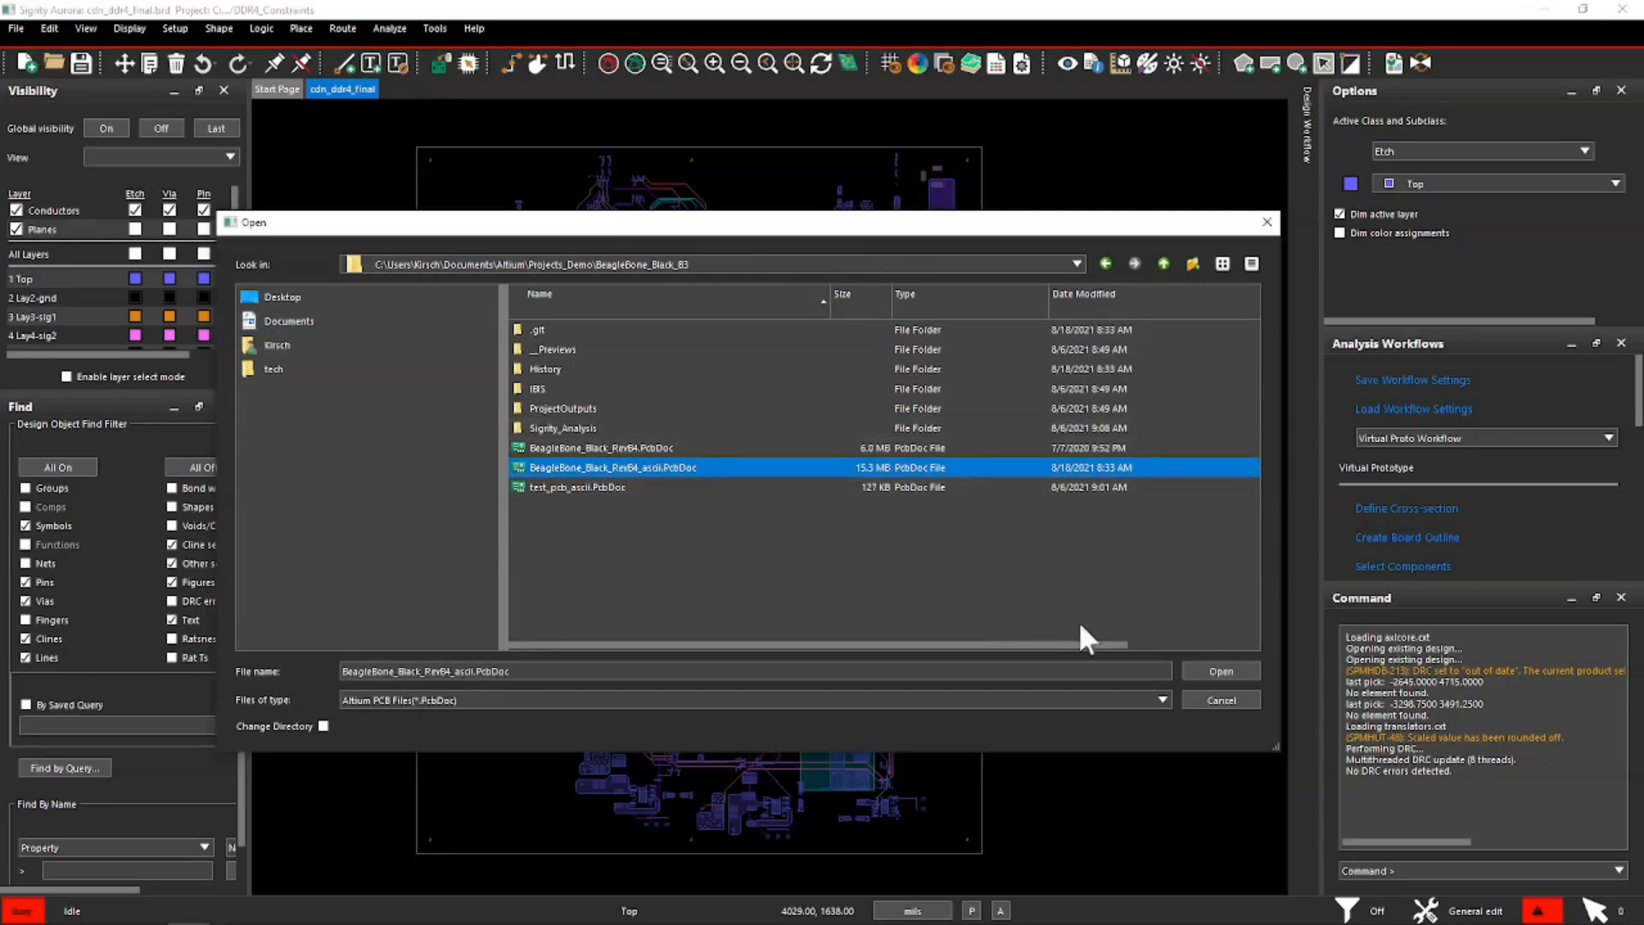
click(1218, 669)
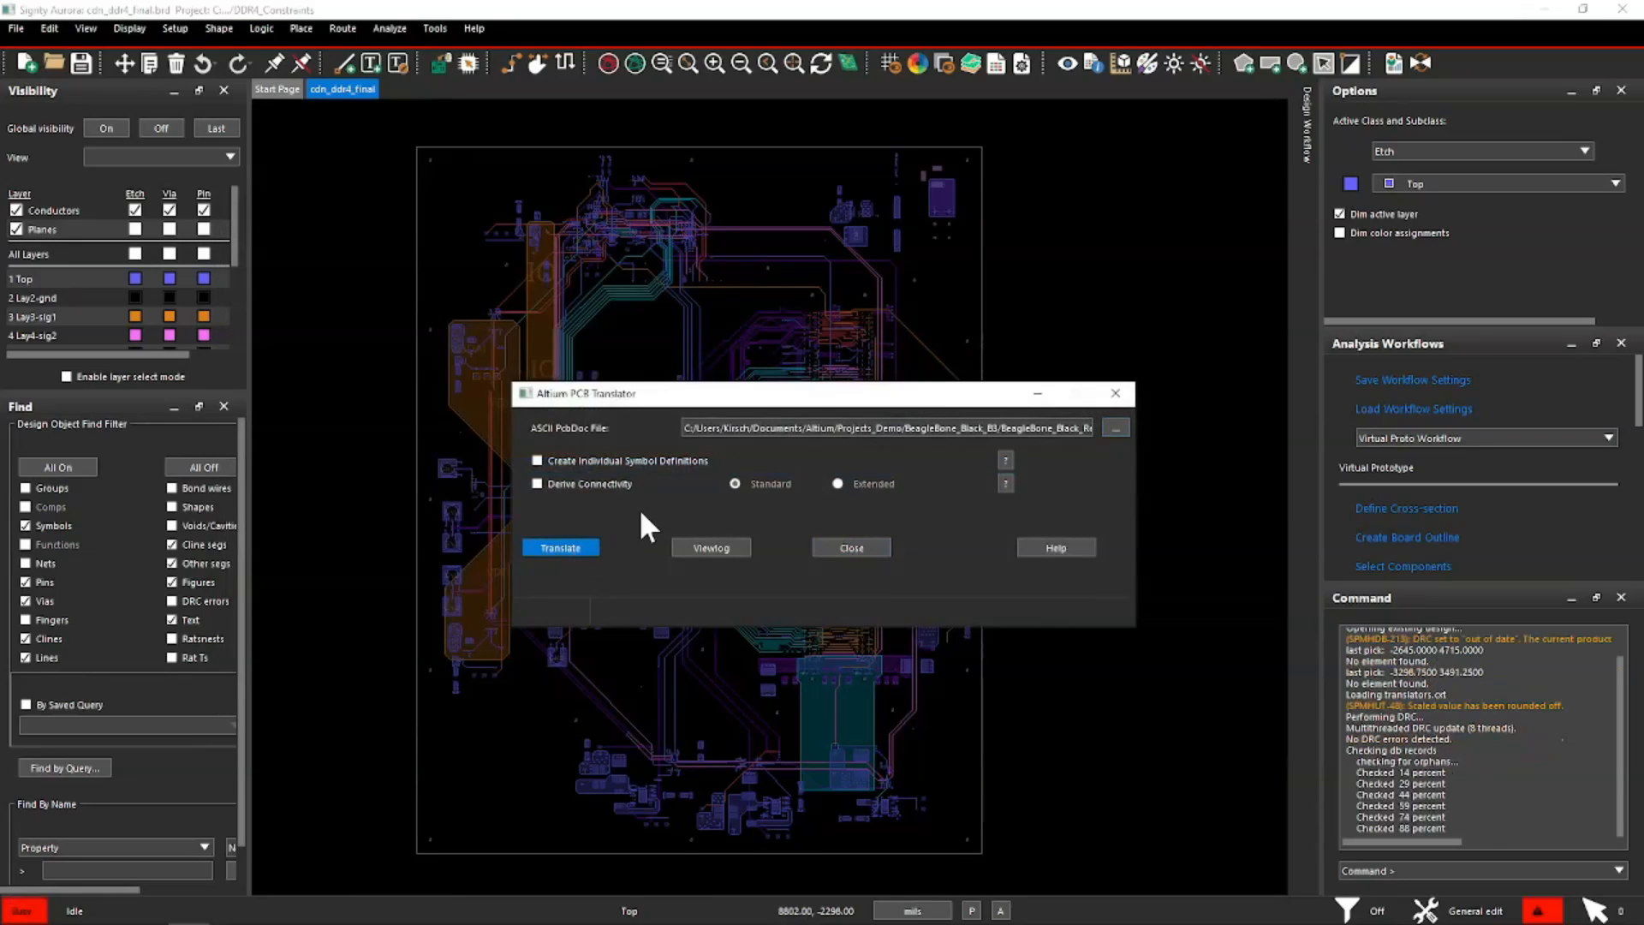
Step: Translate the BeagleBone Altium board so it opens as the current Aurora design
click(560, 546)
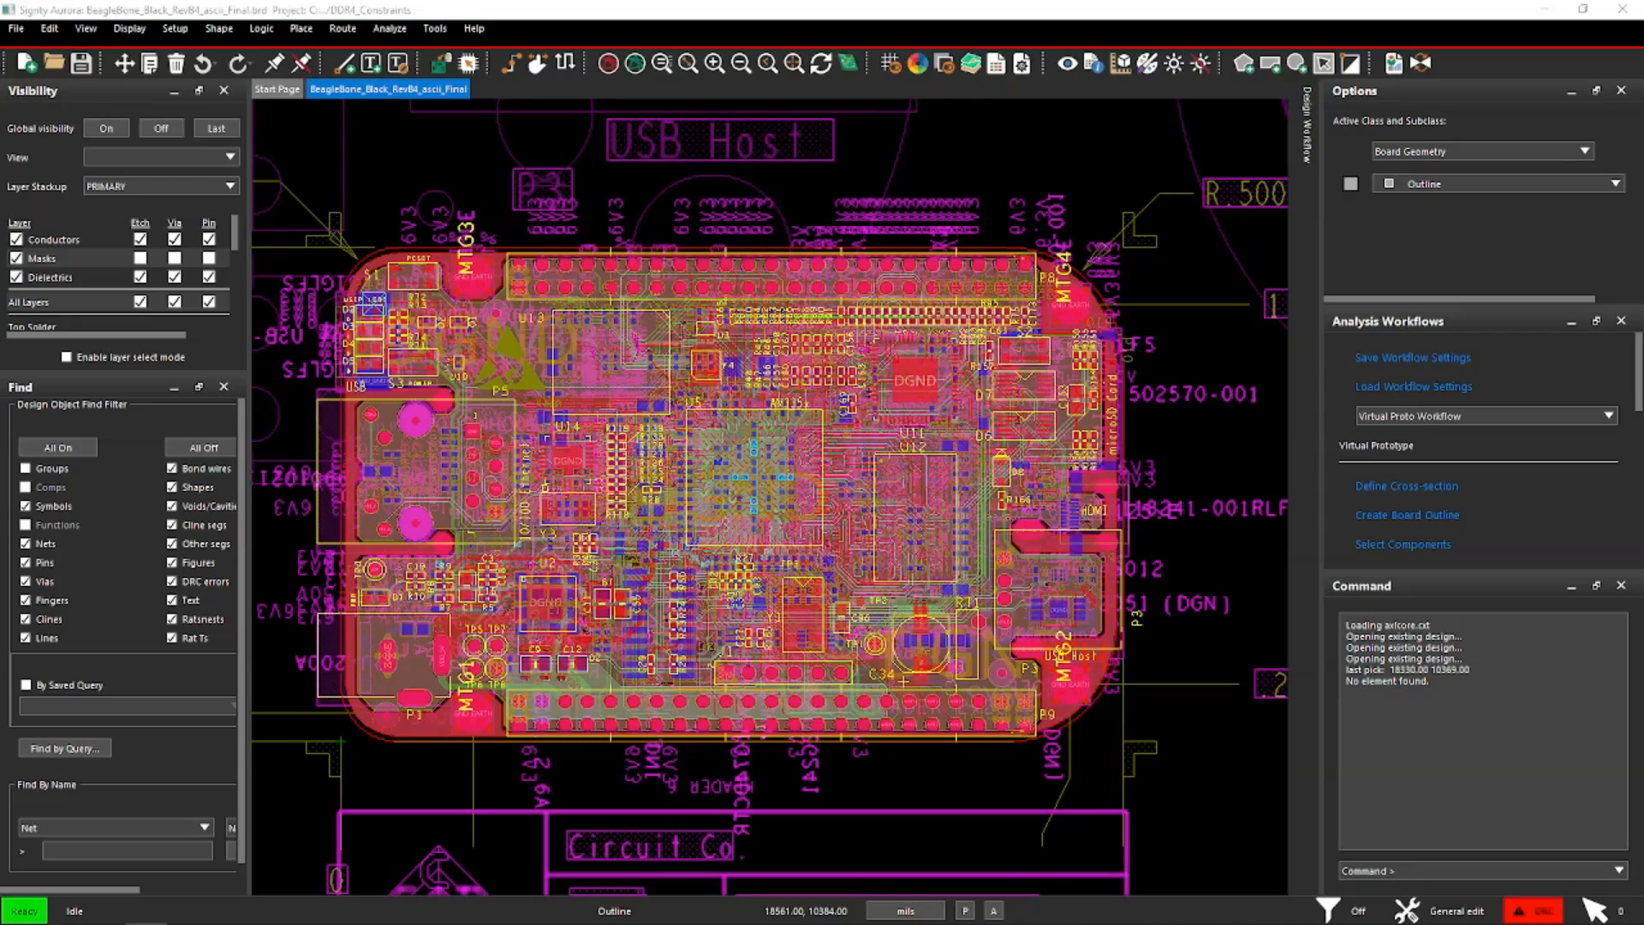
Step: Select all 300 nets for the net-based impedance workflow and accept the analysis parameters
click(388, 29)
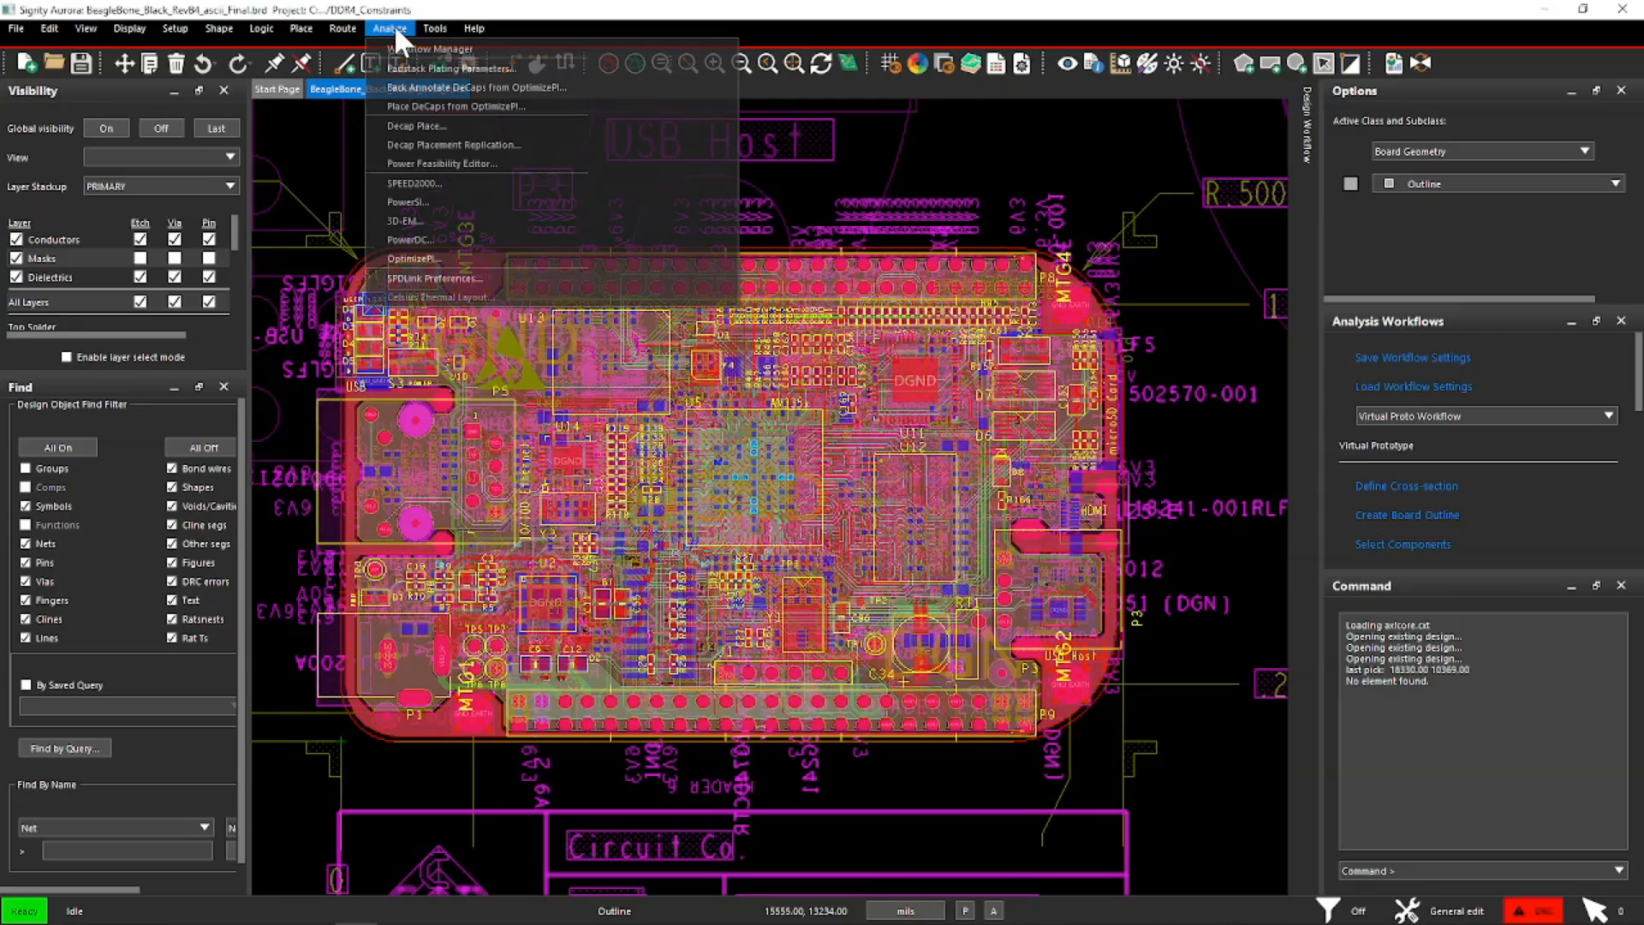
mouse_move(428, 48)
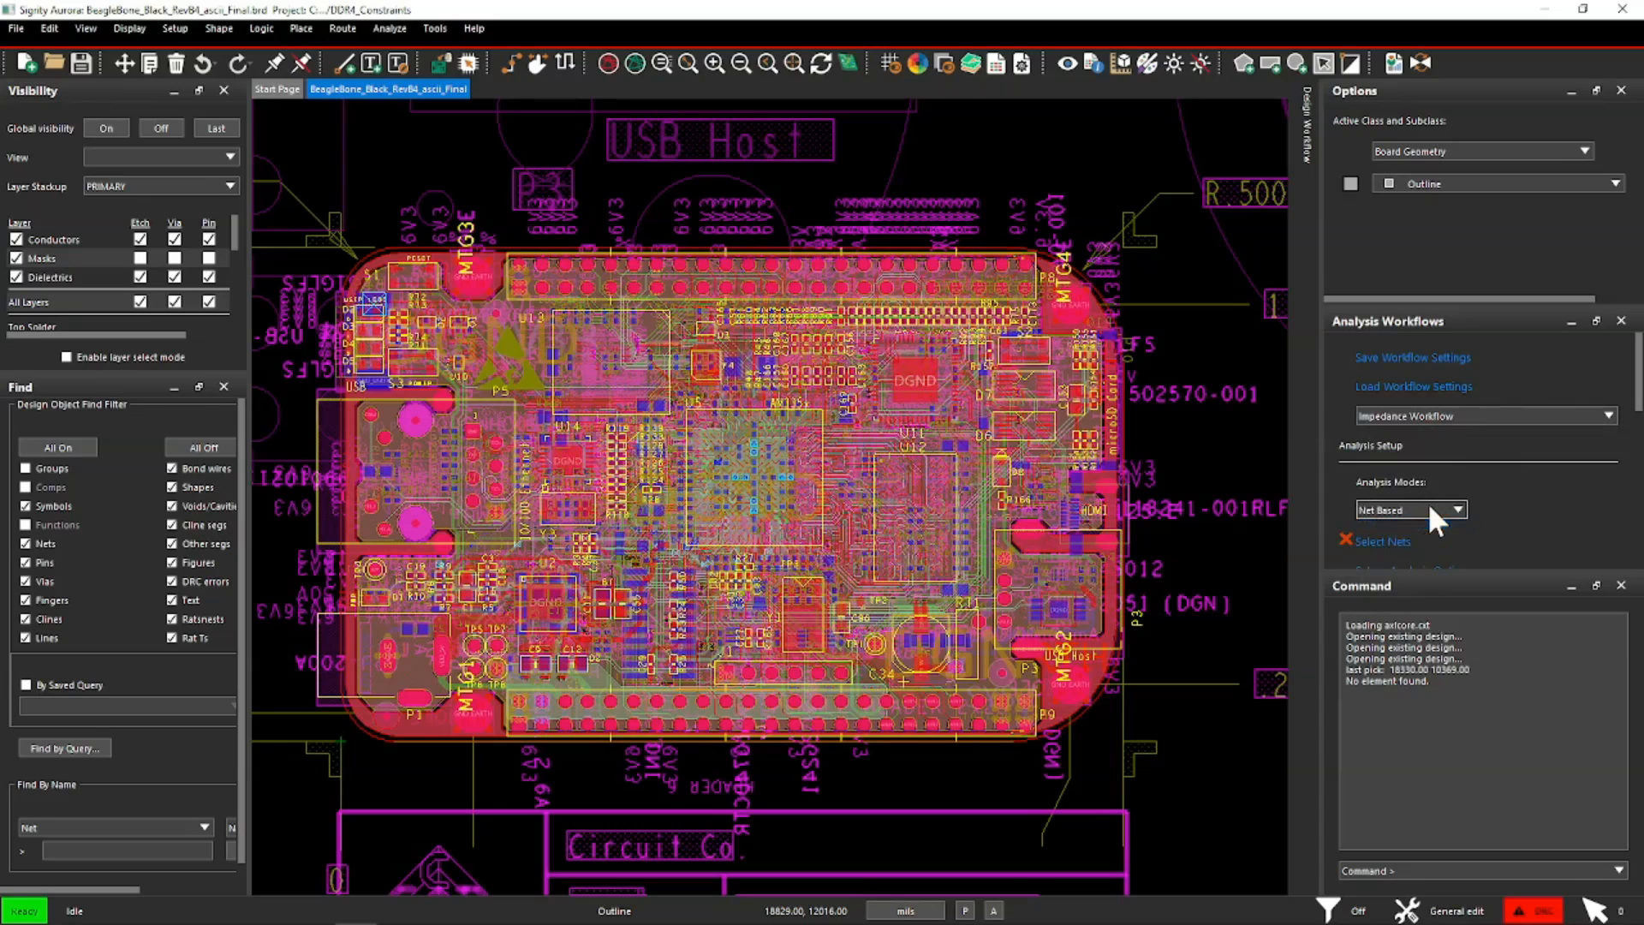
click(1384, 542)
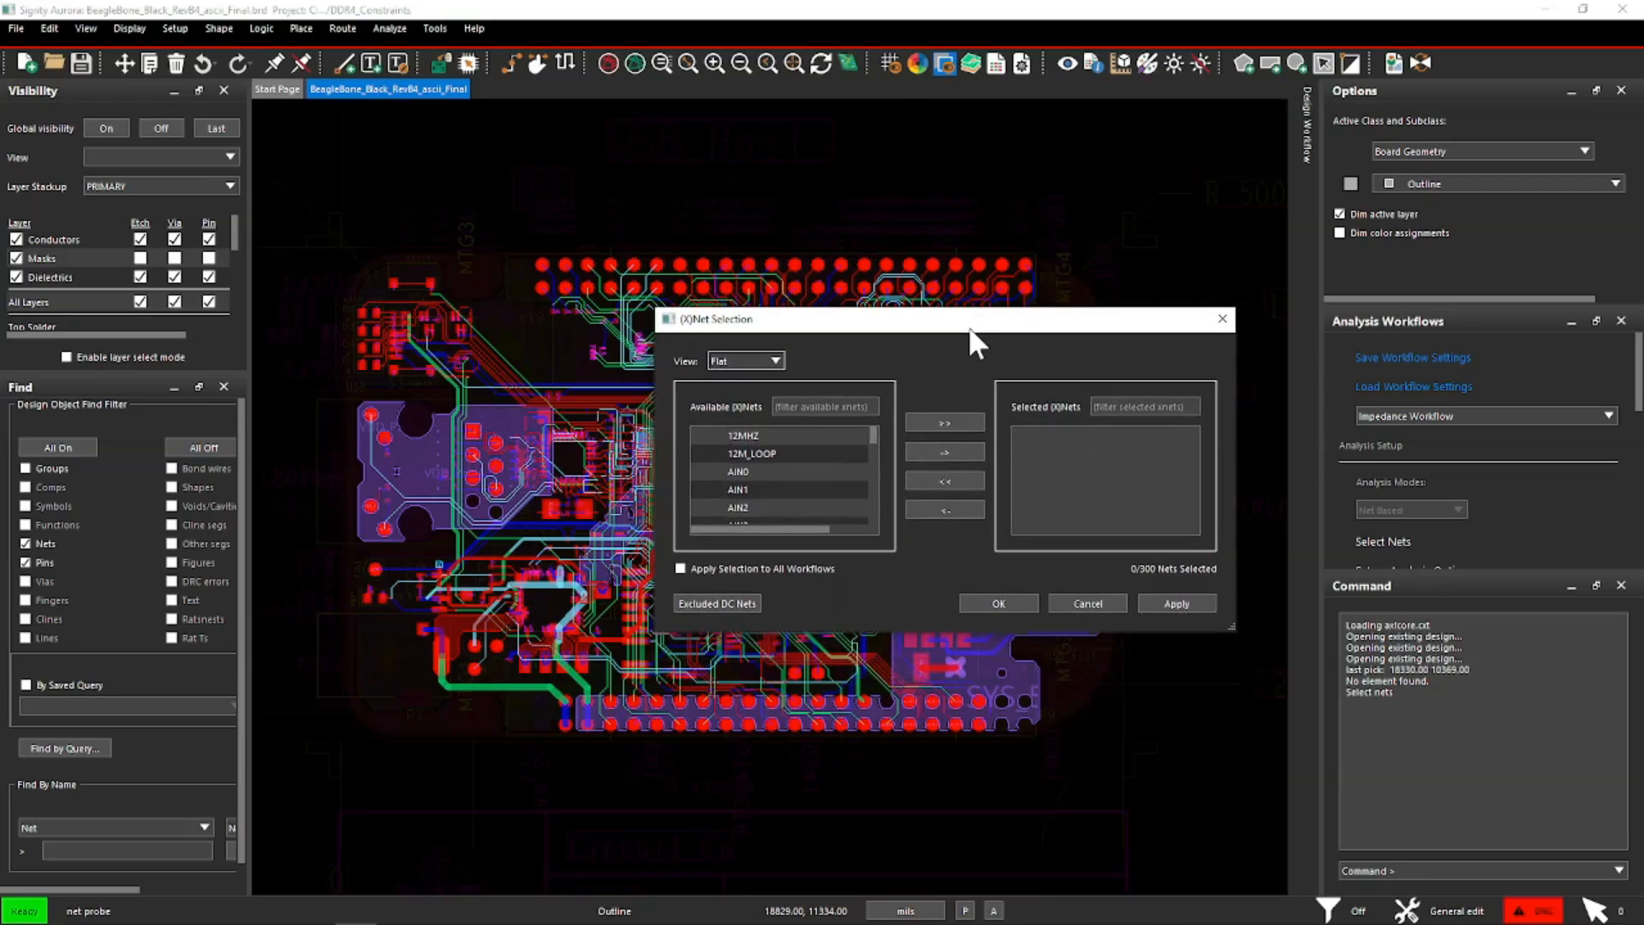
mouse_move(801, 576)
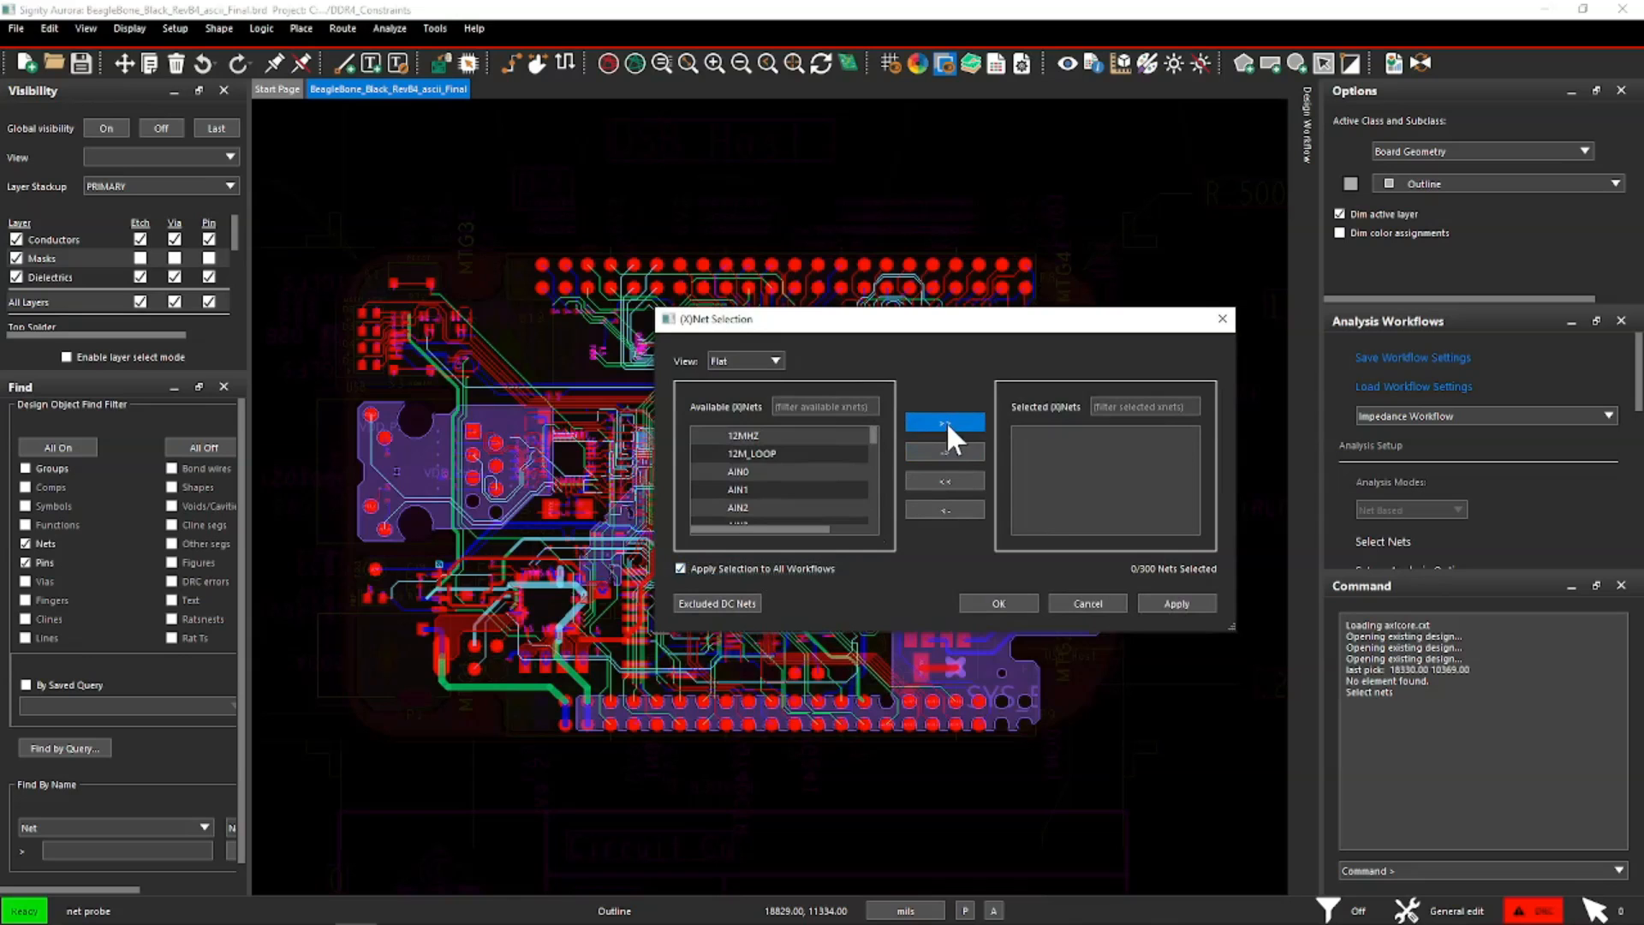
click(941, 421)
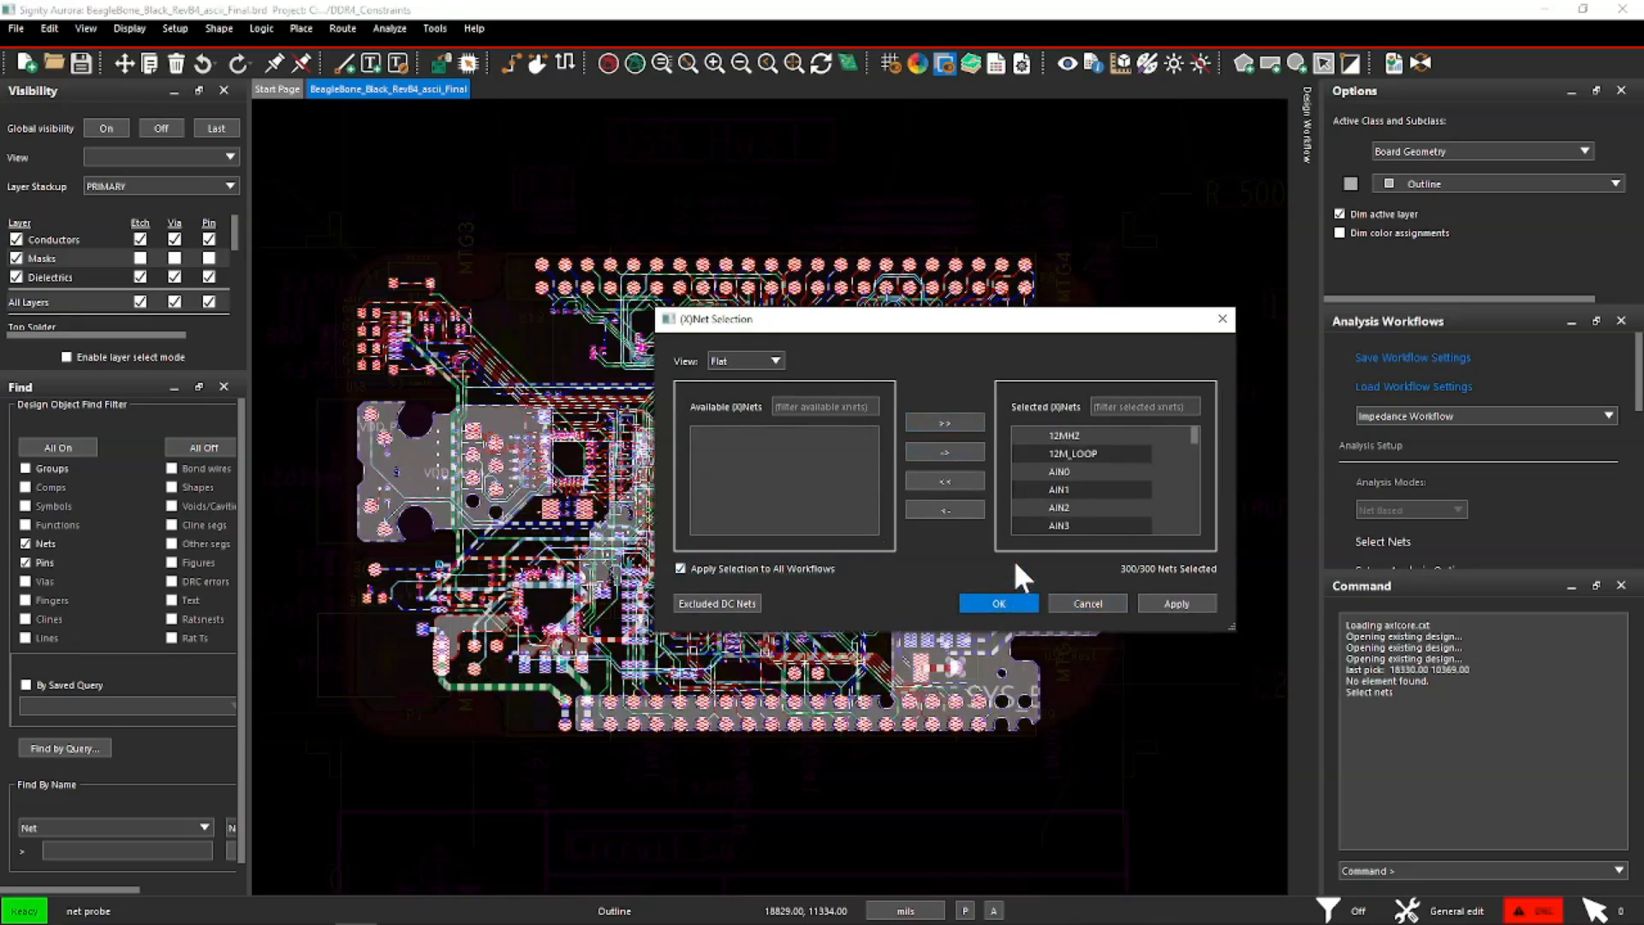
click(996, 602)
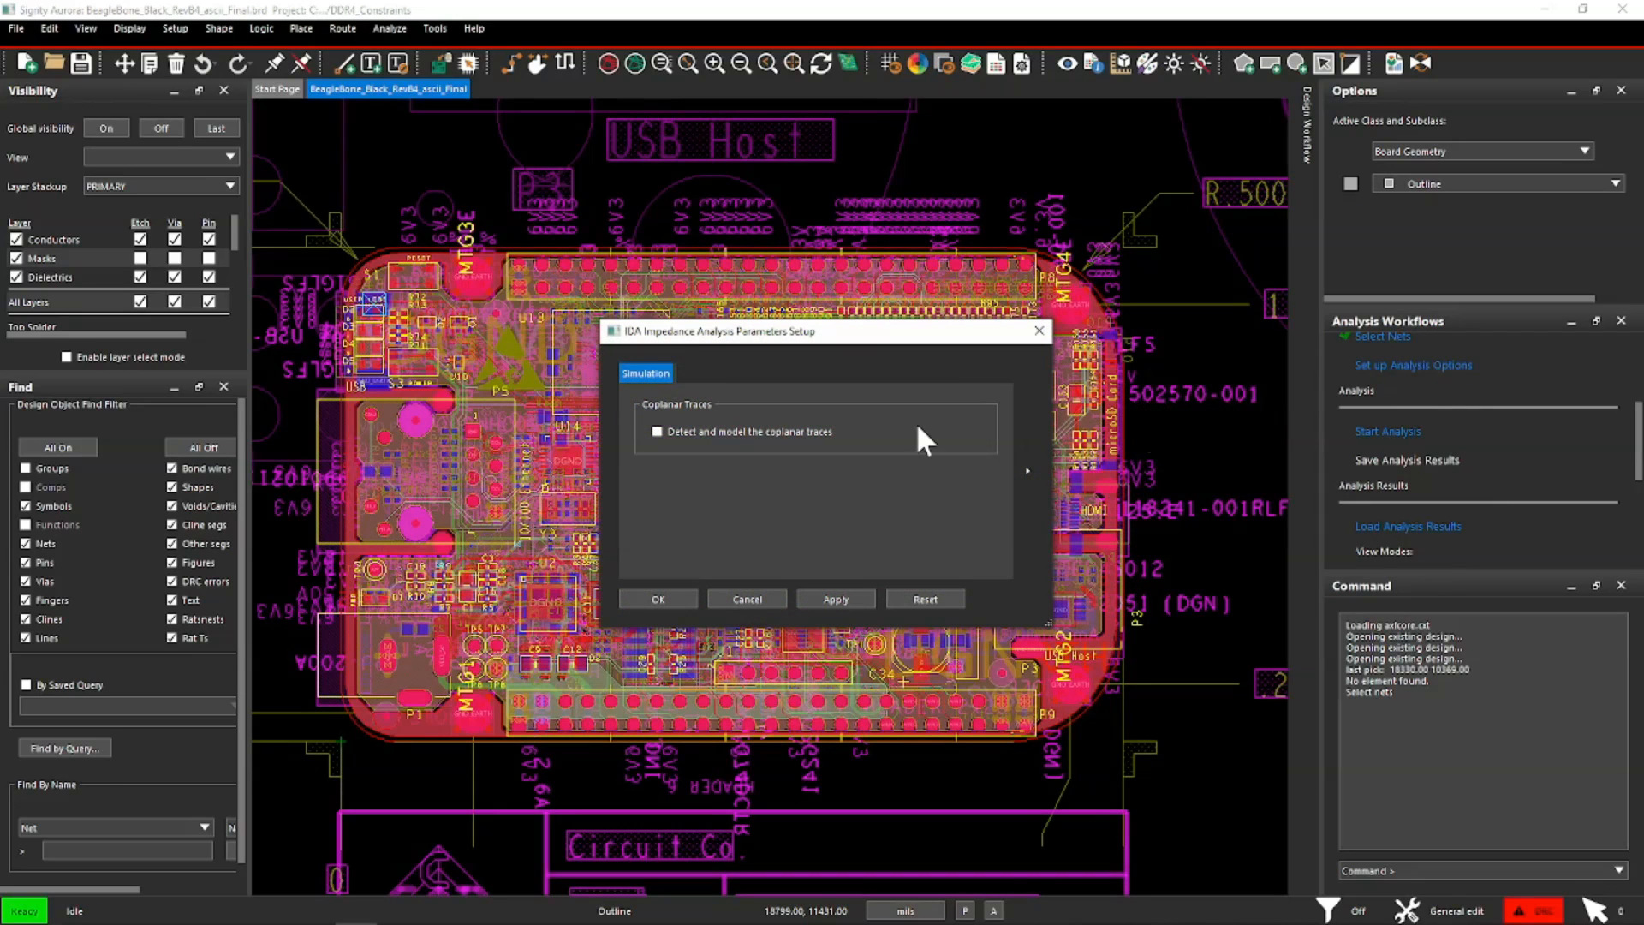
click(656, 431)
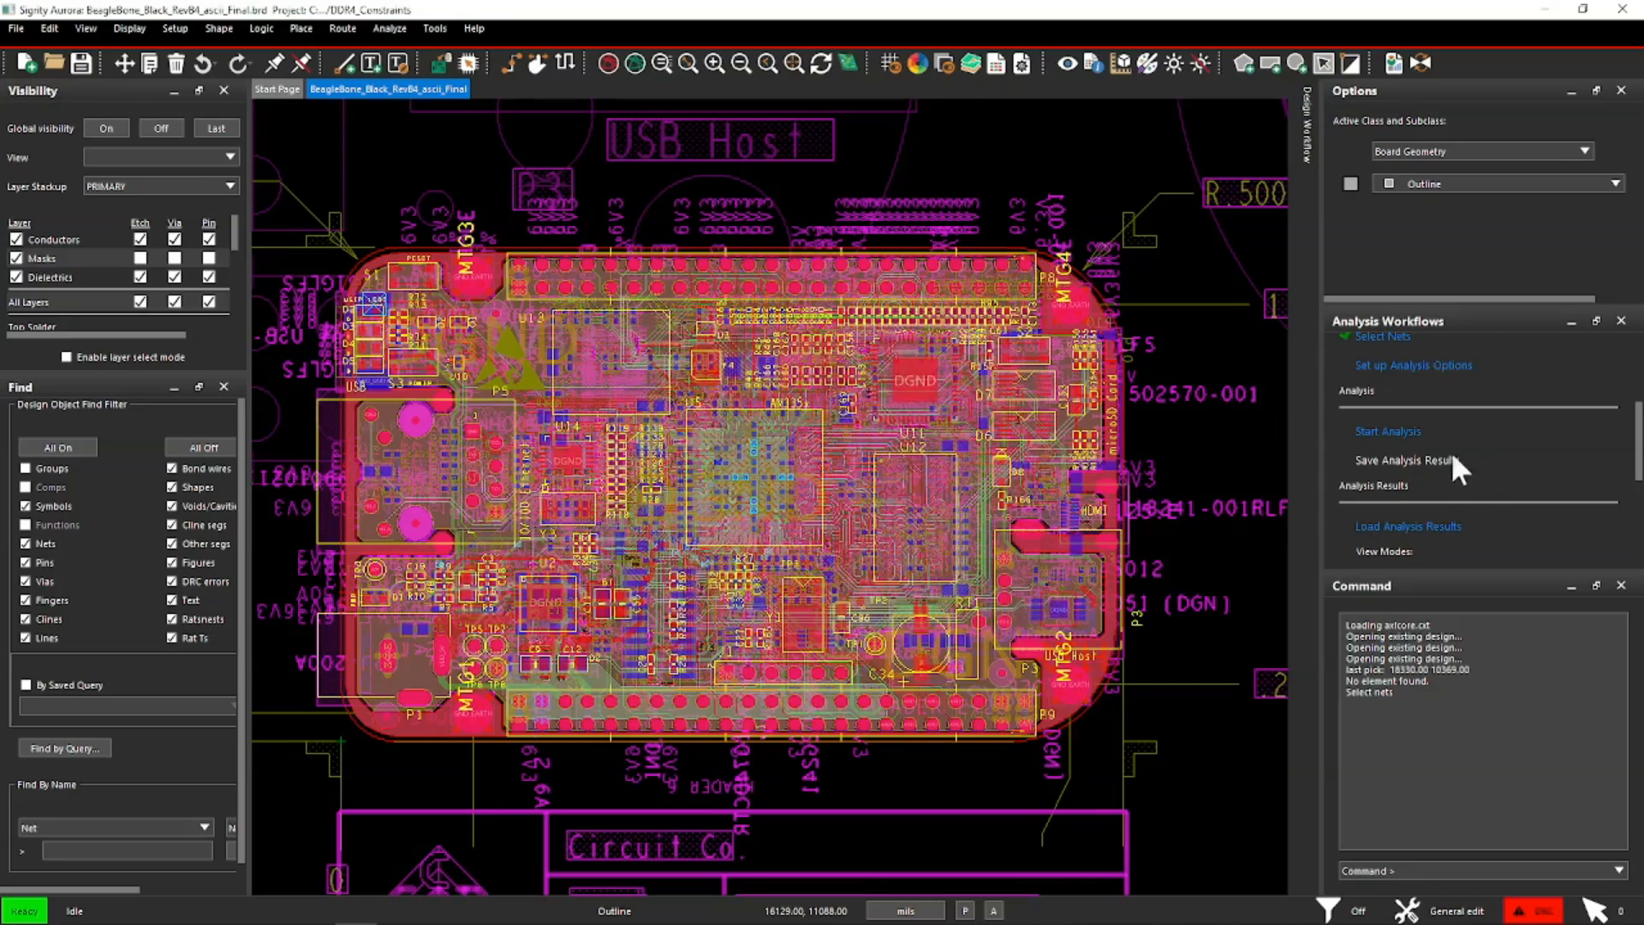
Step: Run the single-ended net-based impedance analysis until it reports success
click(1388, 431)
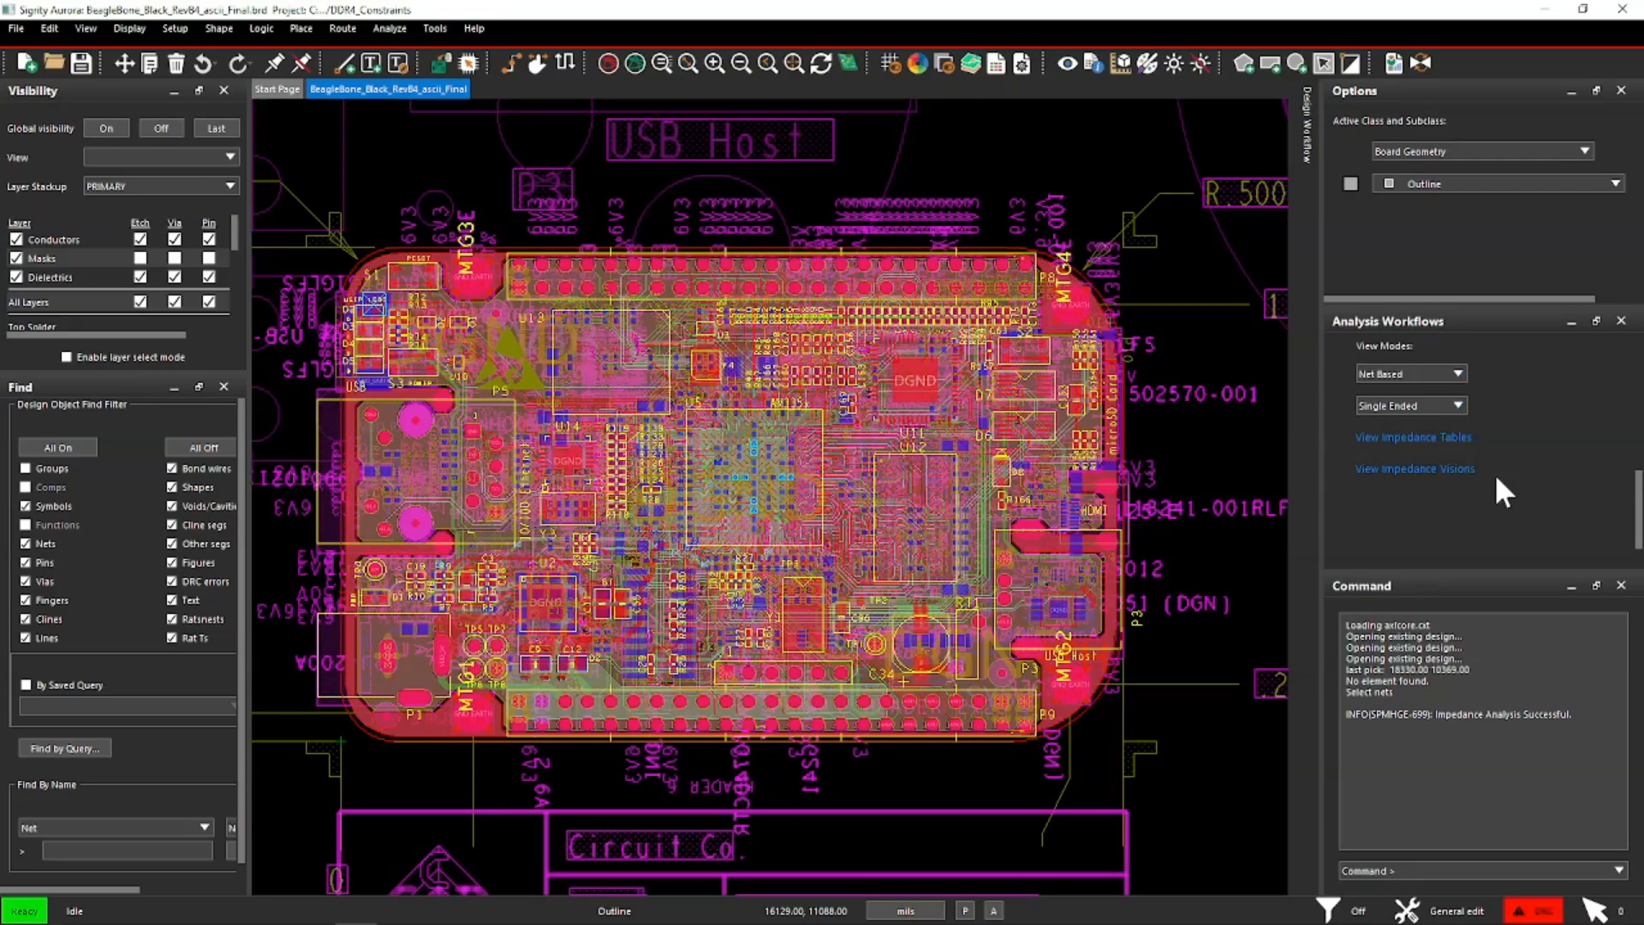
mouse_move(1426, 450)
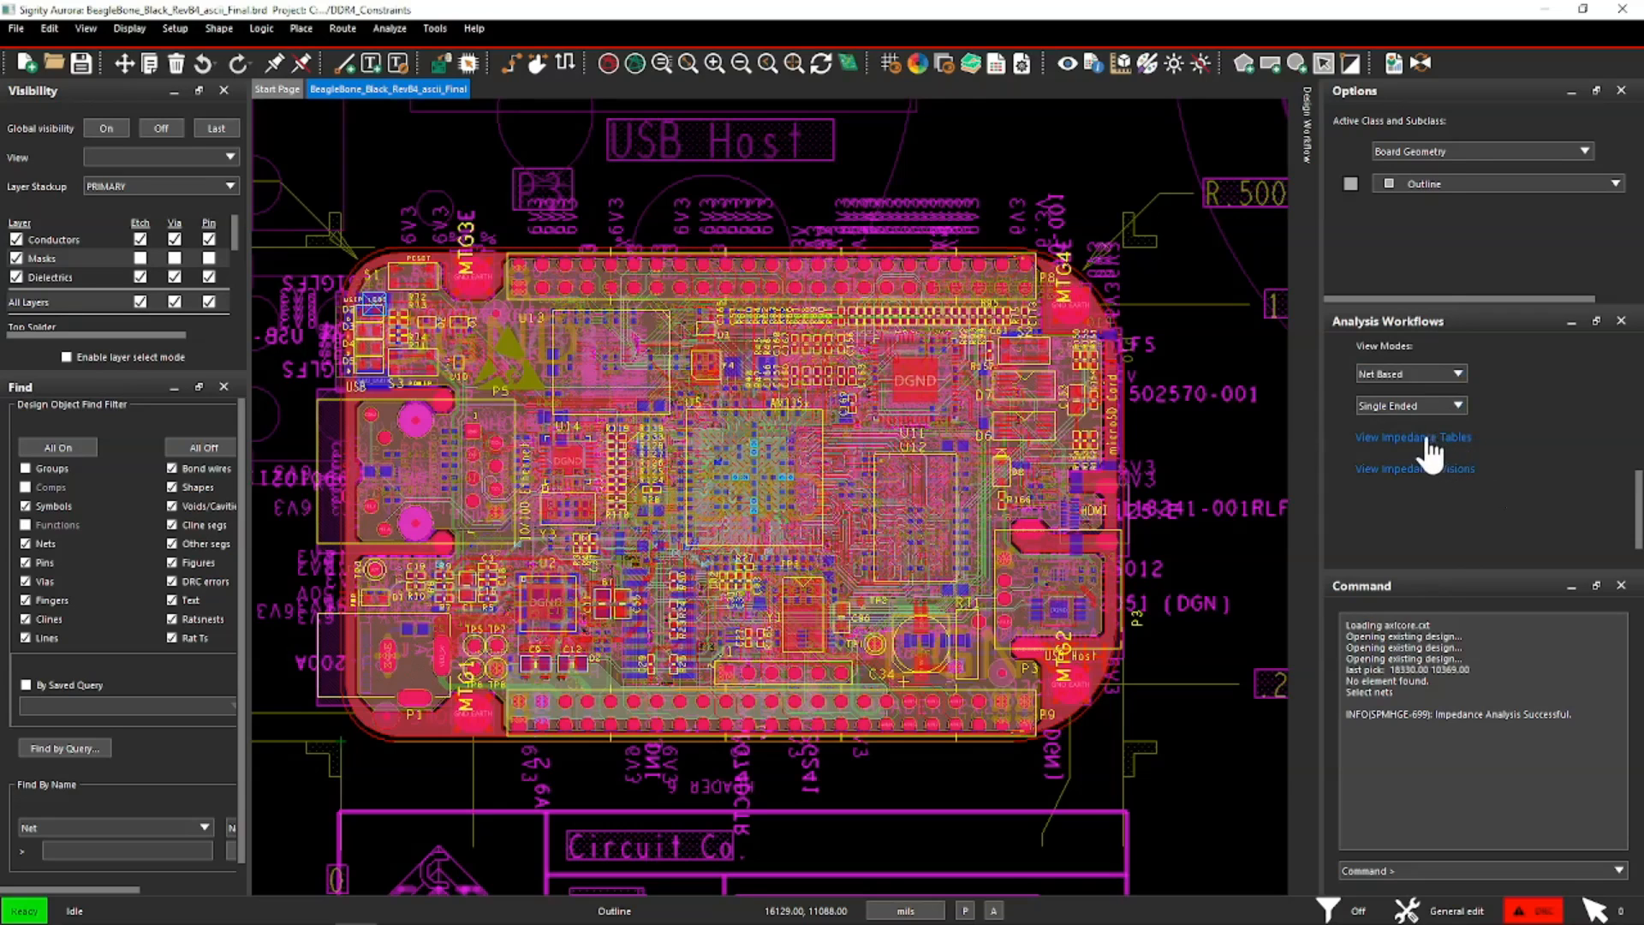
Step: Show CLKOUT2's per-segment impedance details and locate its 143.40-ohm segment on the board
click(1412, 437)
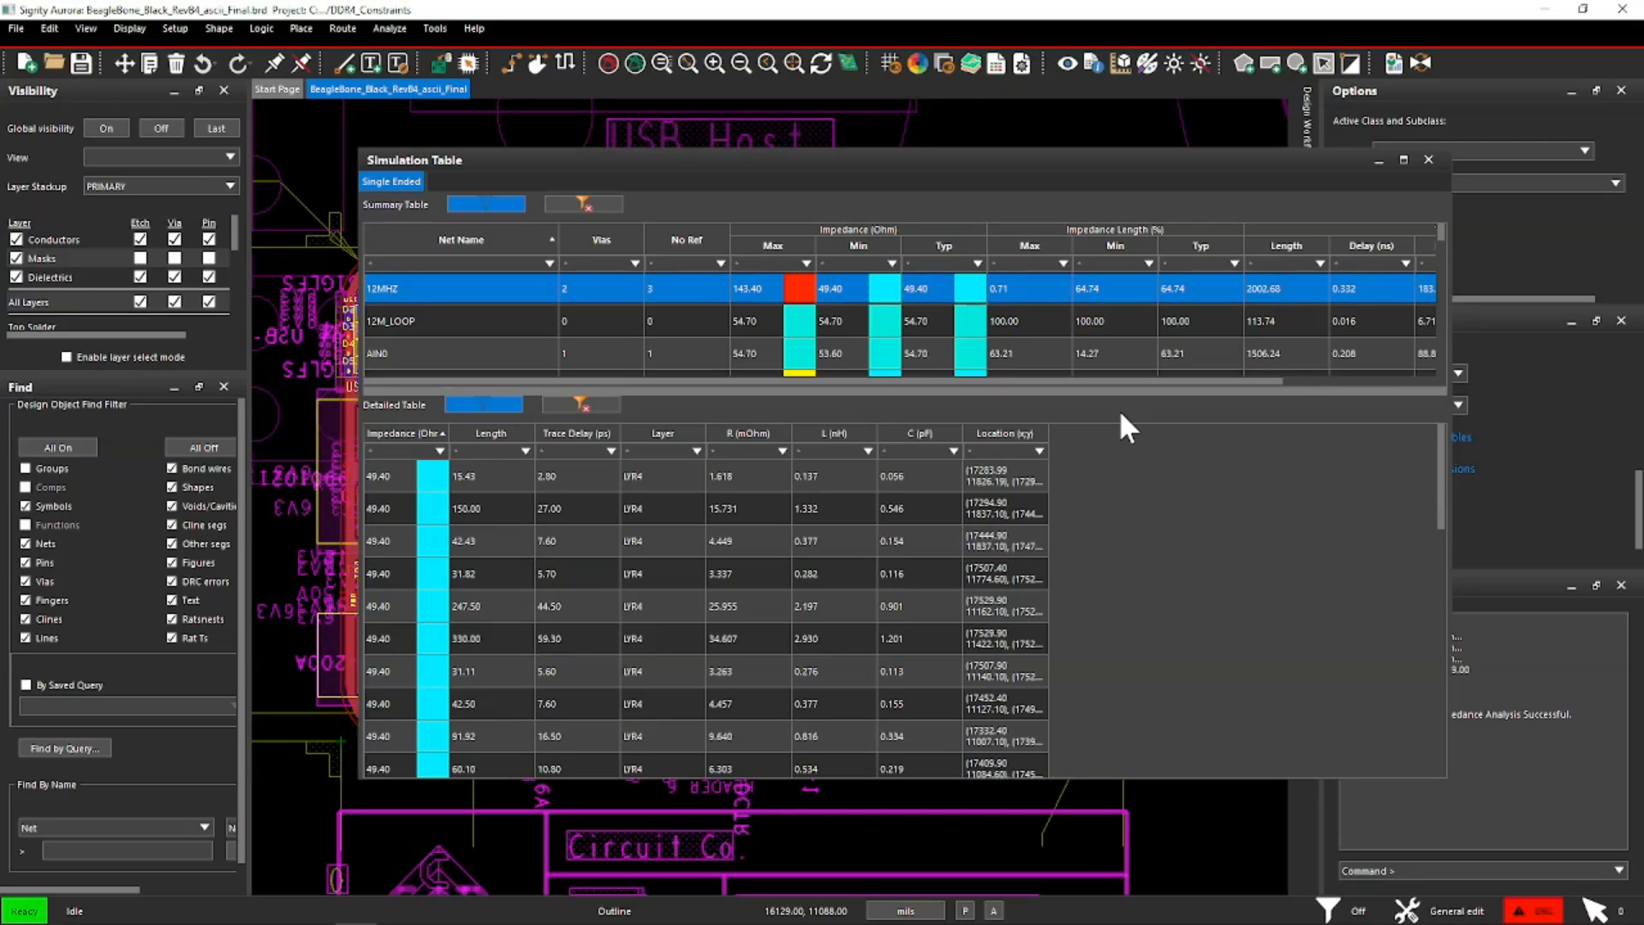
mouse_move(771, 344)
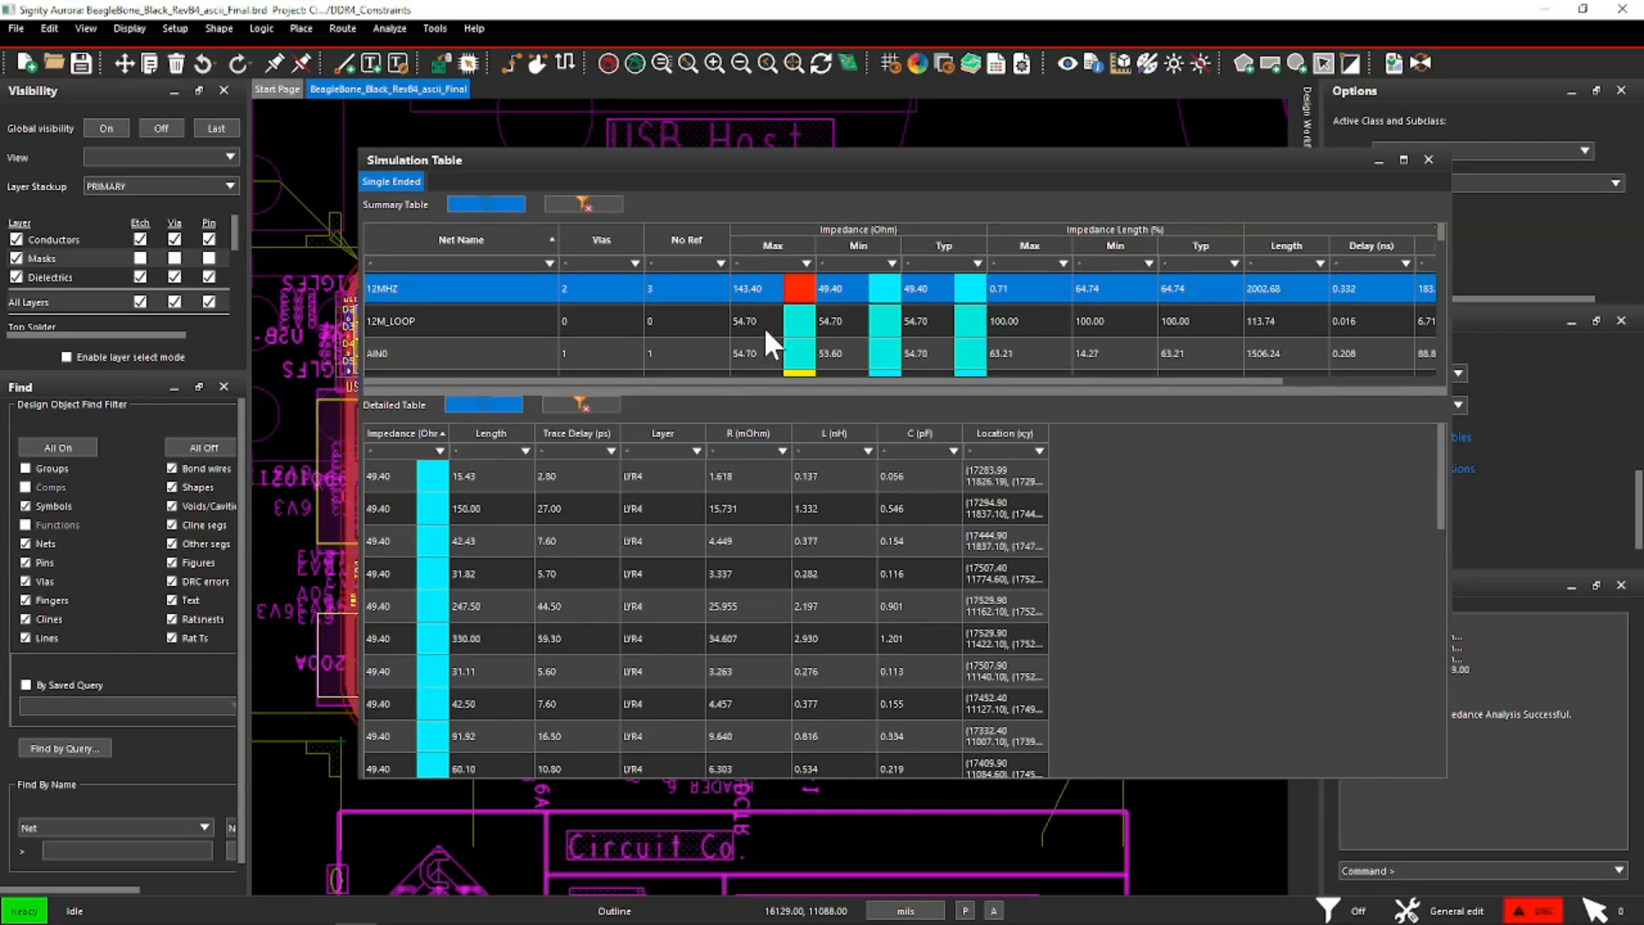
mouse_move(895, 168)
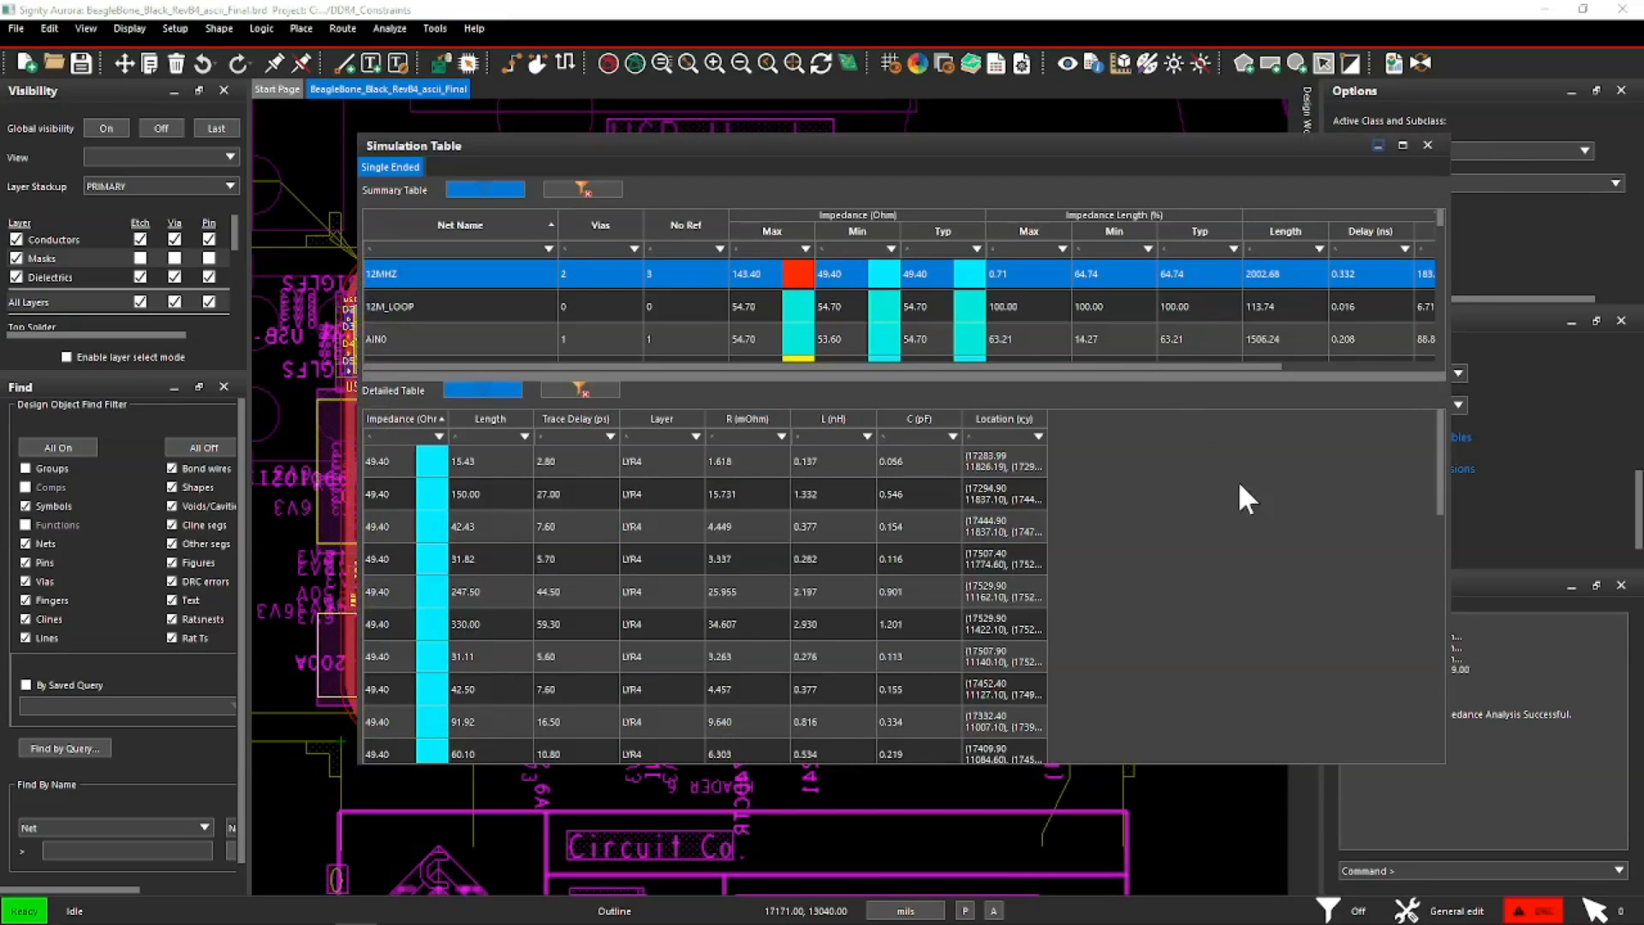
mouse_move(804, 305)
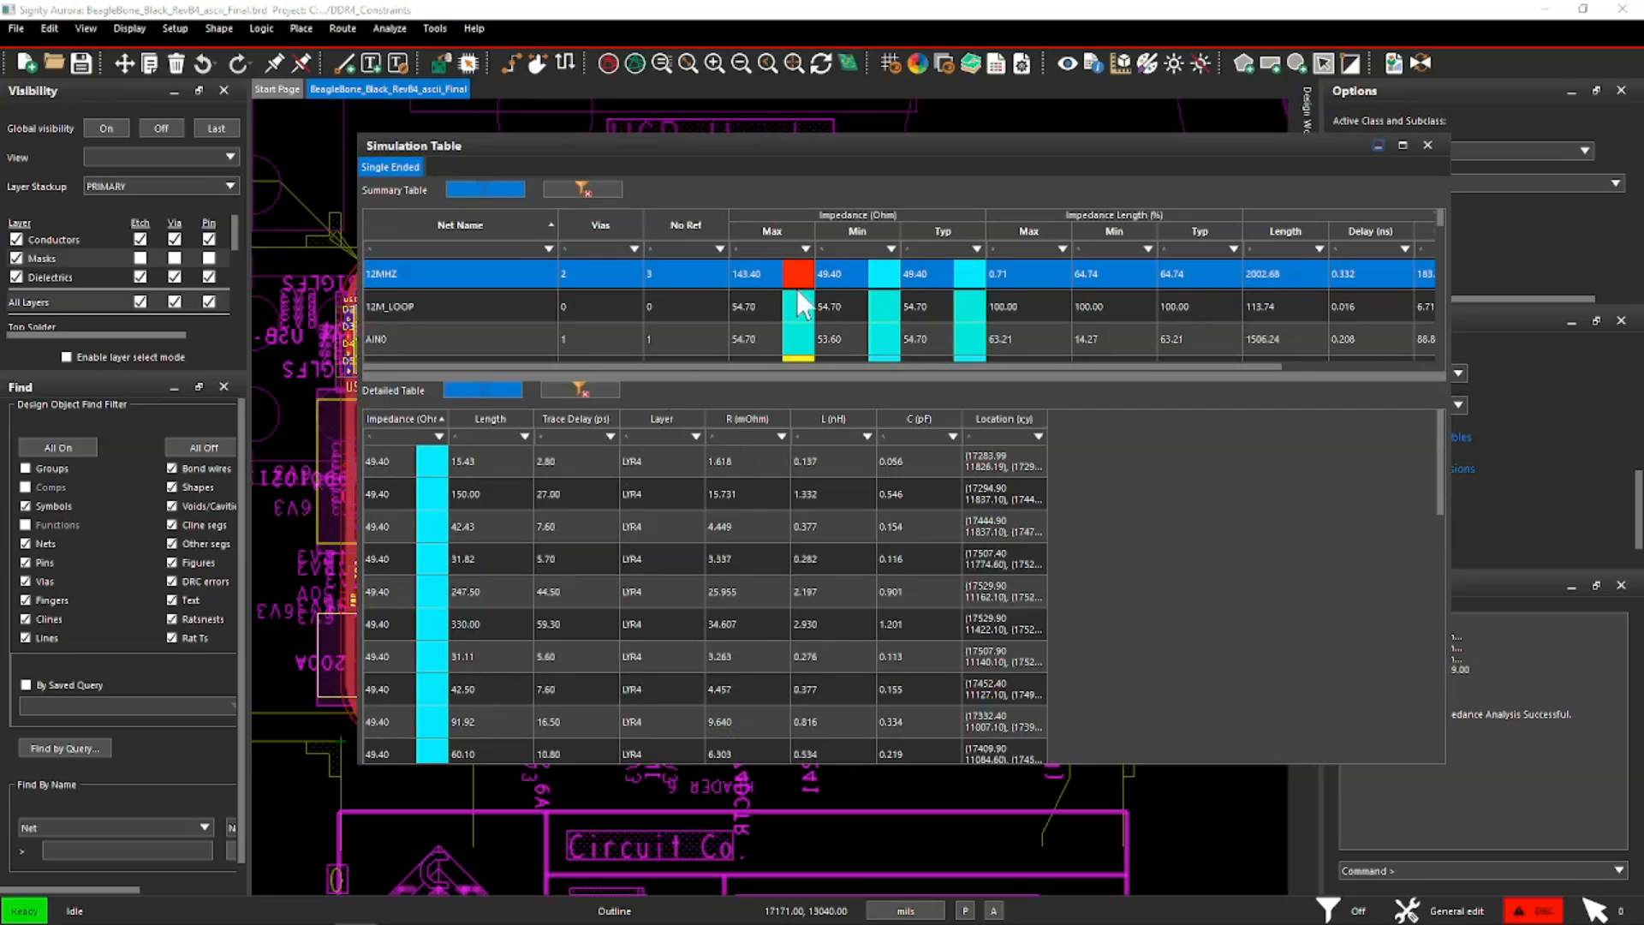
mouse_move(806, 260)
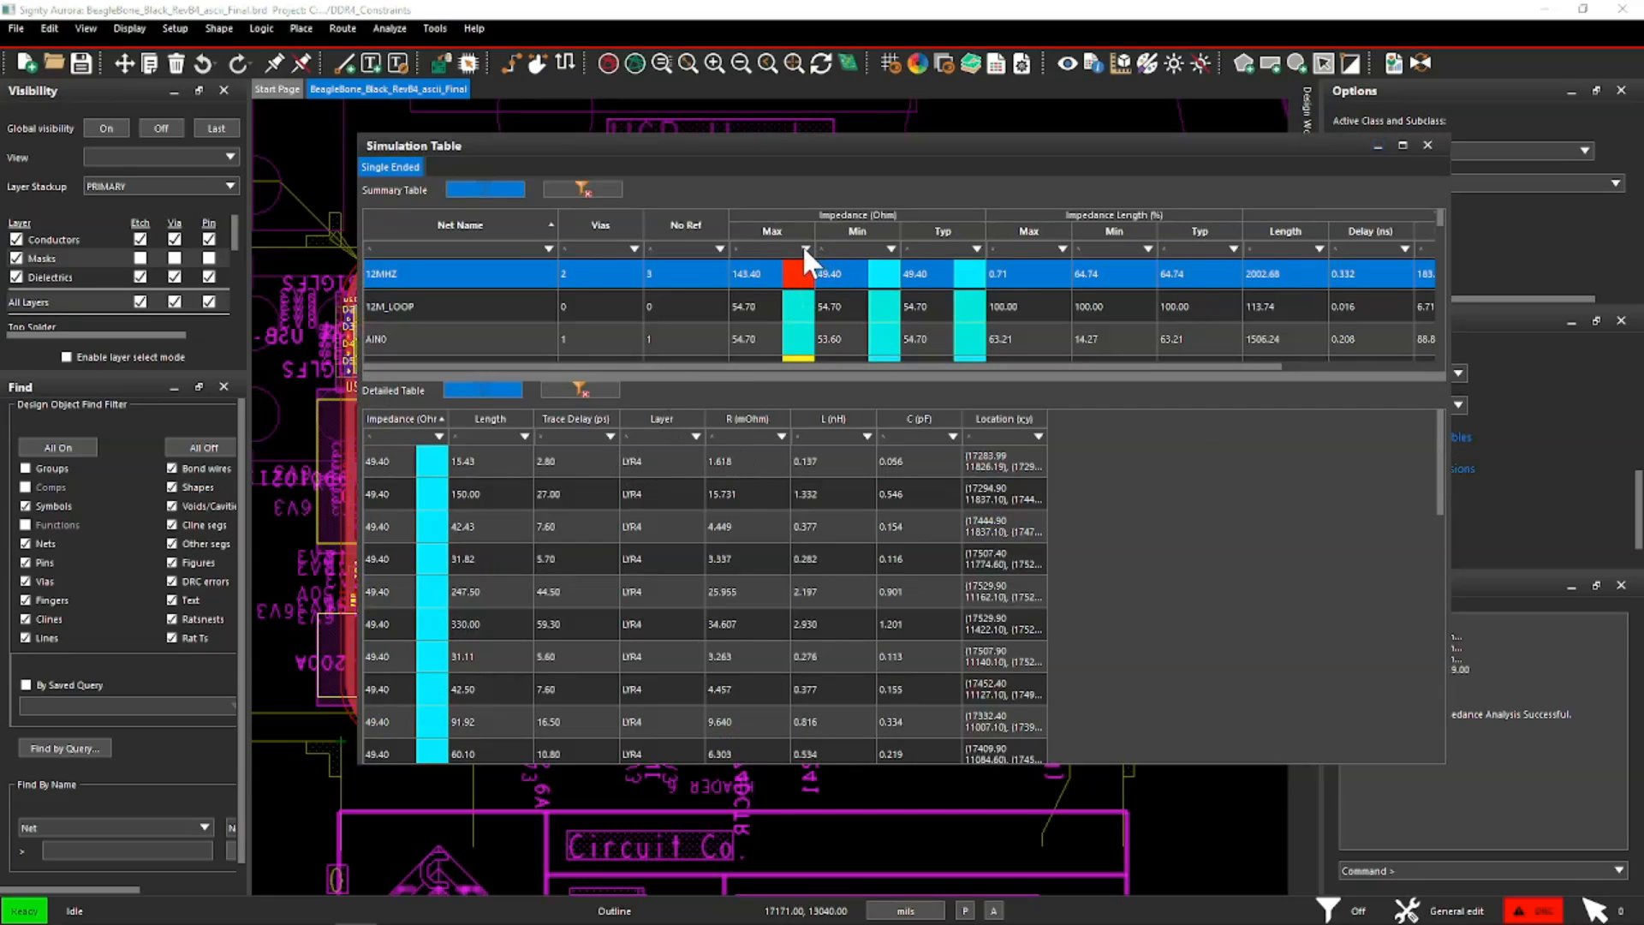
mouse_move(788, 334)
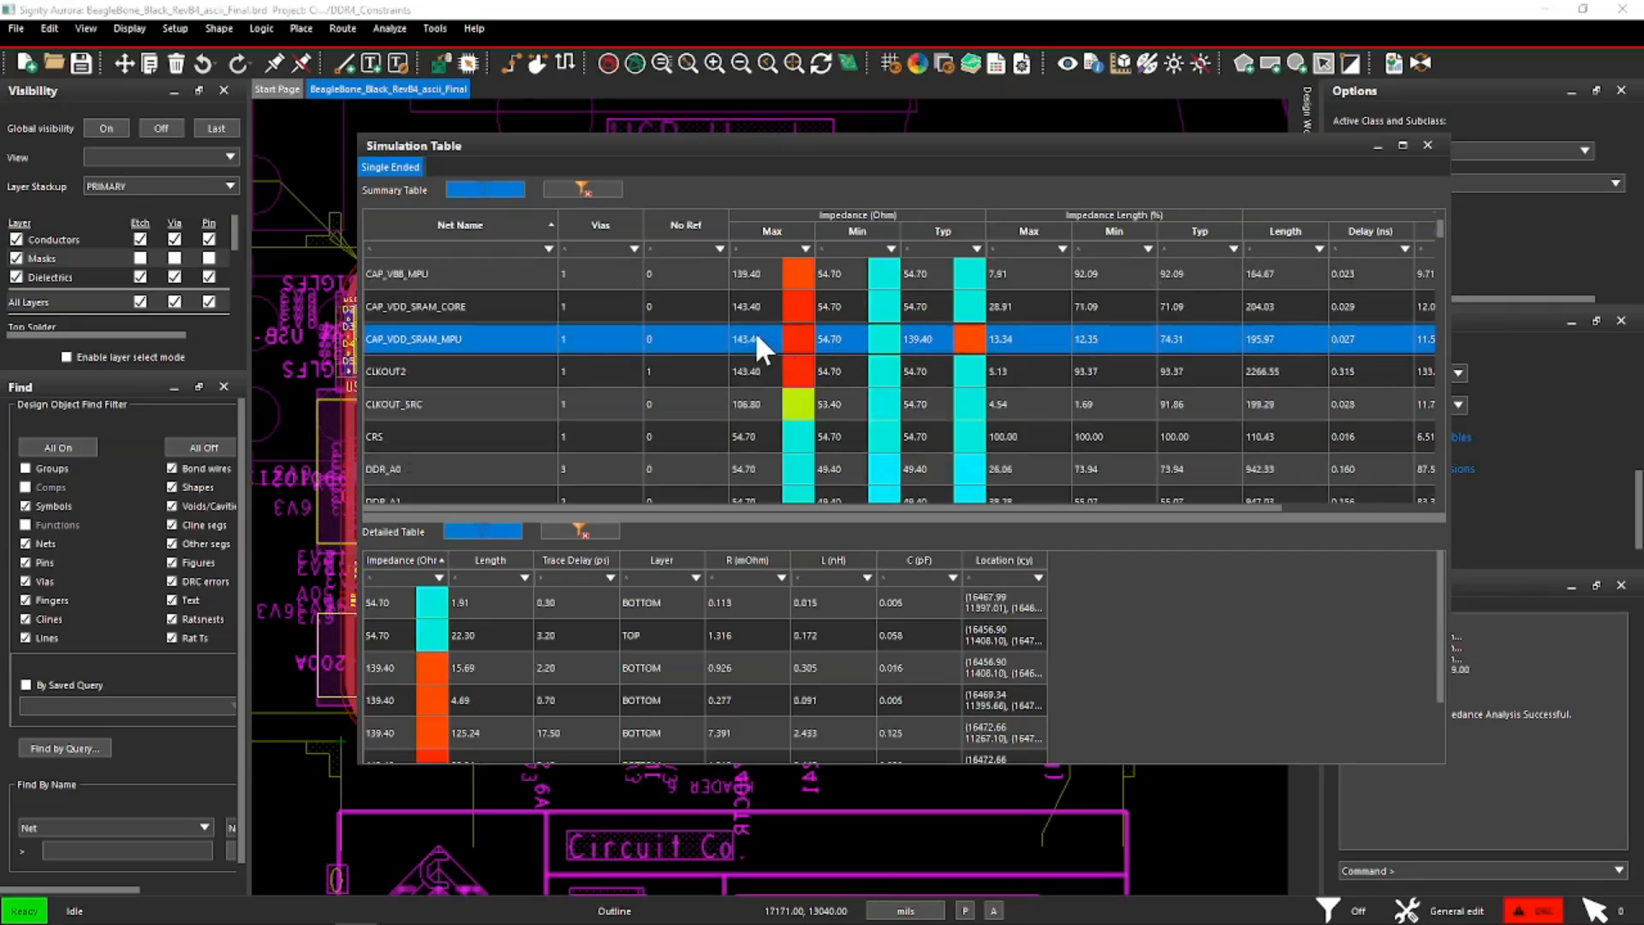
mouse_move(771, 356)
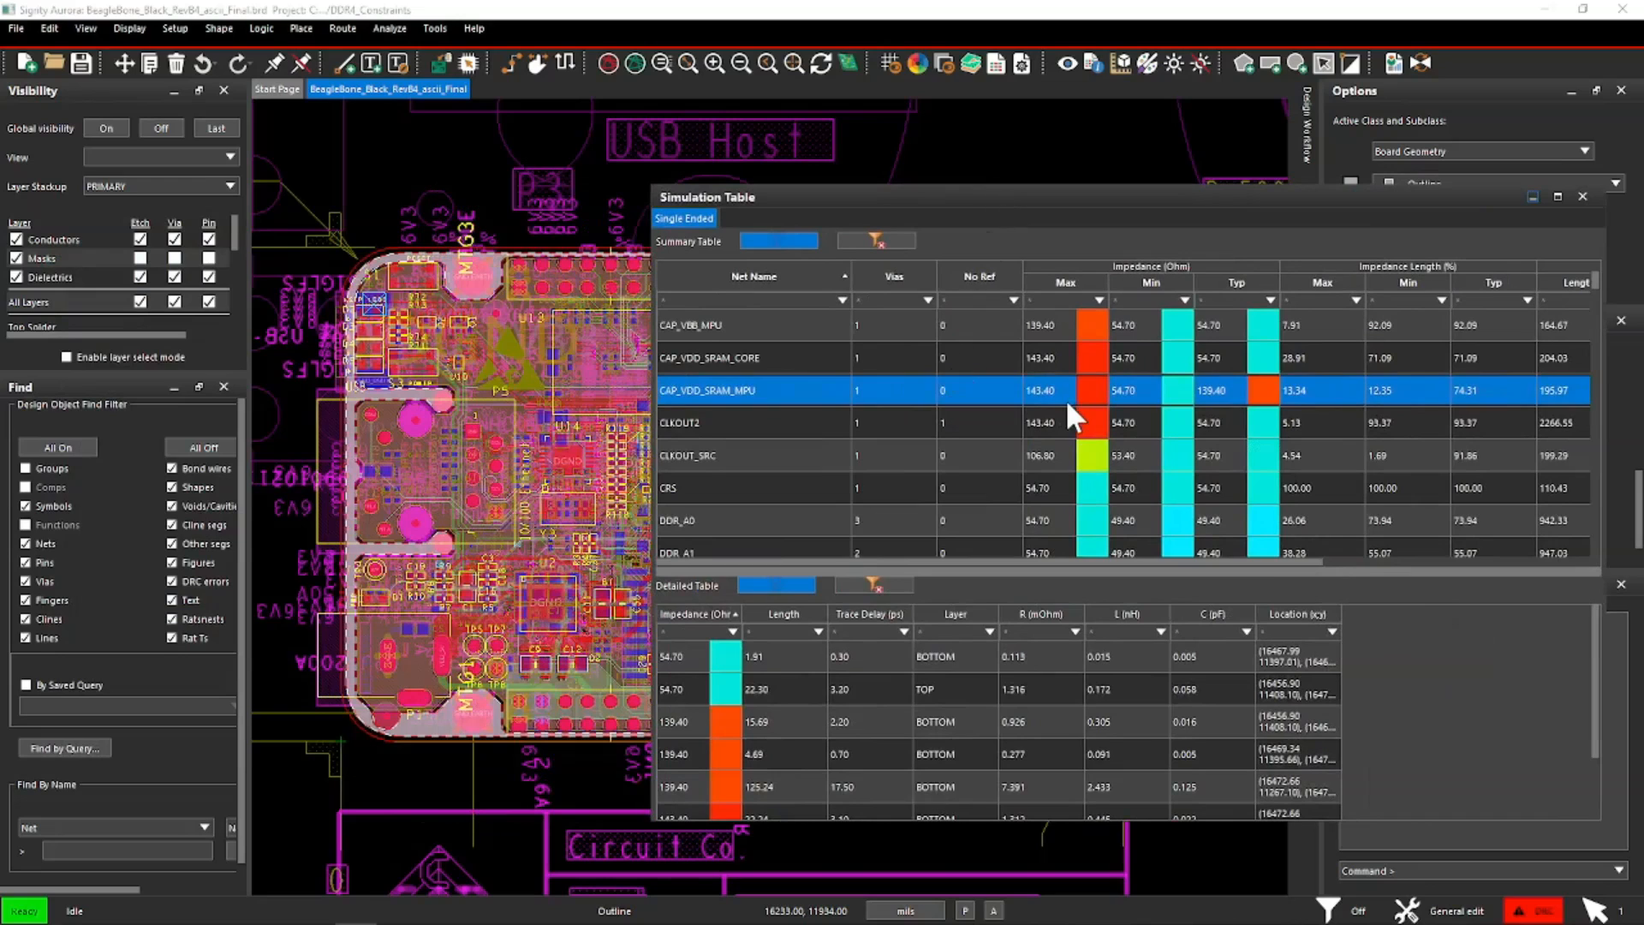
mouse_move(750, 404)
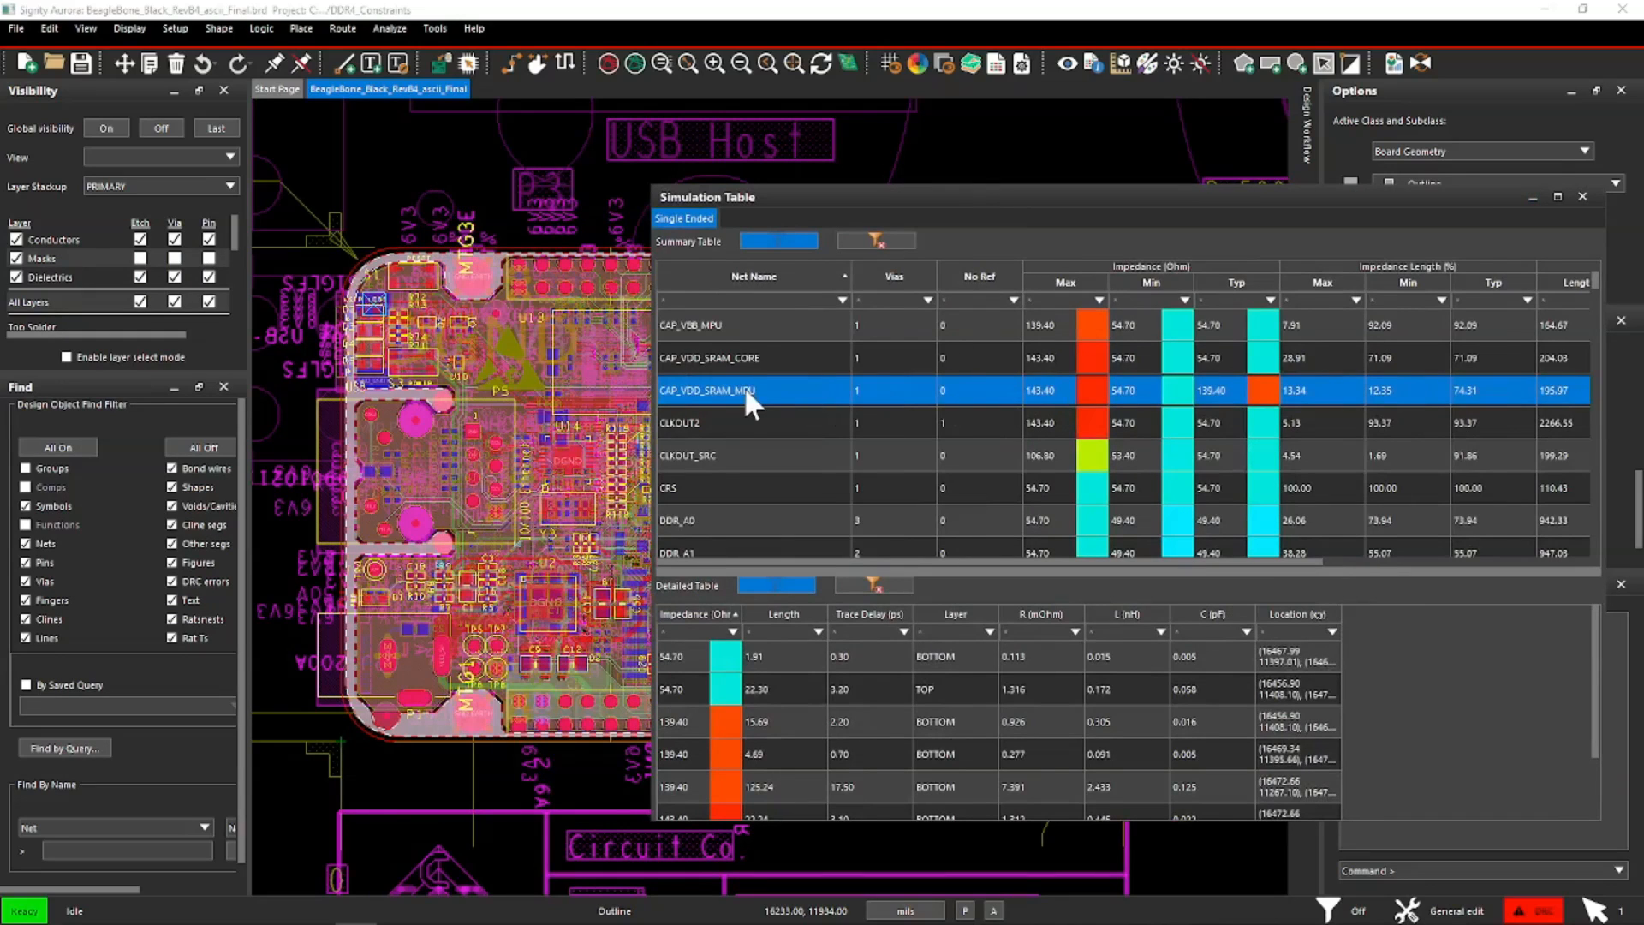
mouse_move(563, 394)
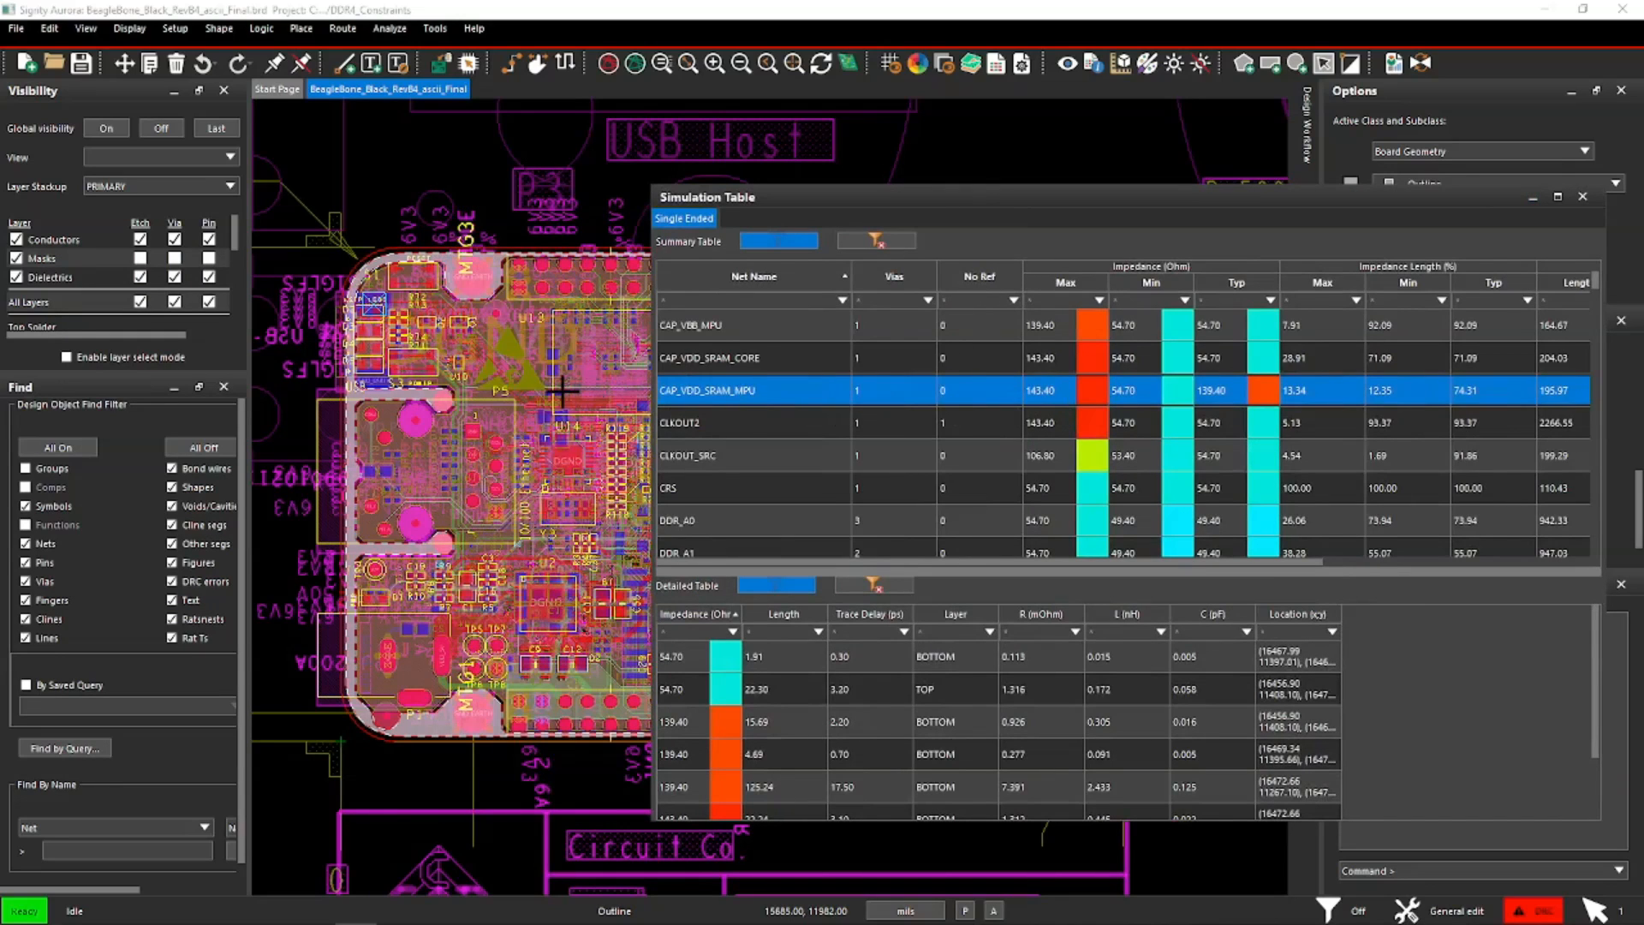
mouse_move(459, 475)
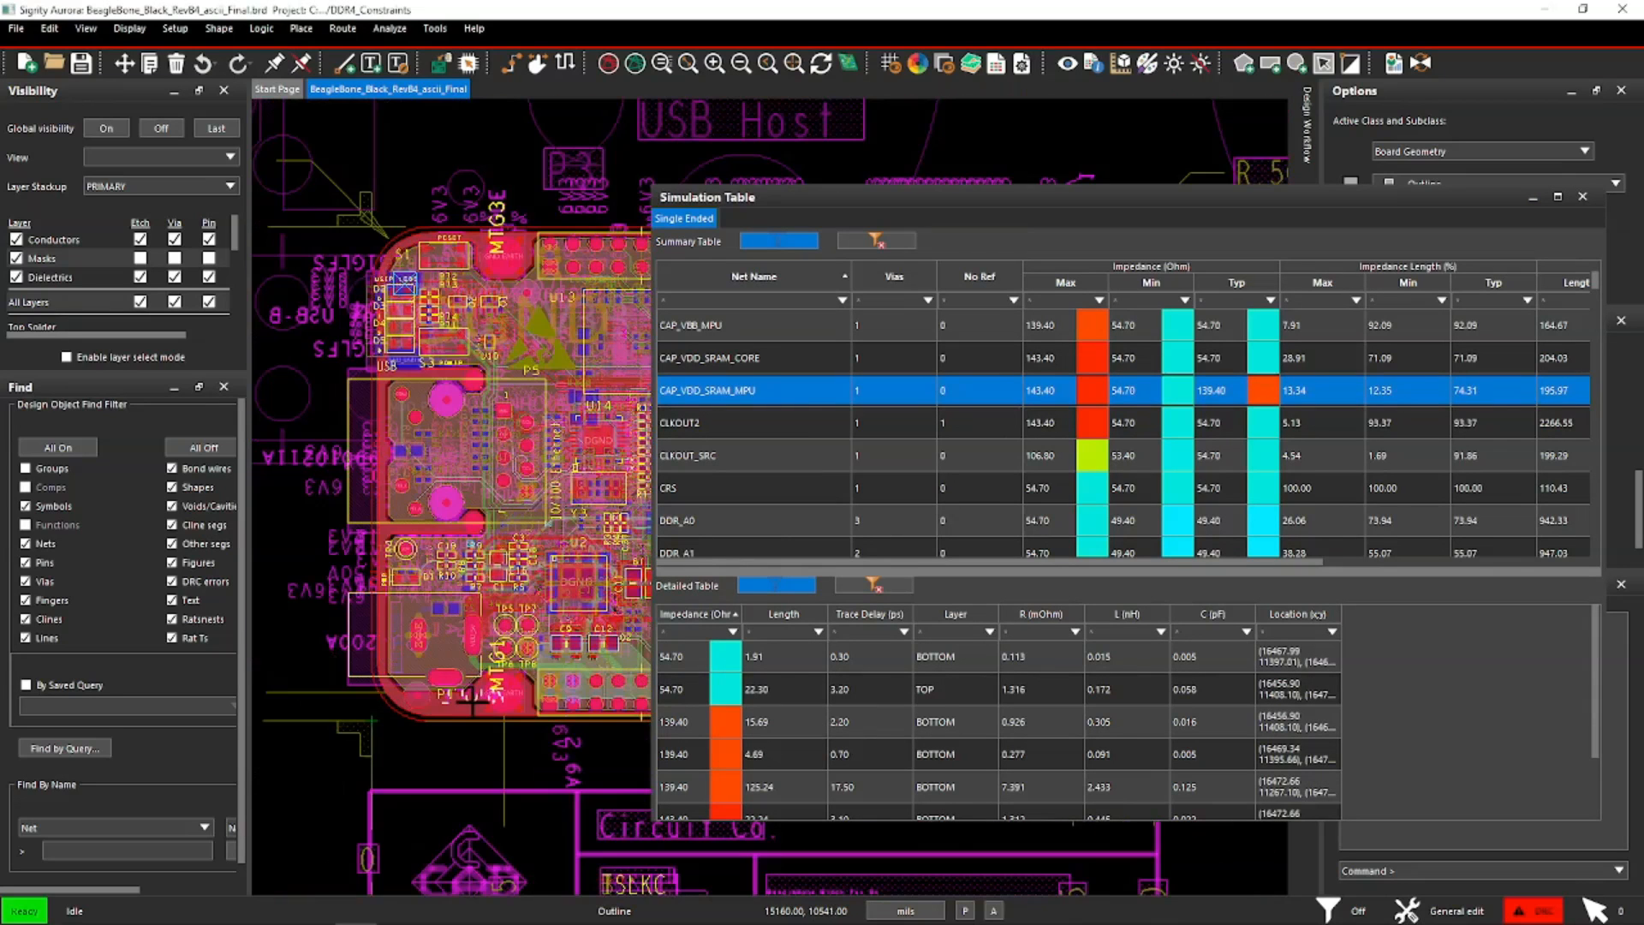
scroll(down, 3)
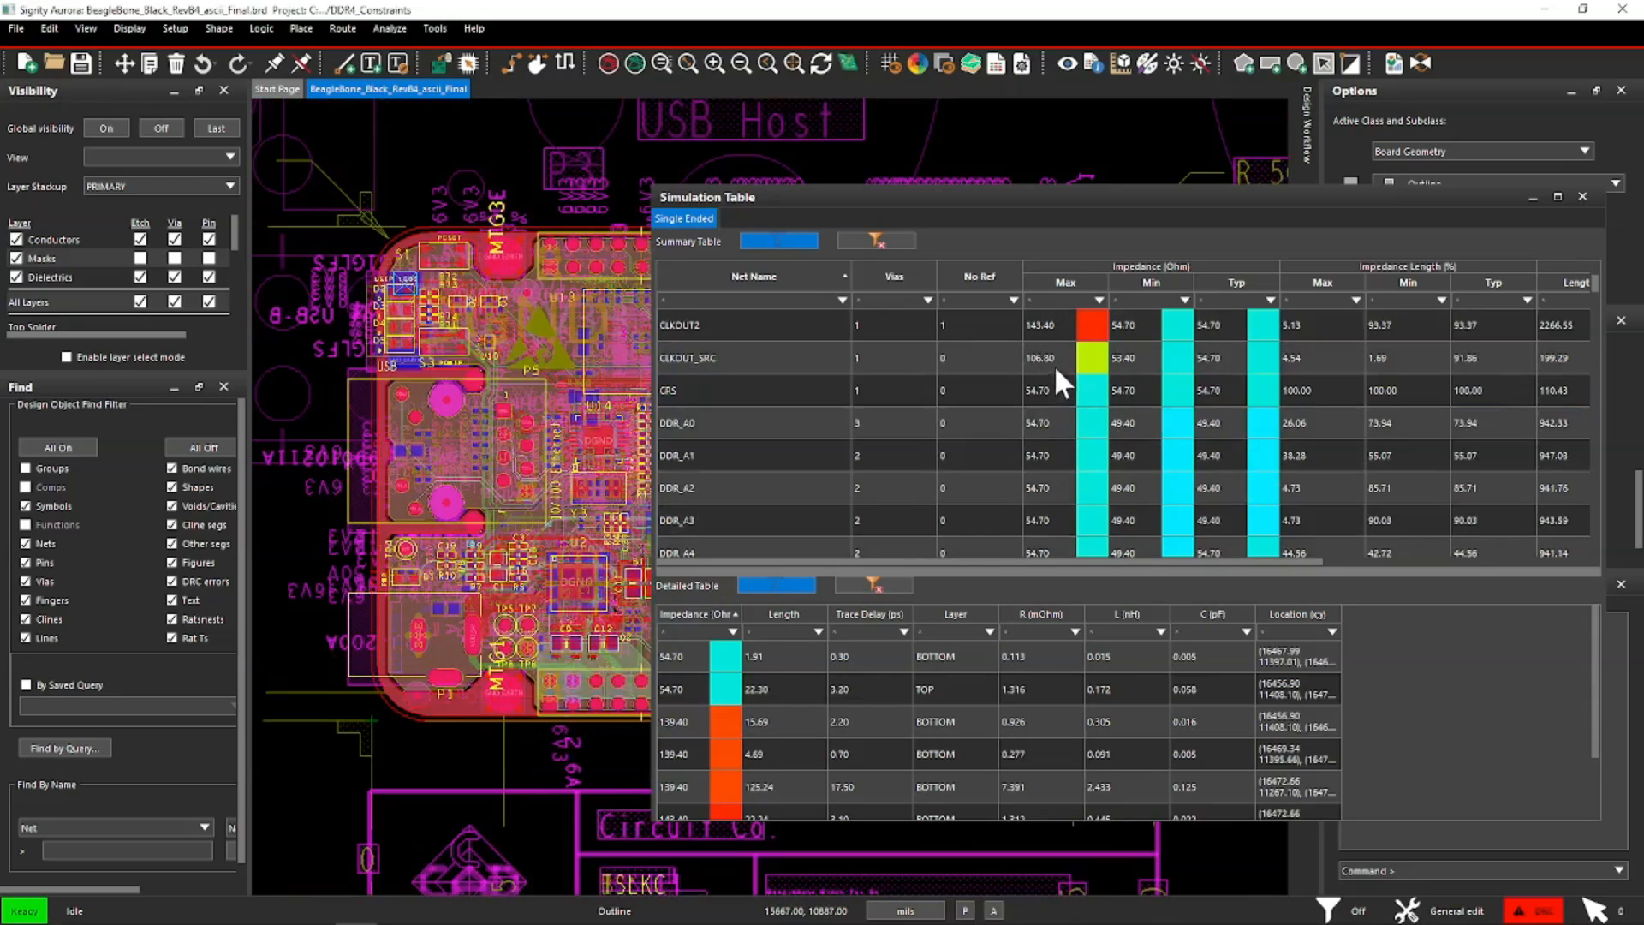
click(753, 324)
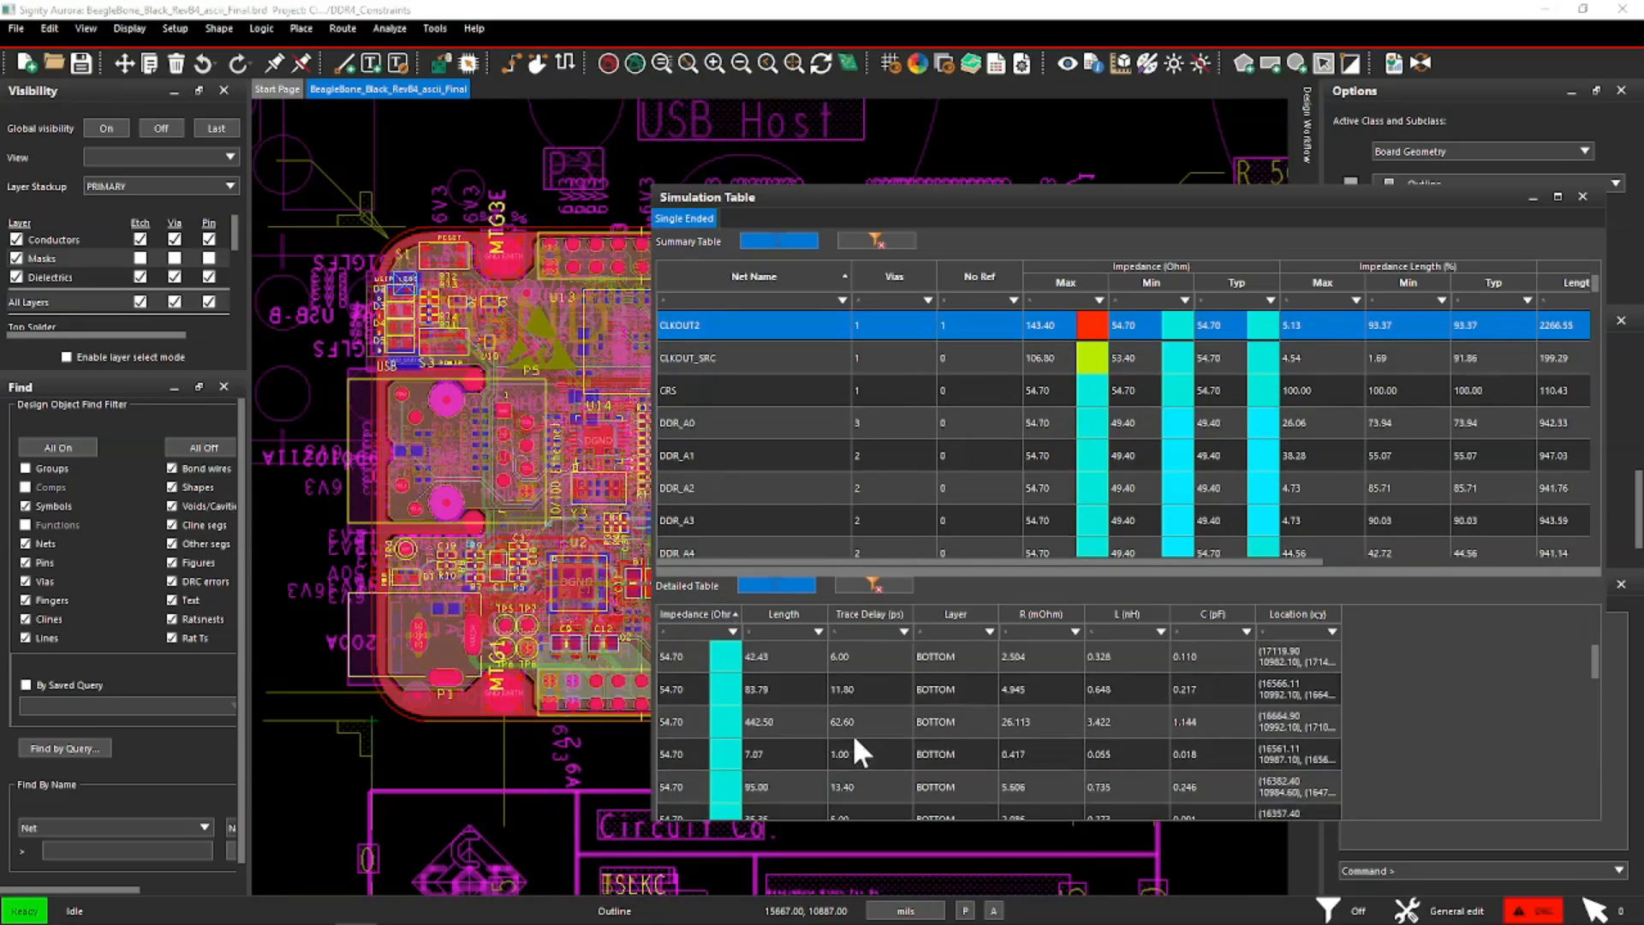
scroll(down, 3)
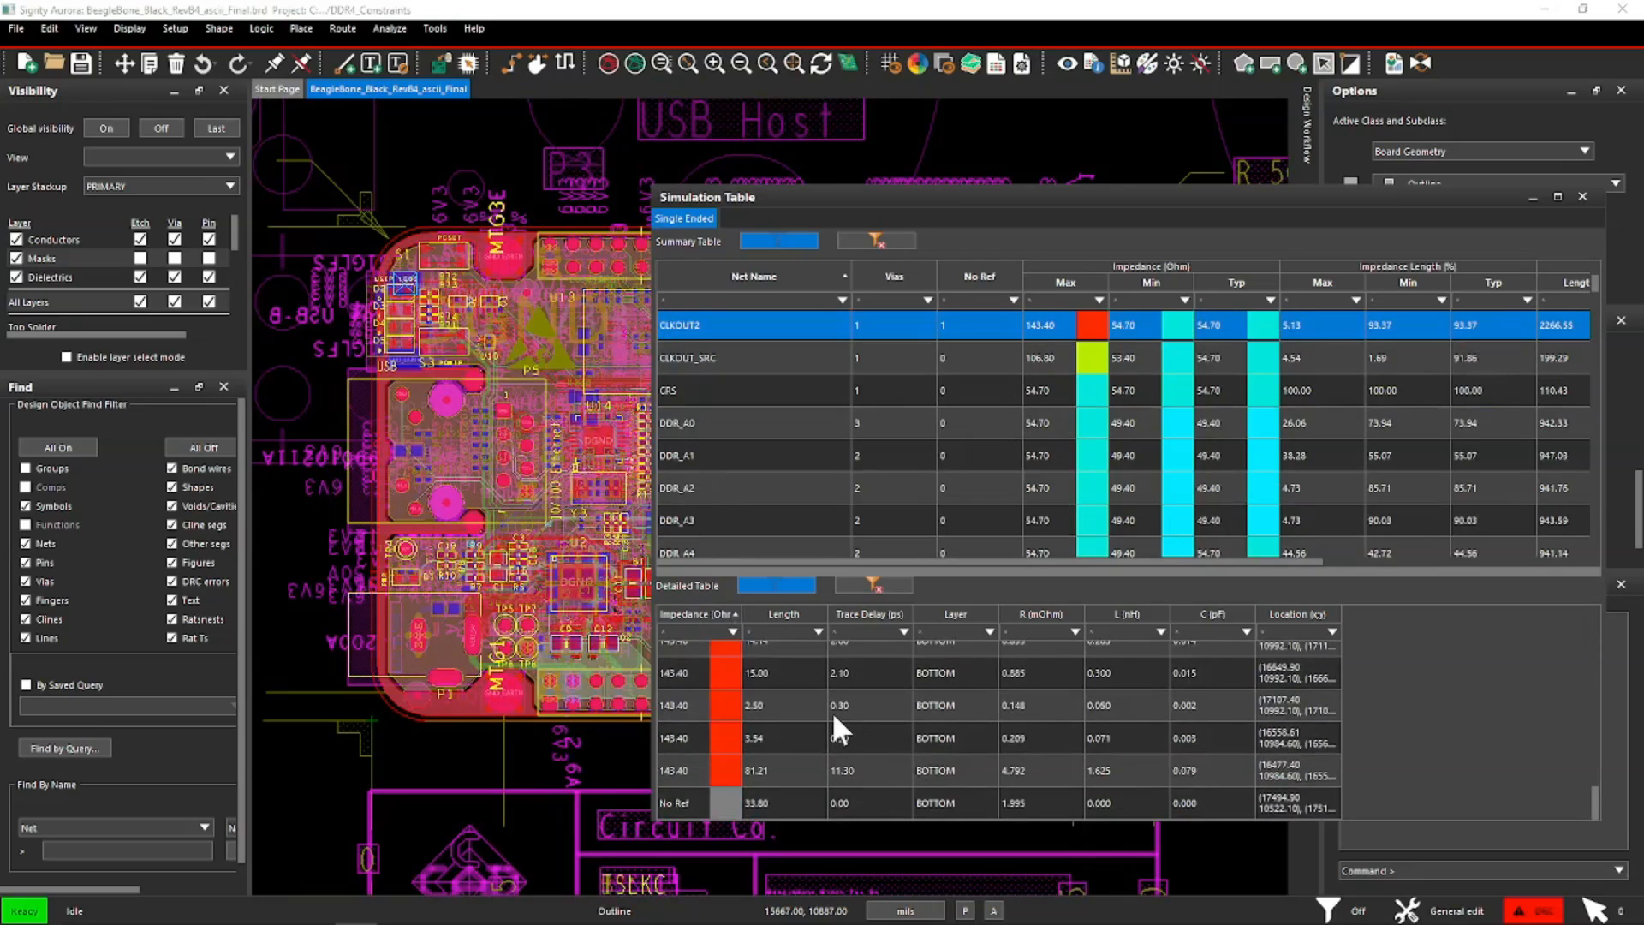
scroll(up, 3)
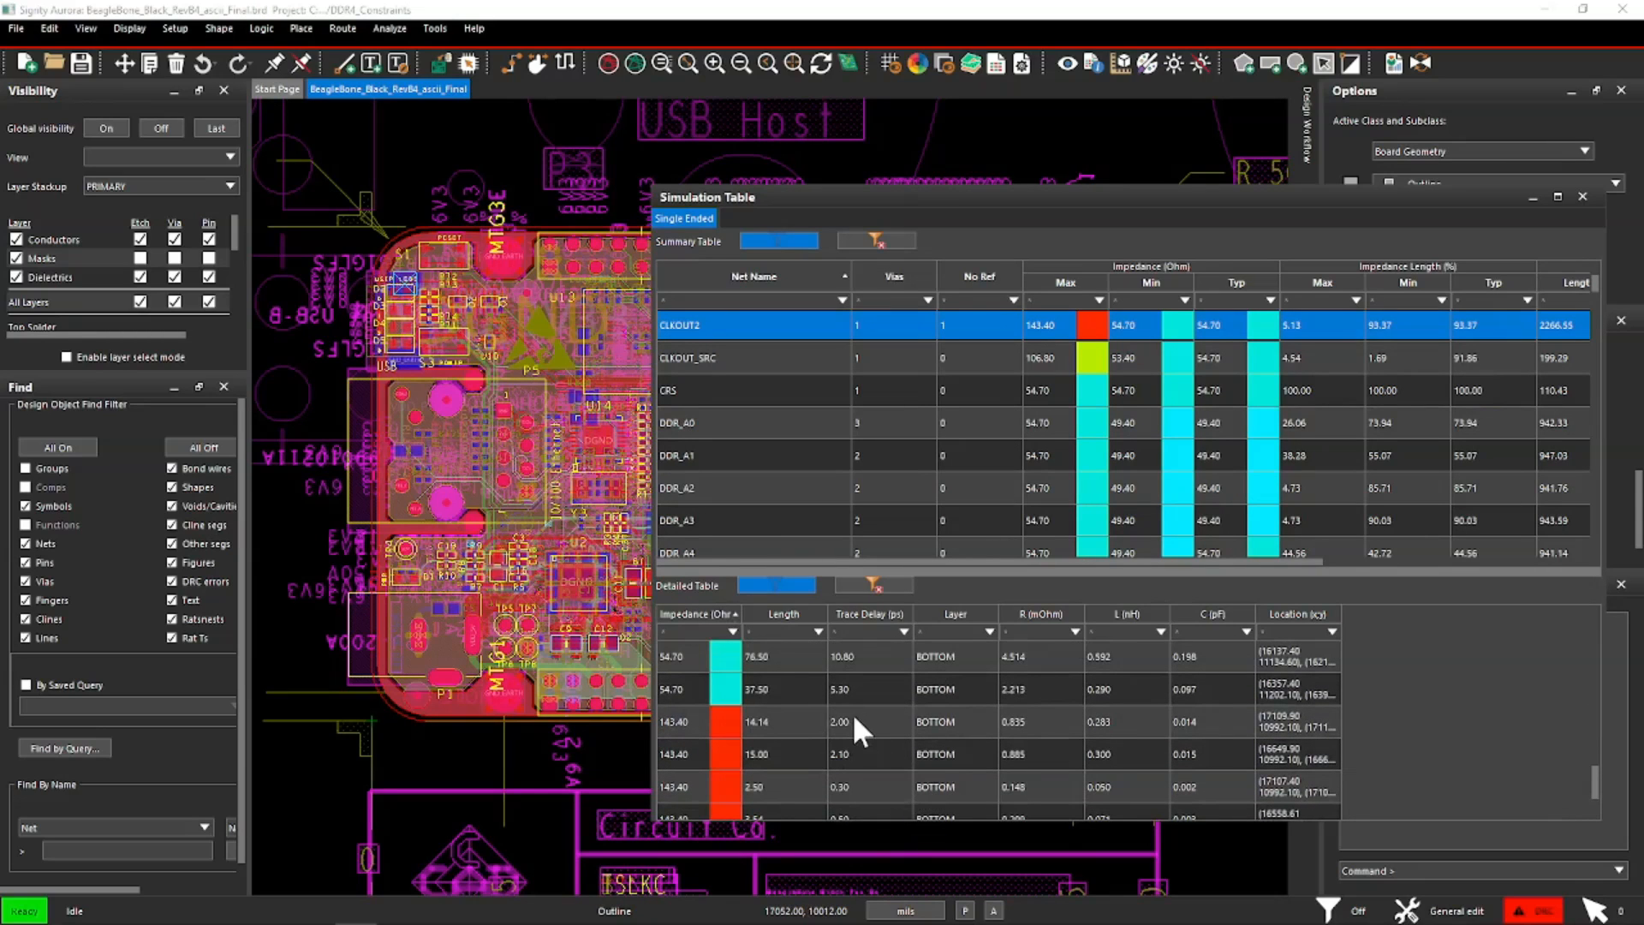
mouse_move(796, 730)
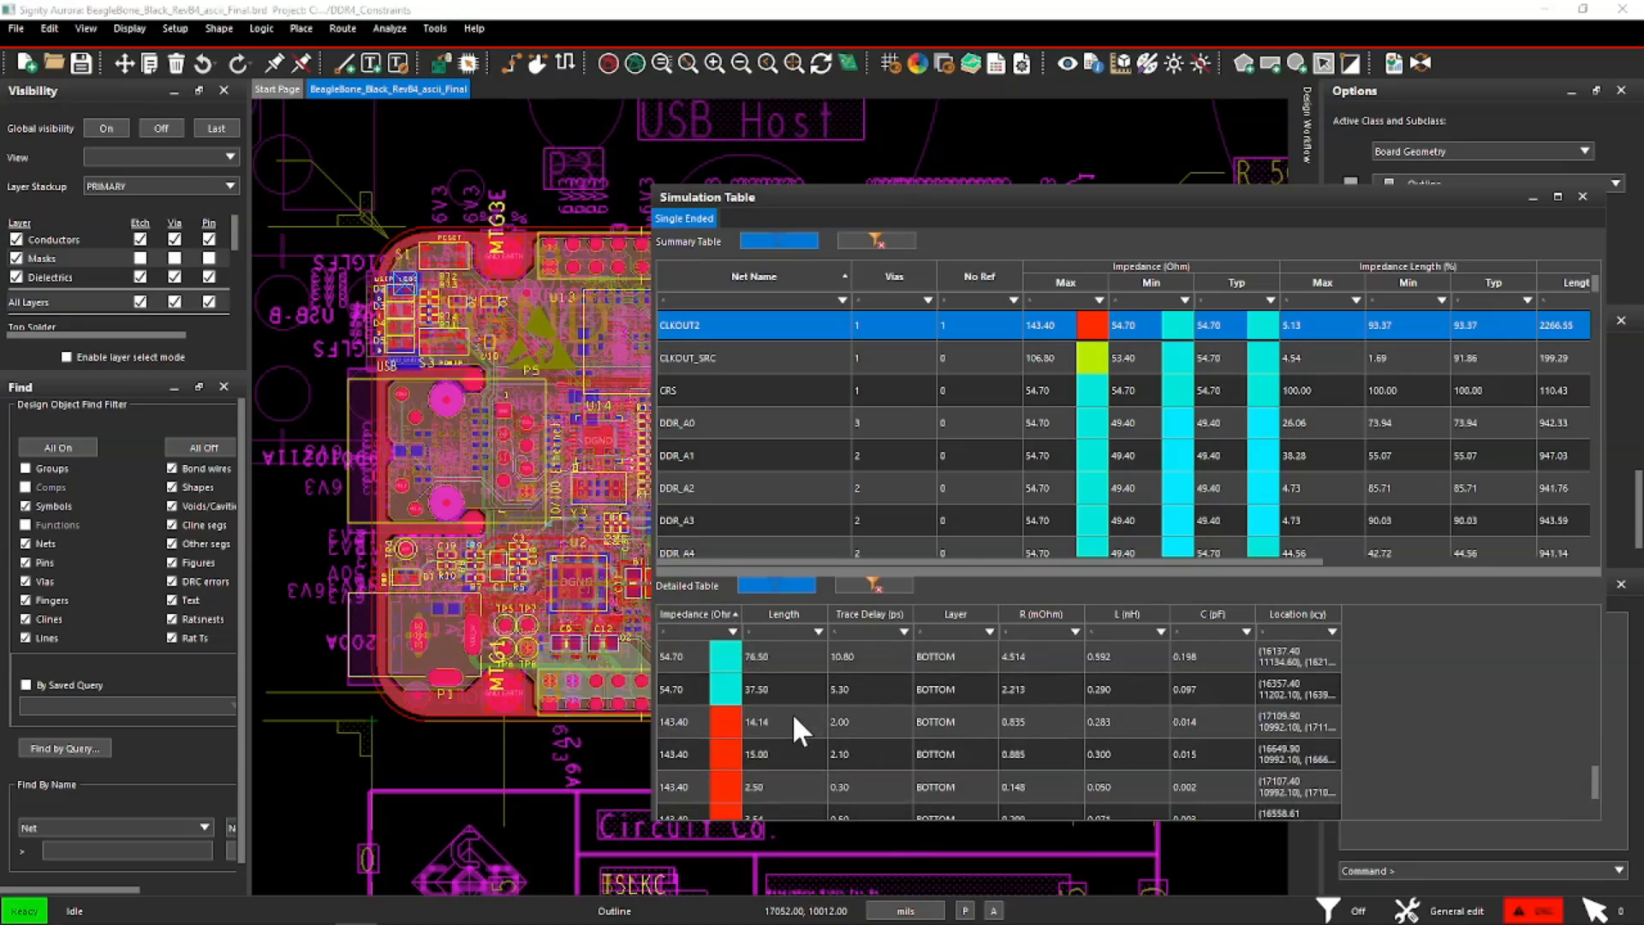
click(756, 721)
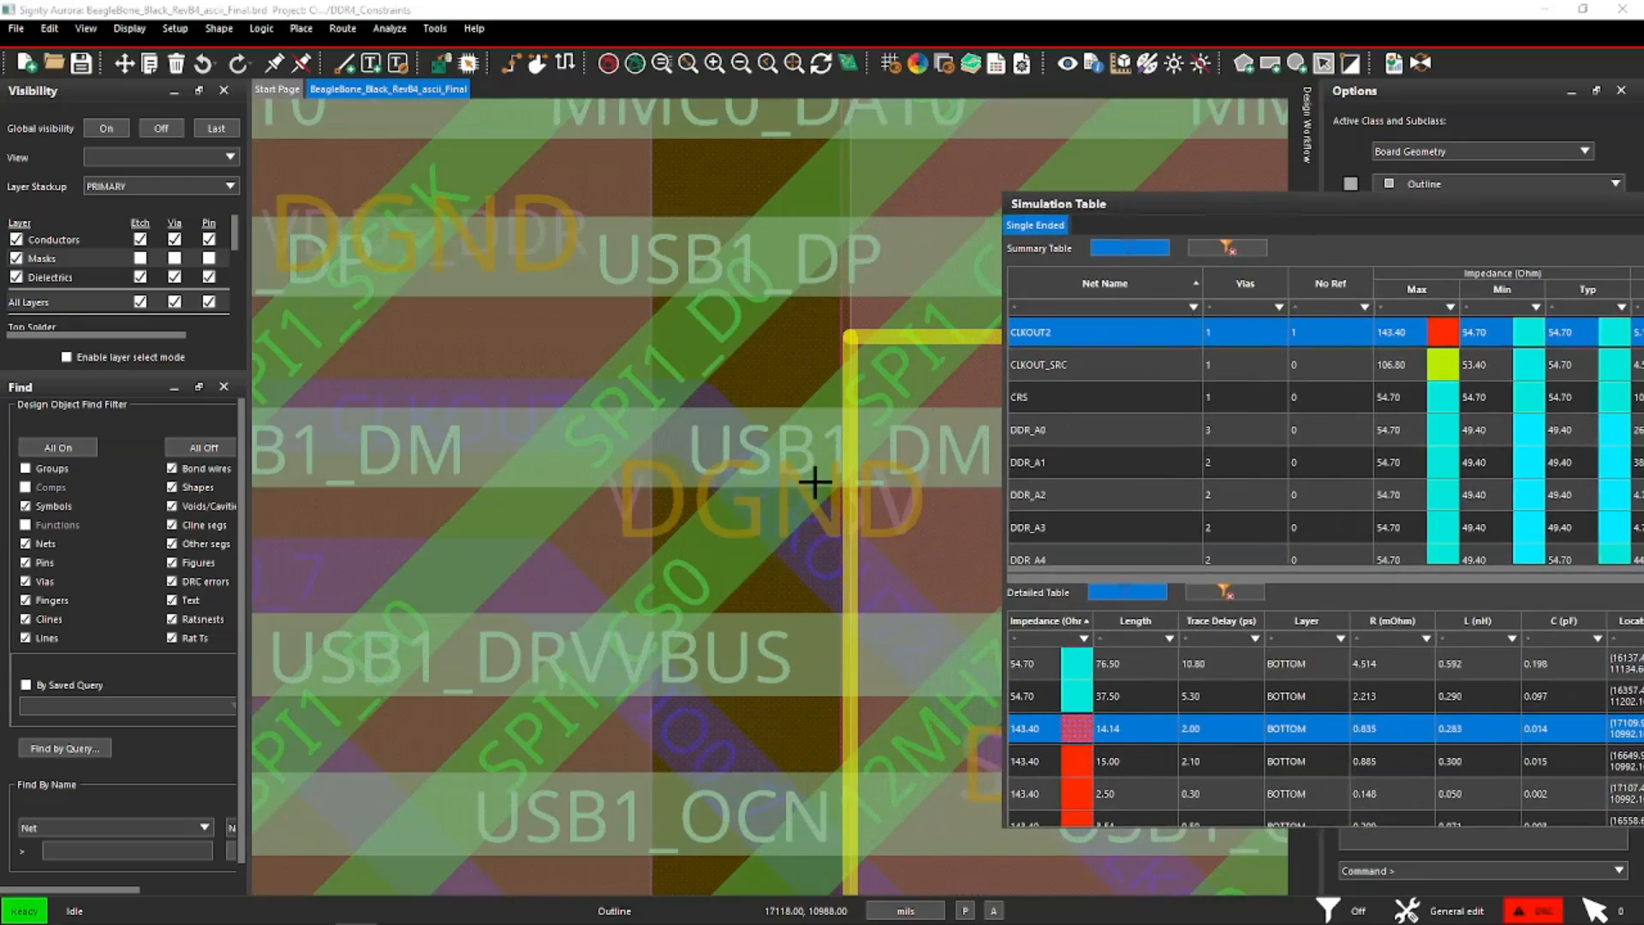
mouse_move(1163, 793)
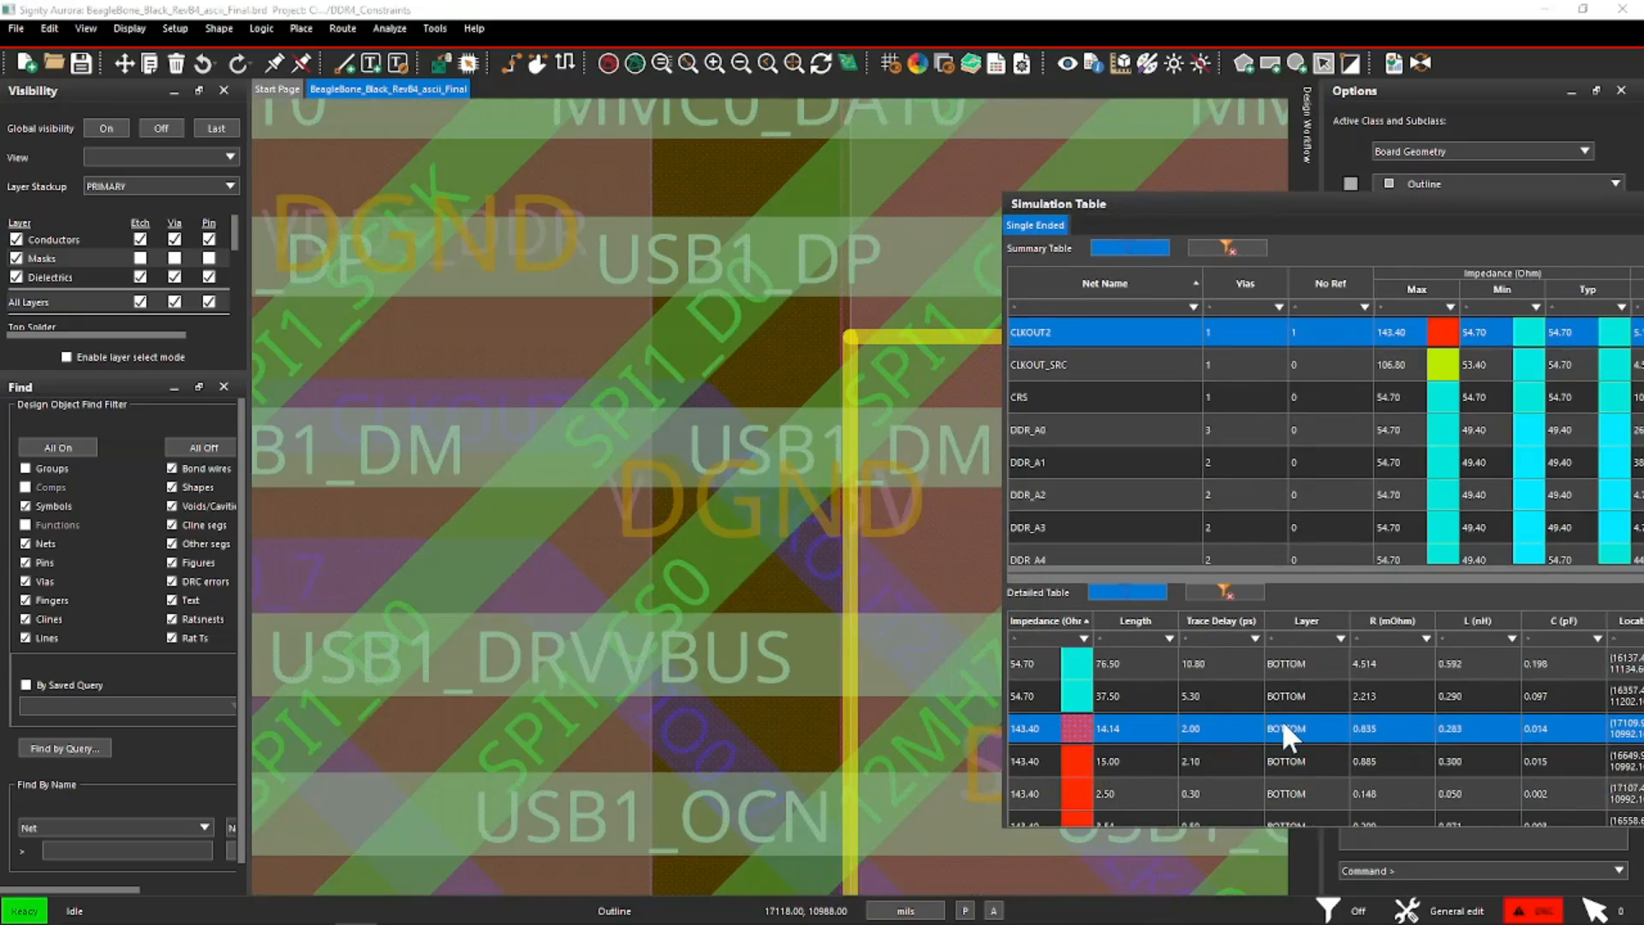
mouse_move(1371, 742)
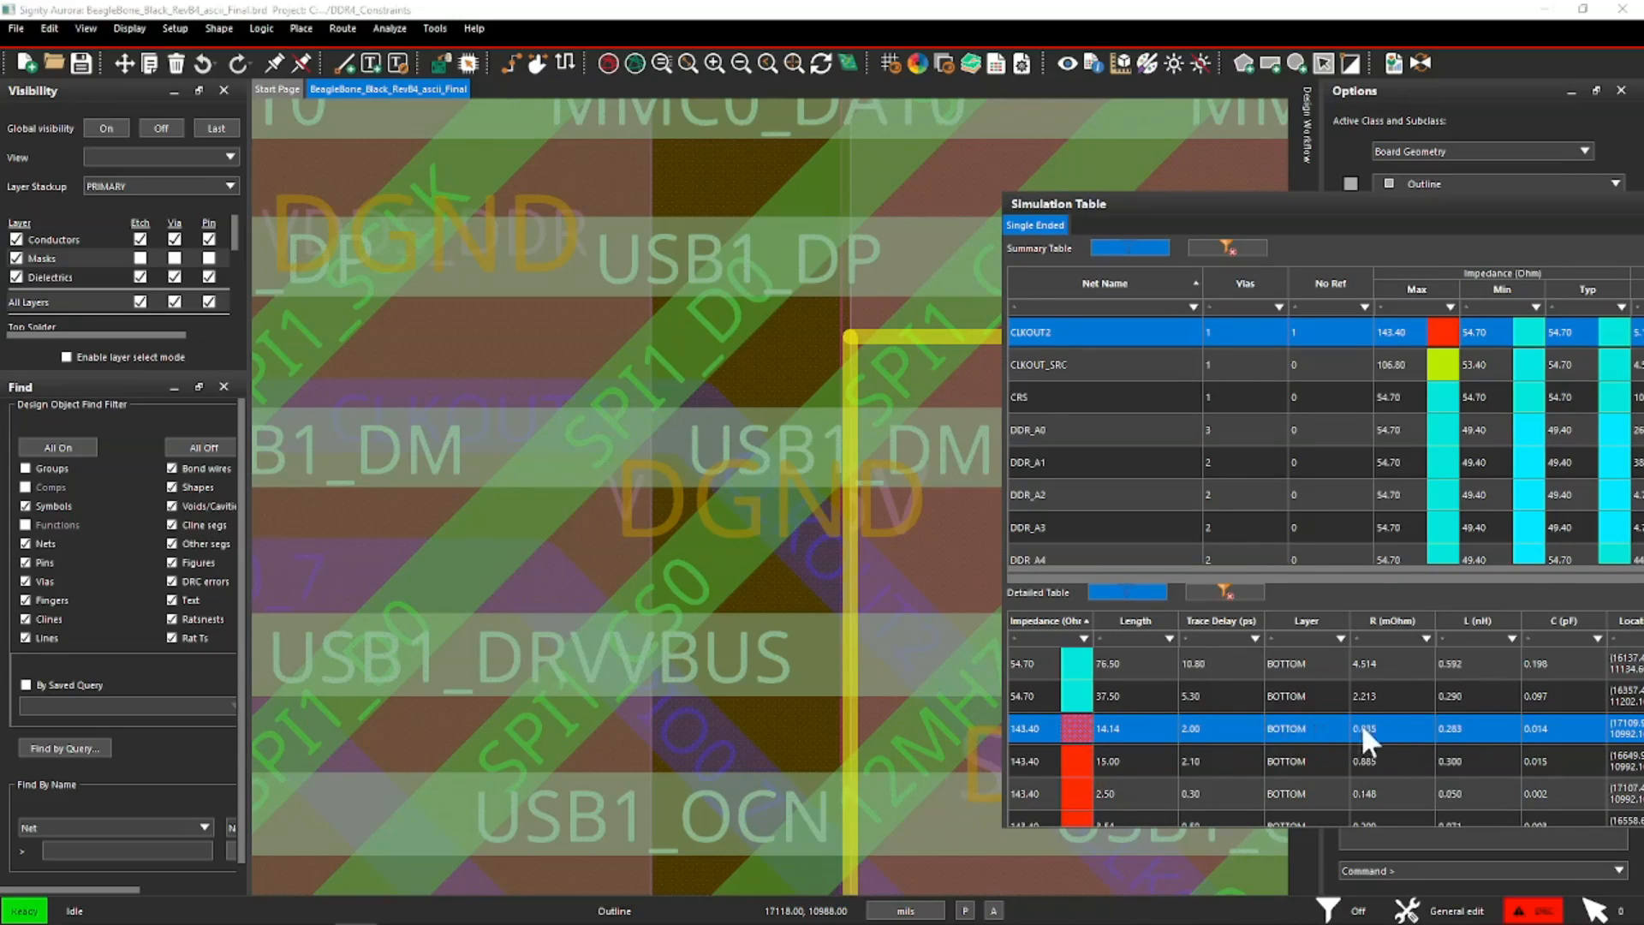
mouse_move(1505, 745)
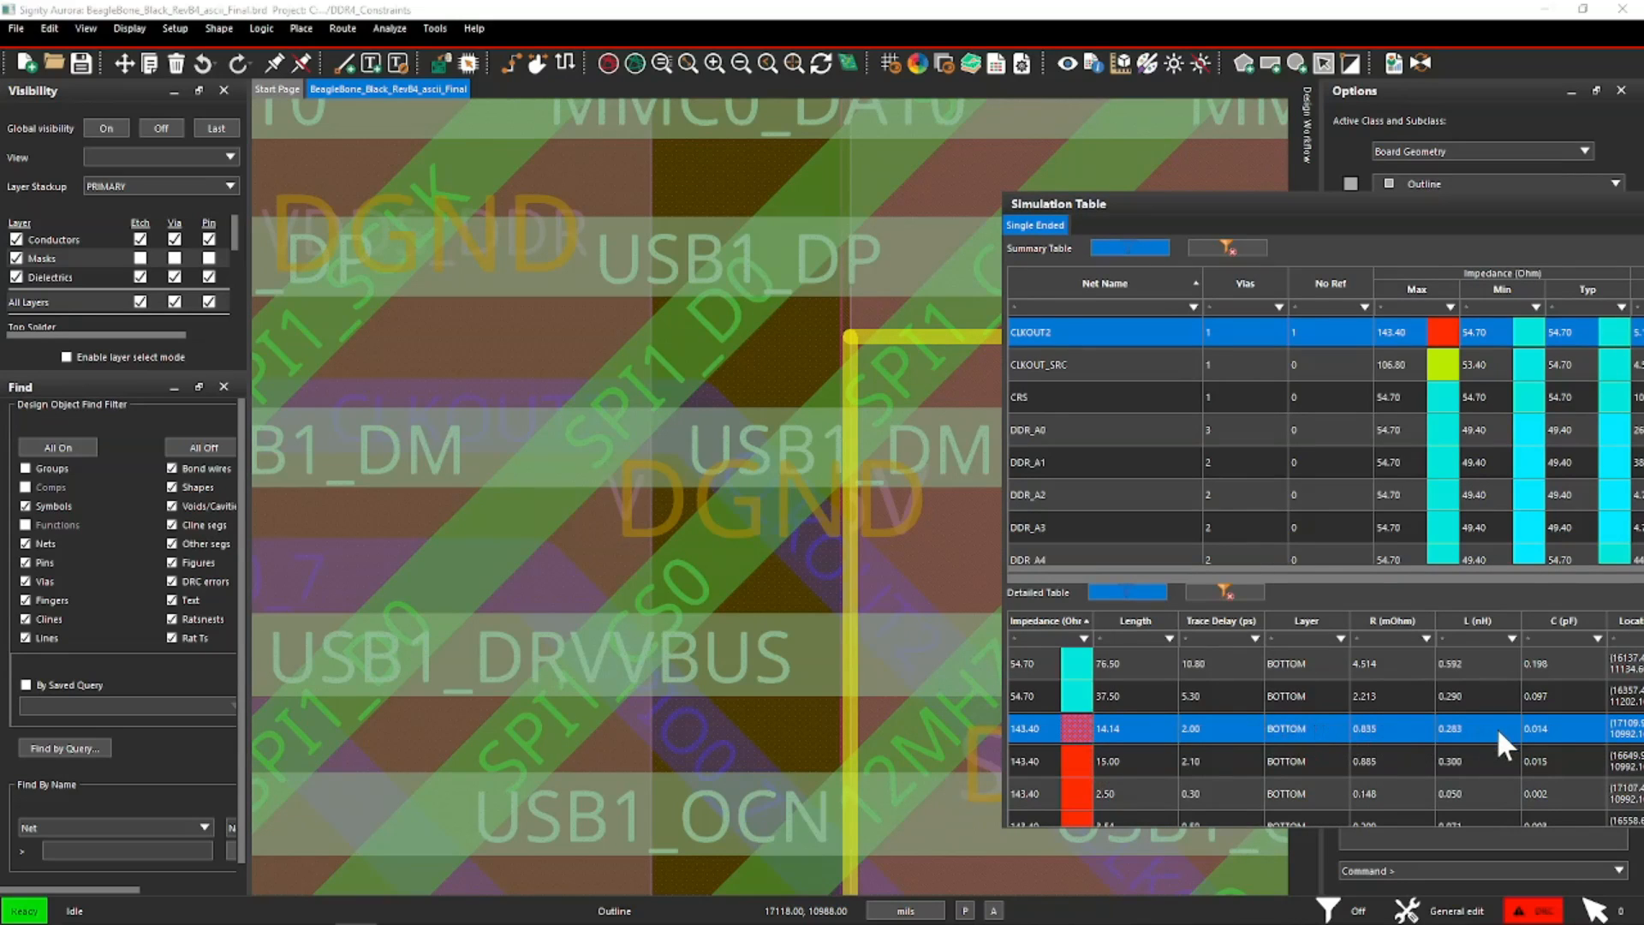
mouse_move(1393, 389)
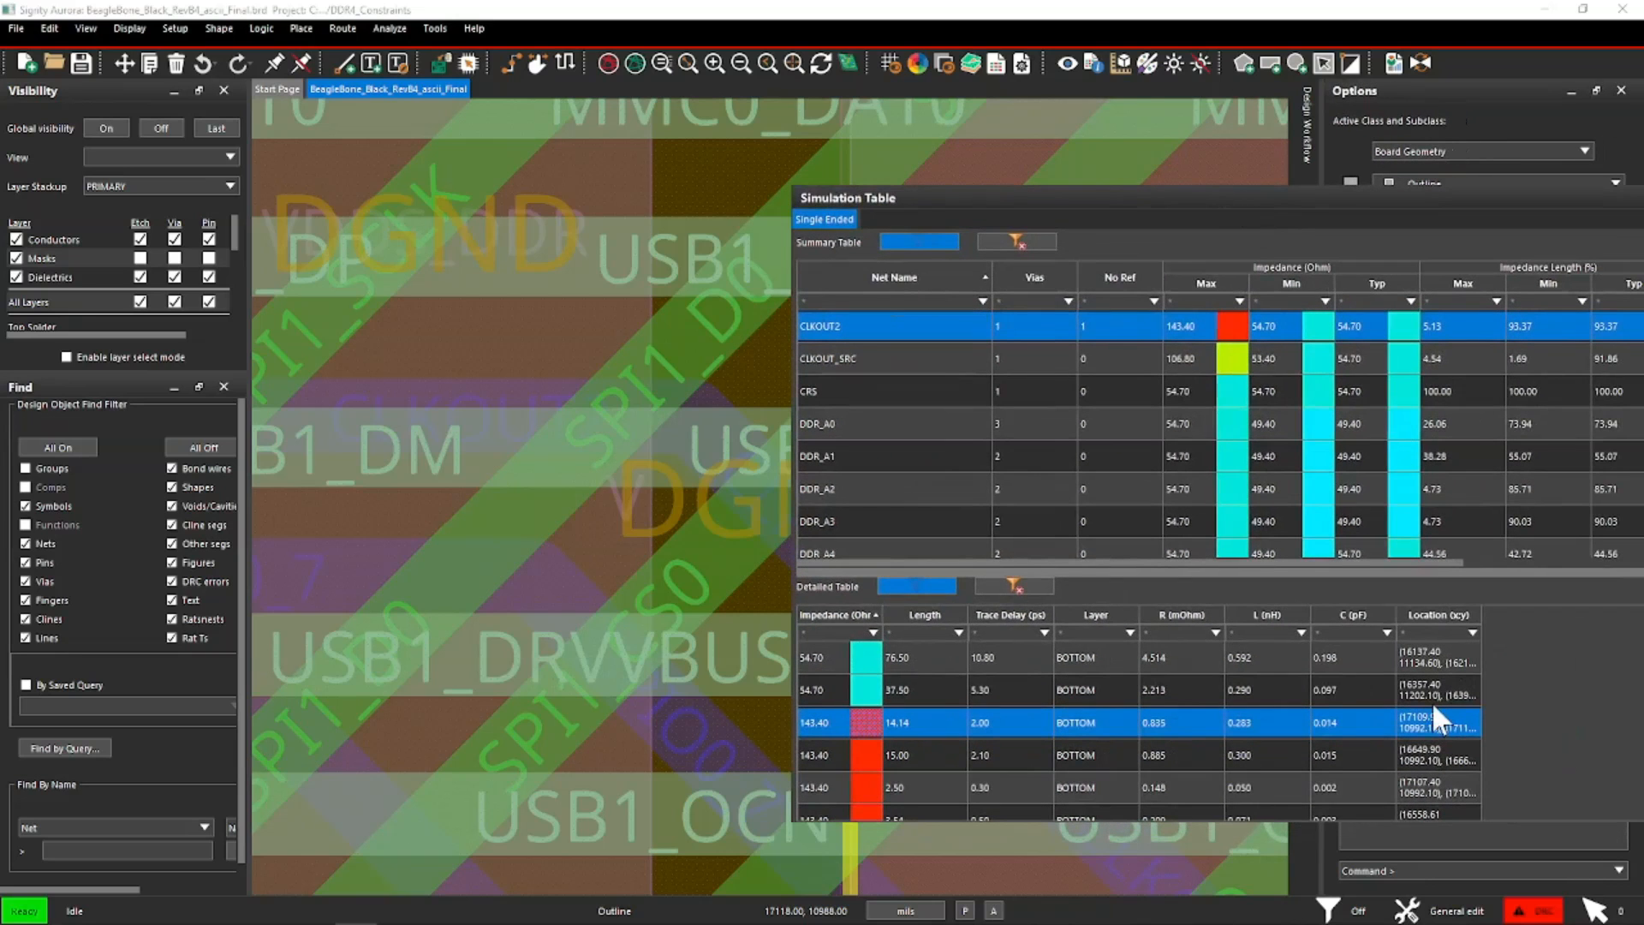
mouse_move(928, 735)
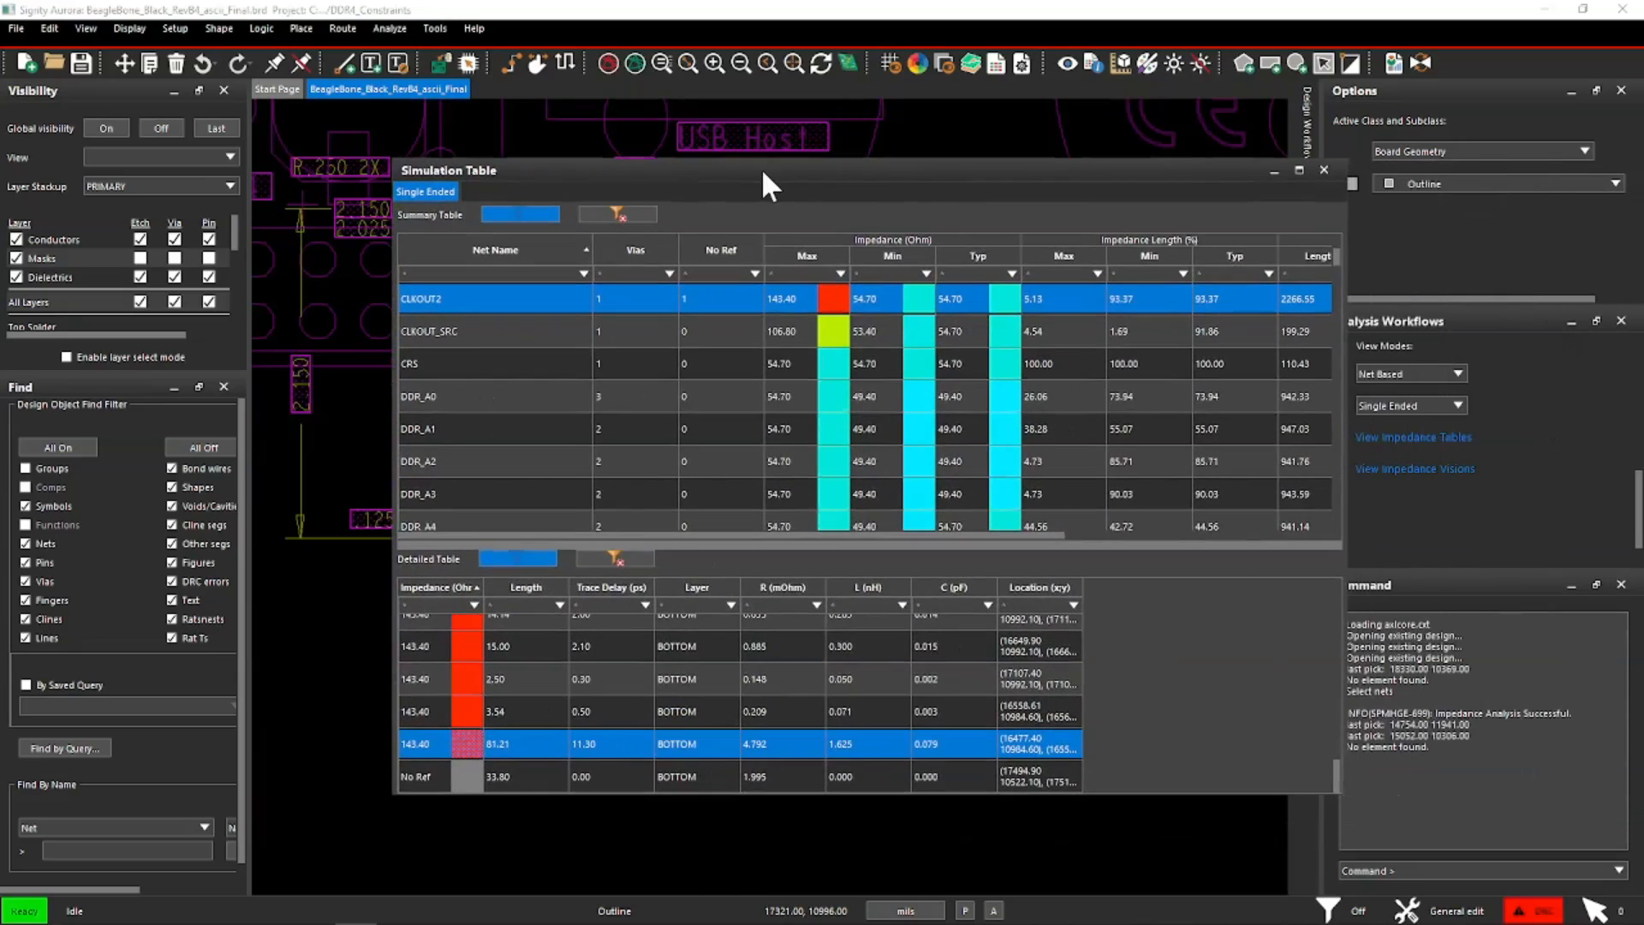
mouse_move(851, 218)
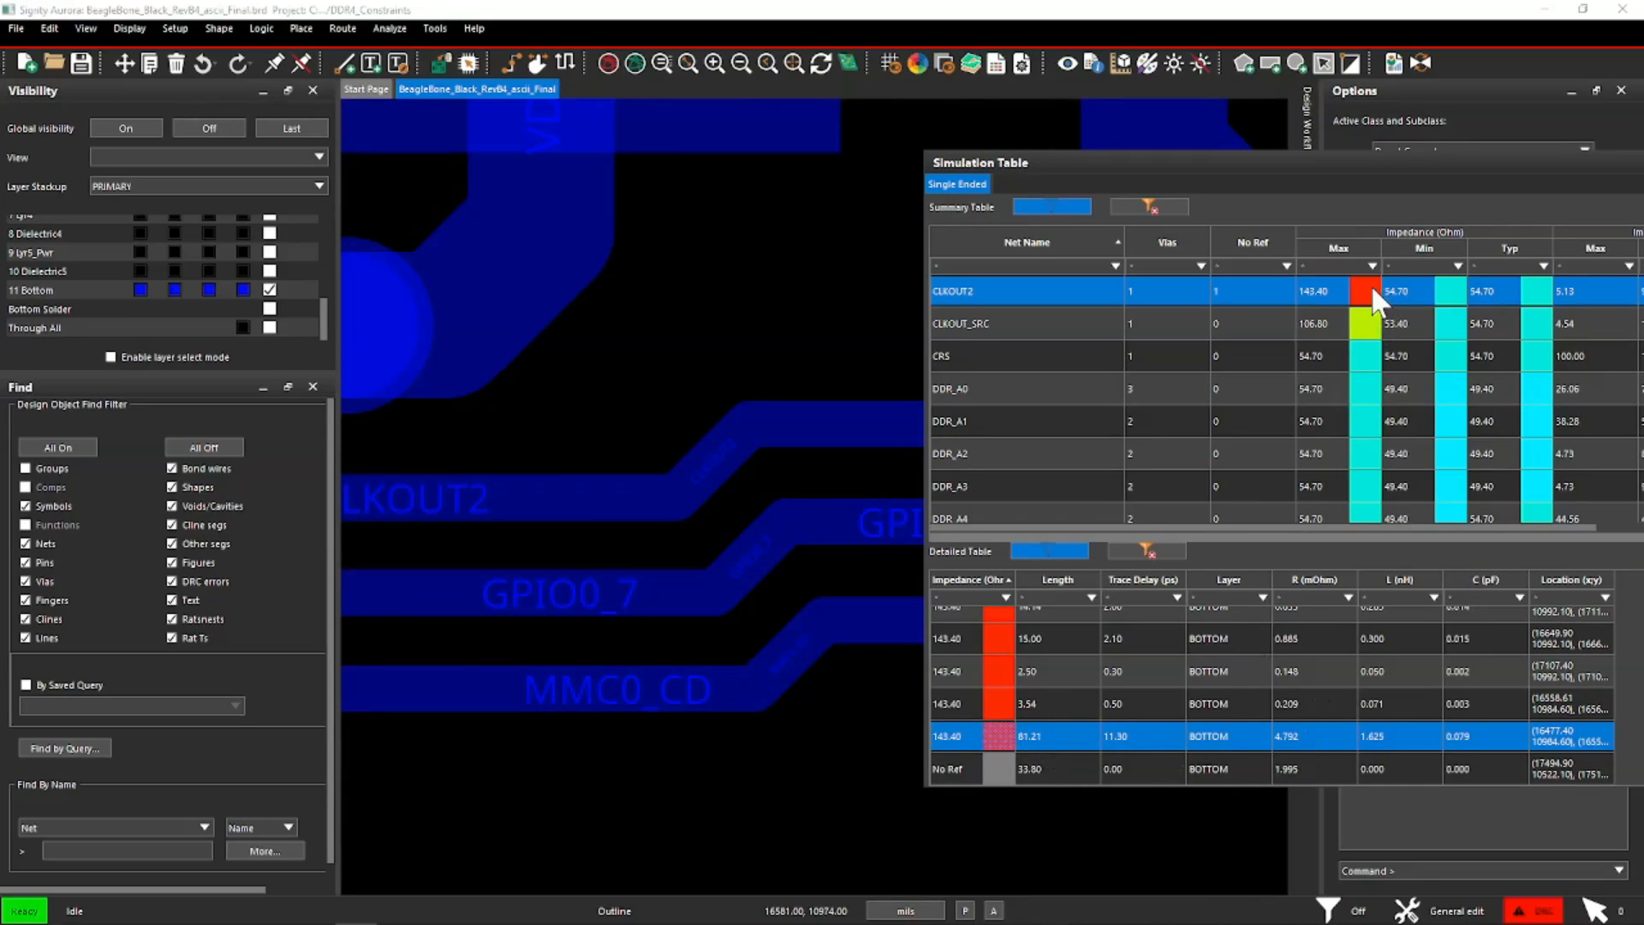
mouse_move(1385, 336)
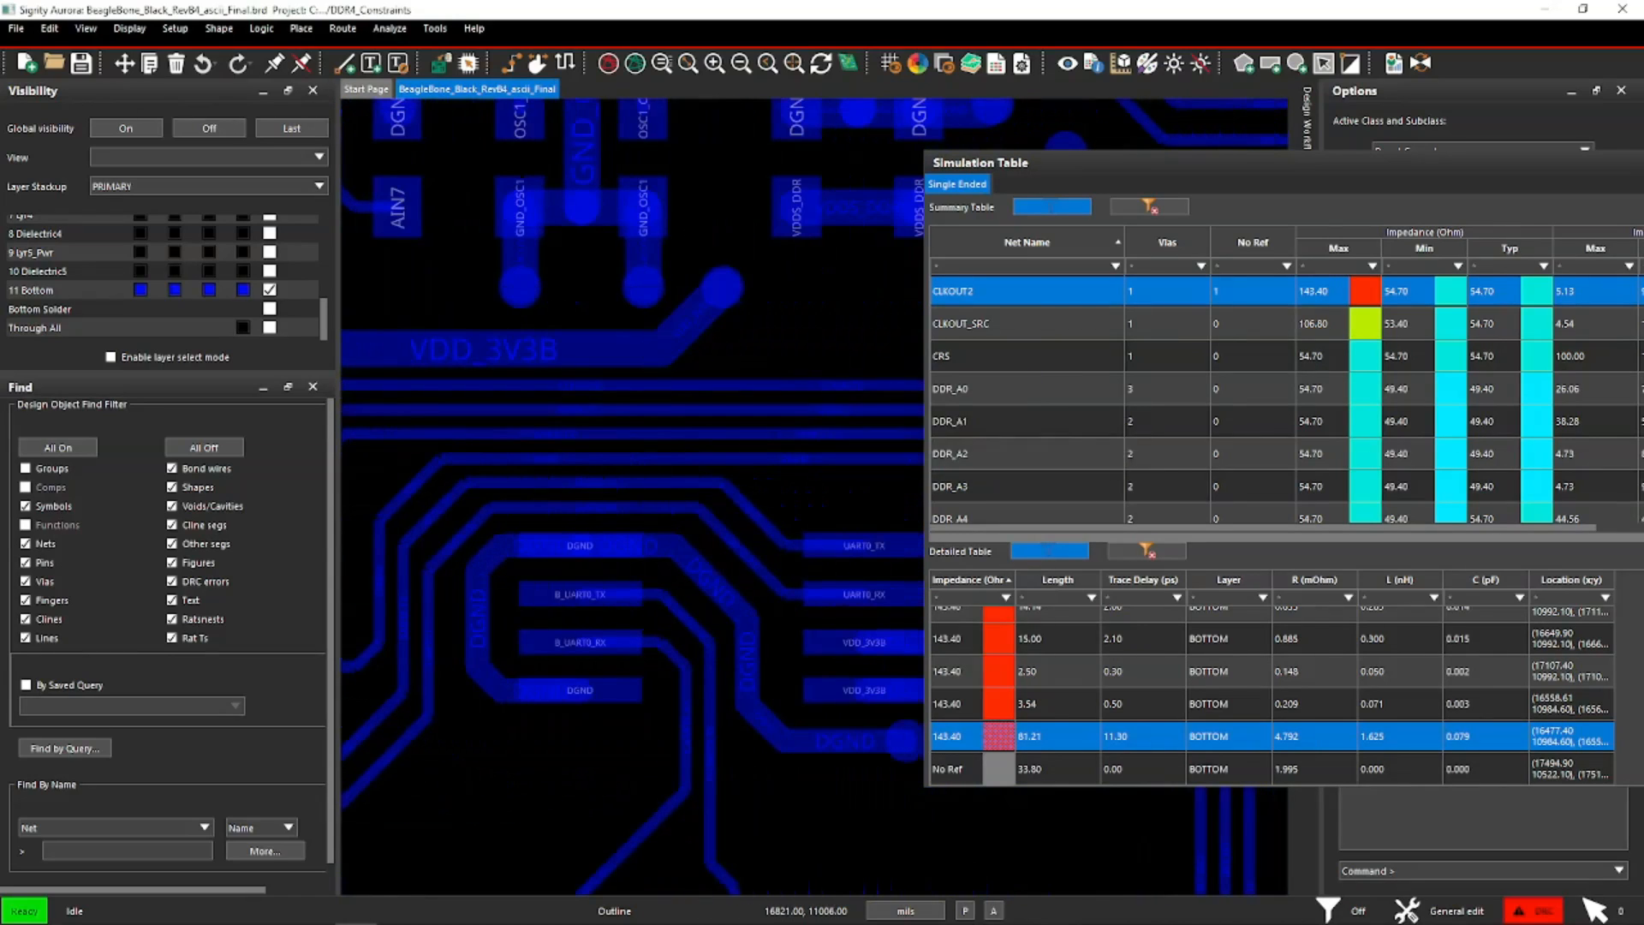
Step: Show the board-wide impedance vision map colouring traces on the 17–149 ohm scale
click(1414, 469)
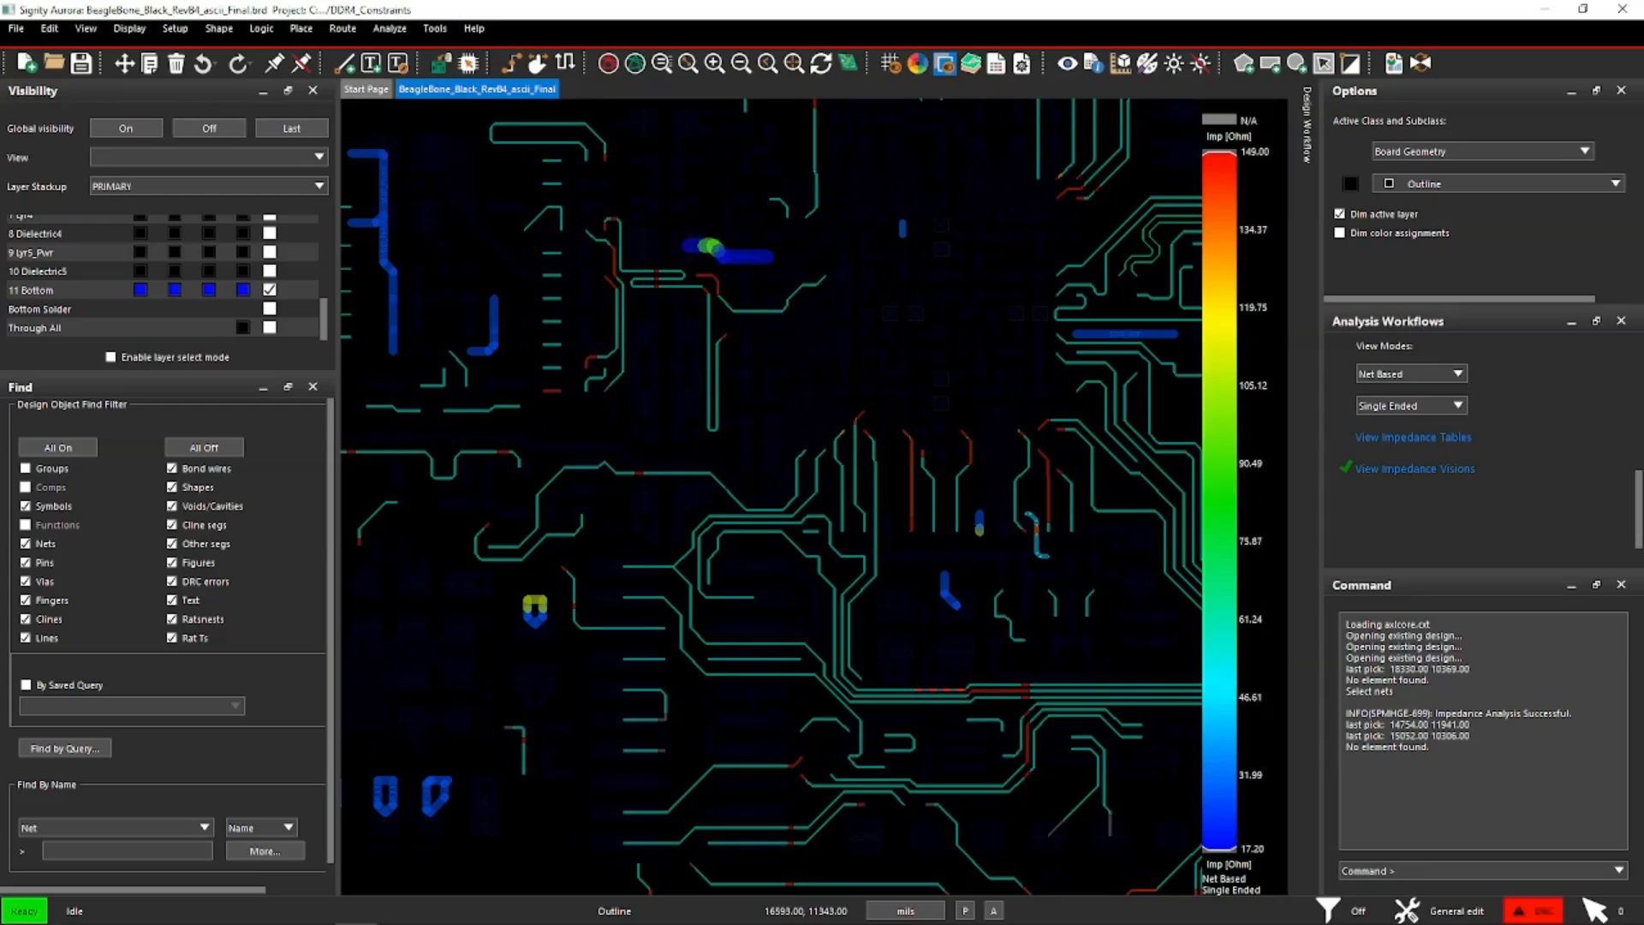
mouse_move(315, 288)
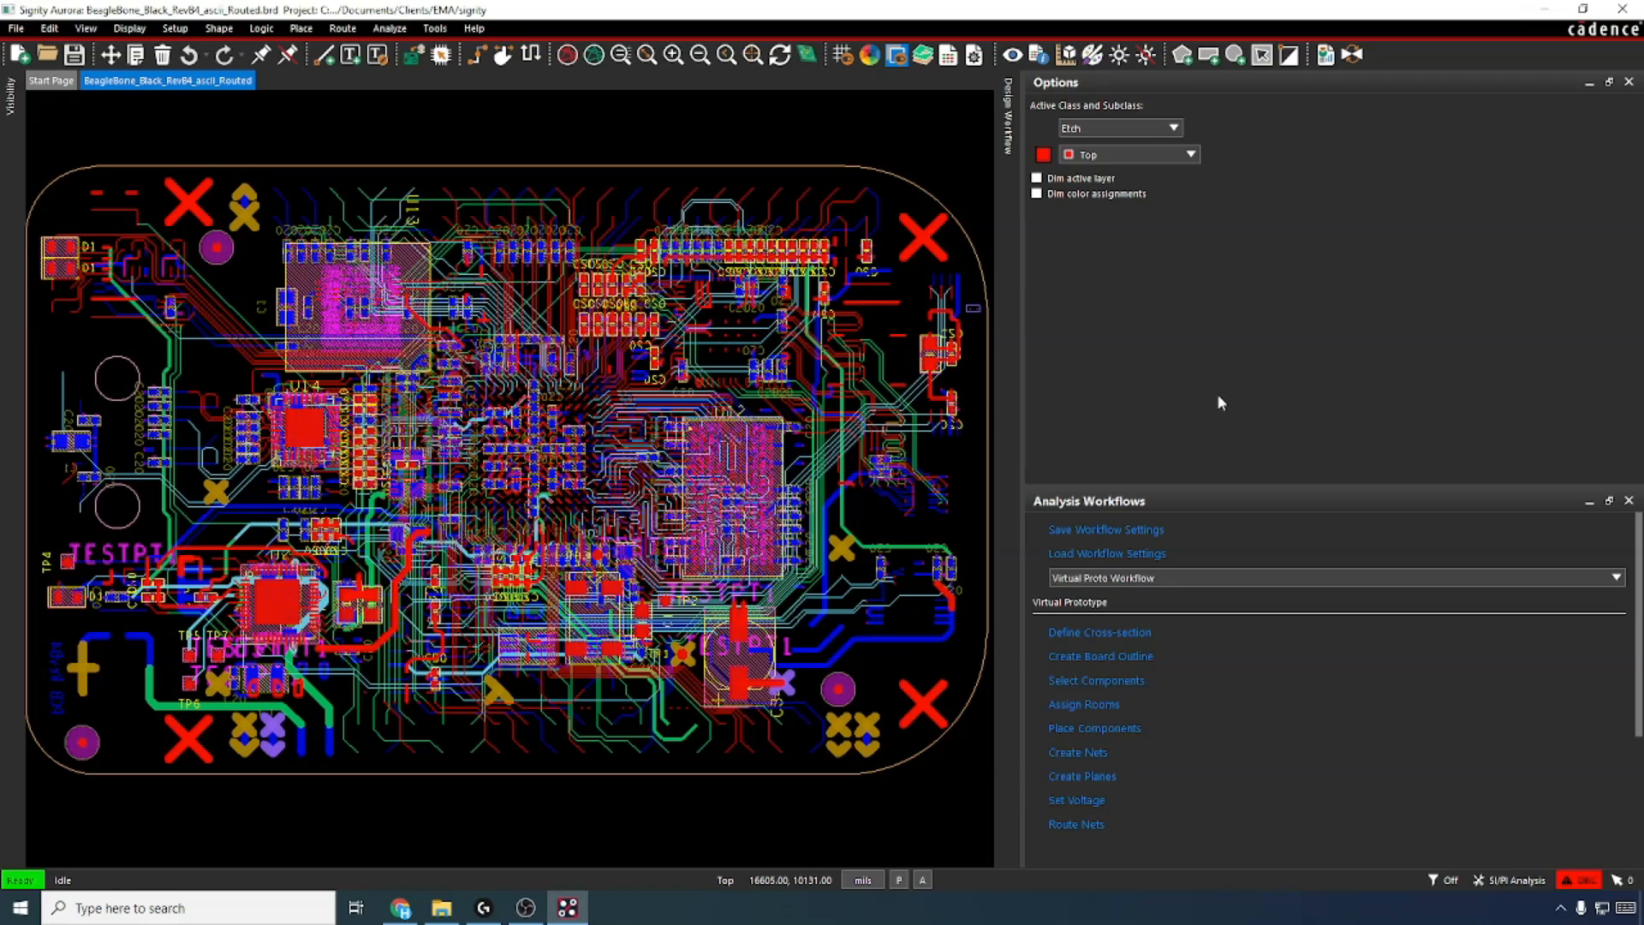
mouse_move(628, 121)
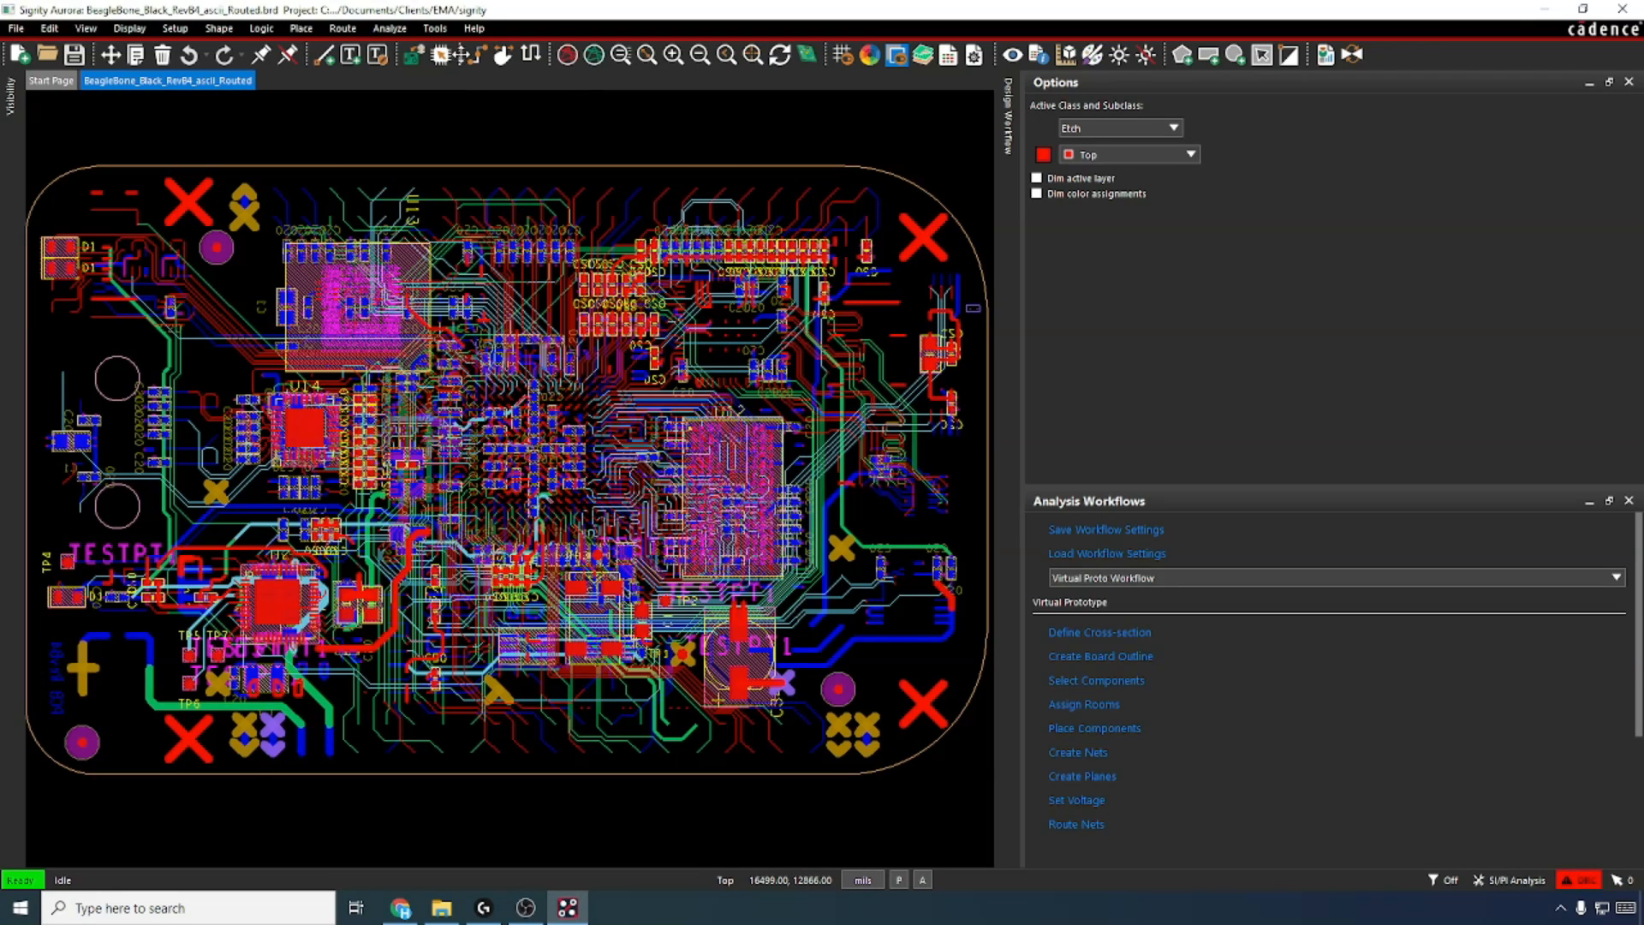
Step: Switch the Analysis Workflows panel from impedance to the Coupling Workflow
click(389, 29)
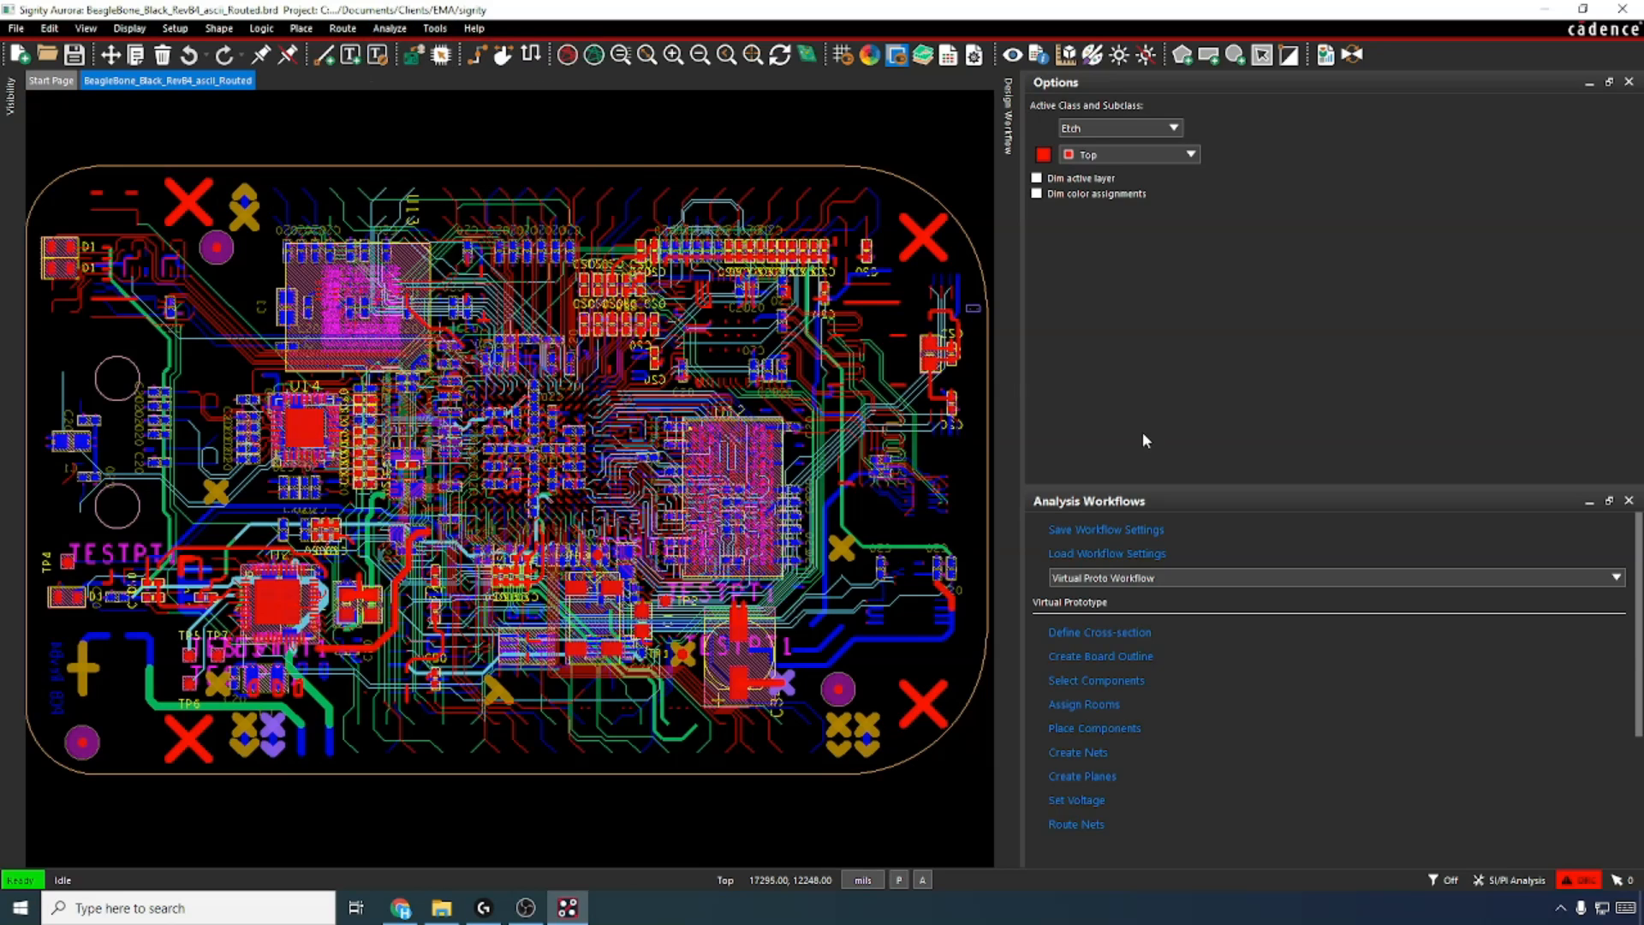
click(1632, 577)
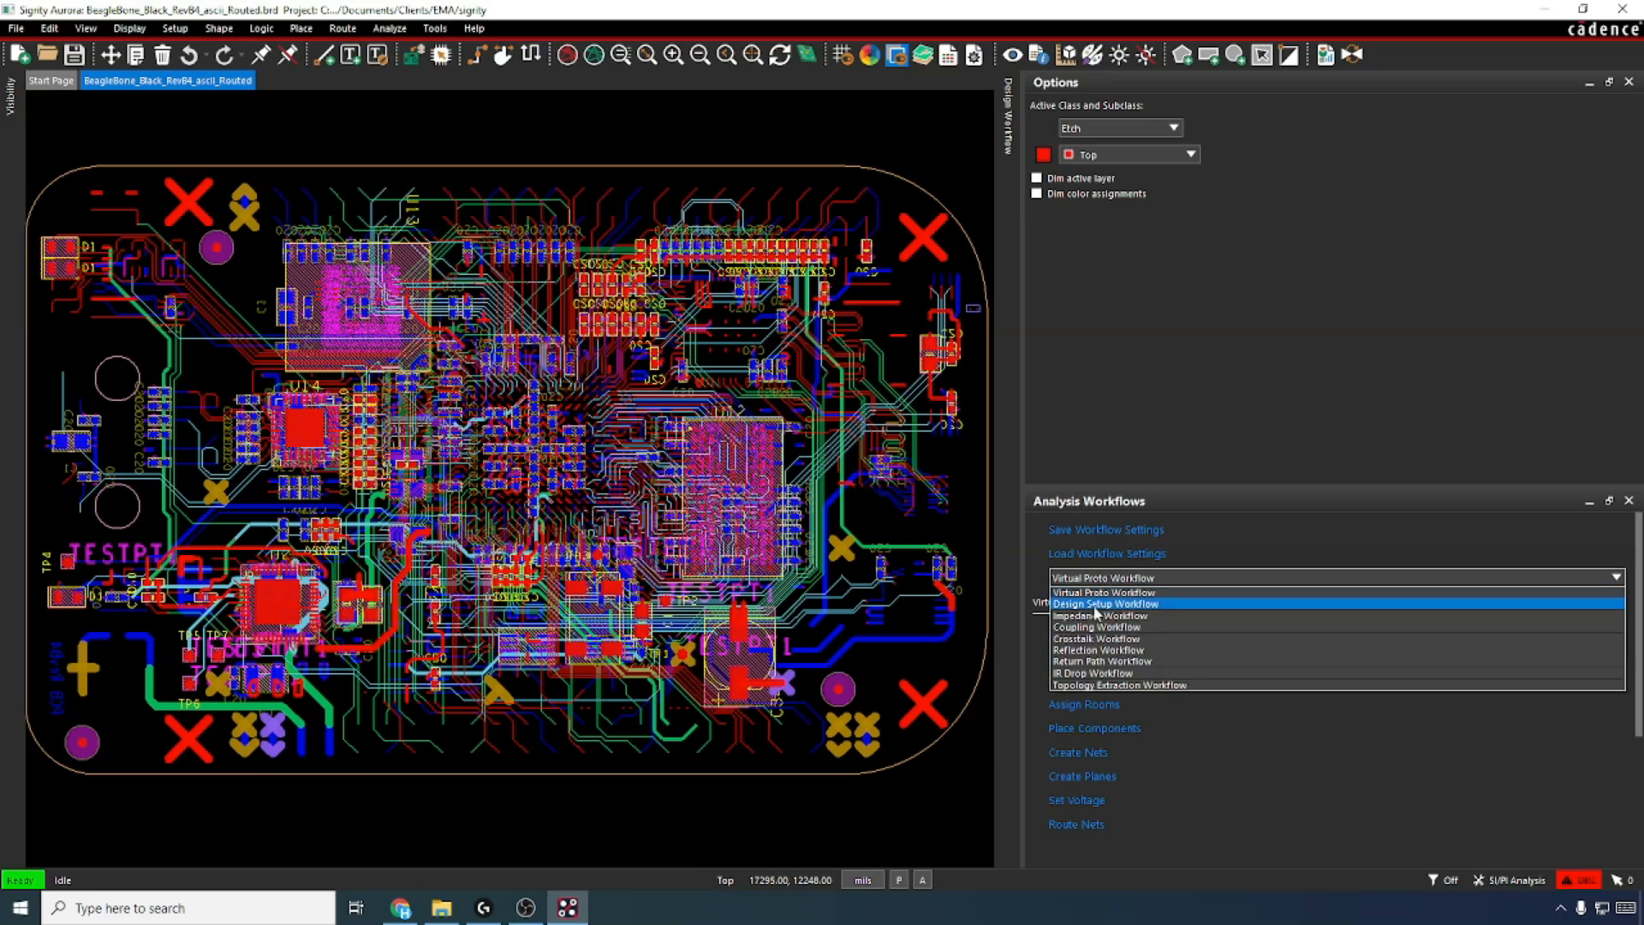
click(1095, 627)
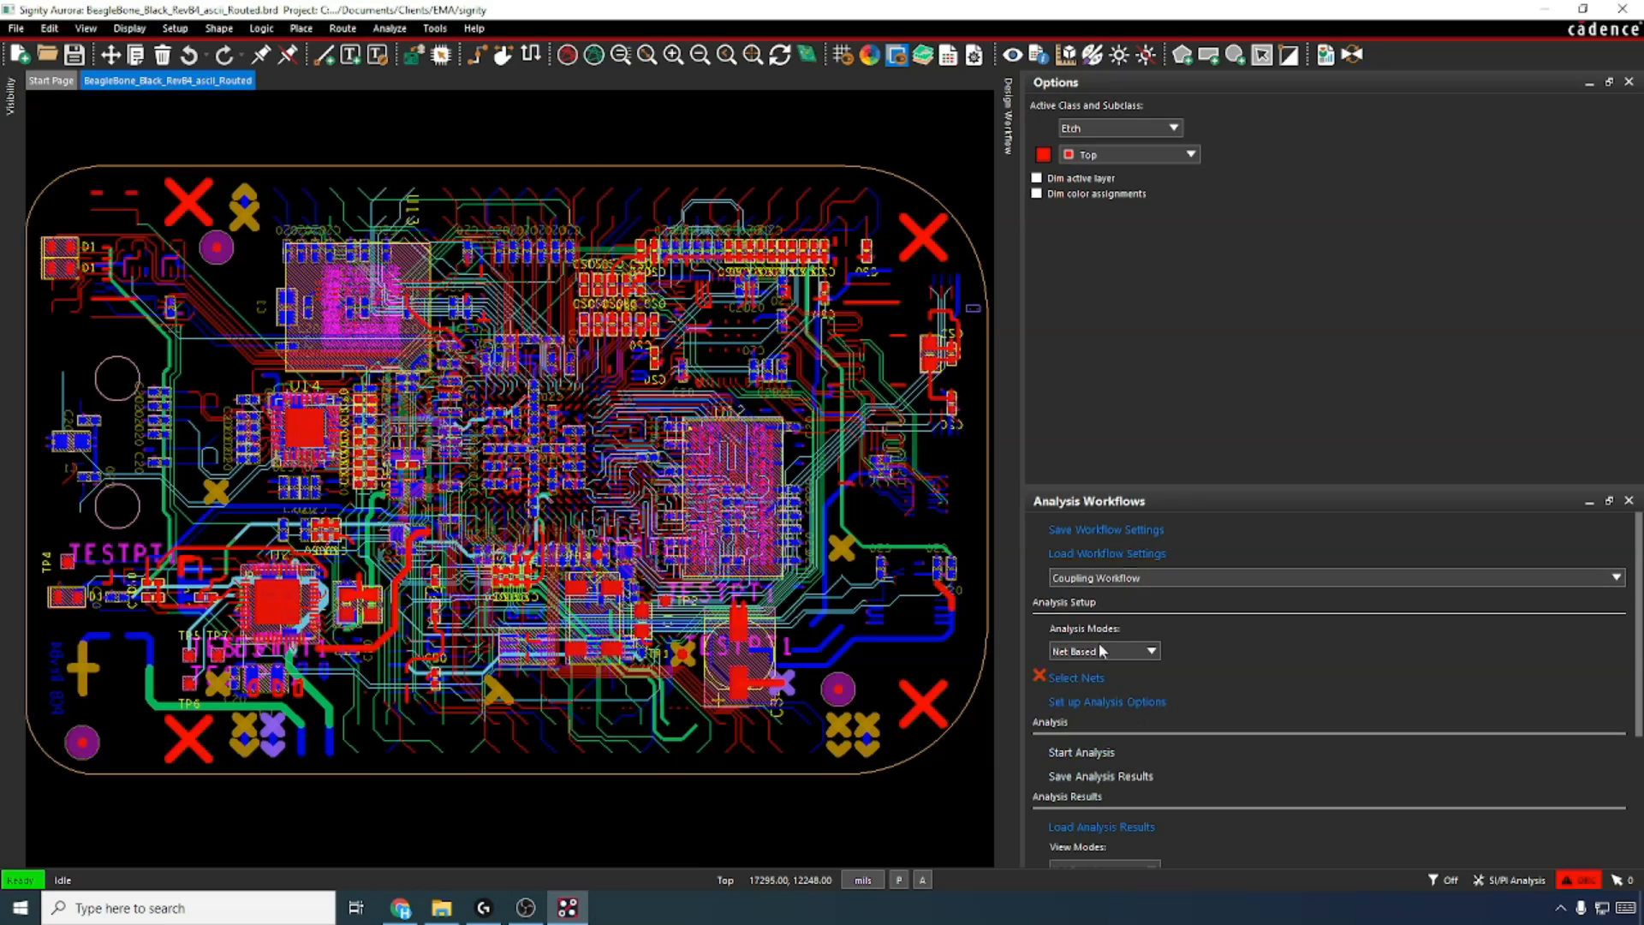
Step: Select nets for coupling, review the analysis options and run the coupling analysis
click(1073, 676)
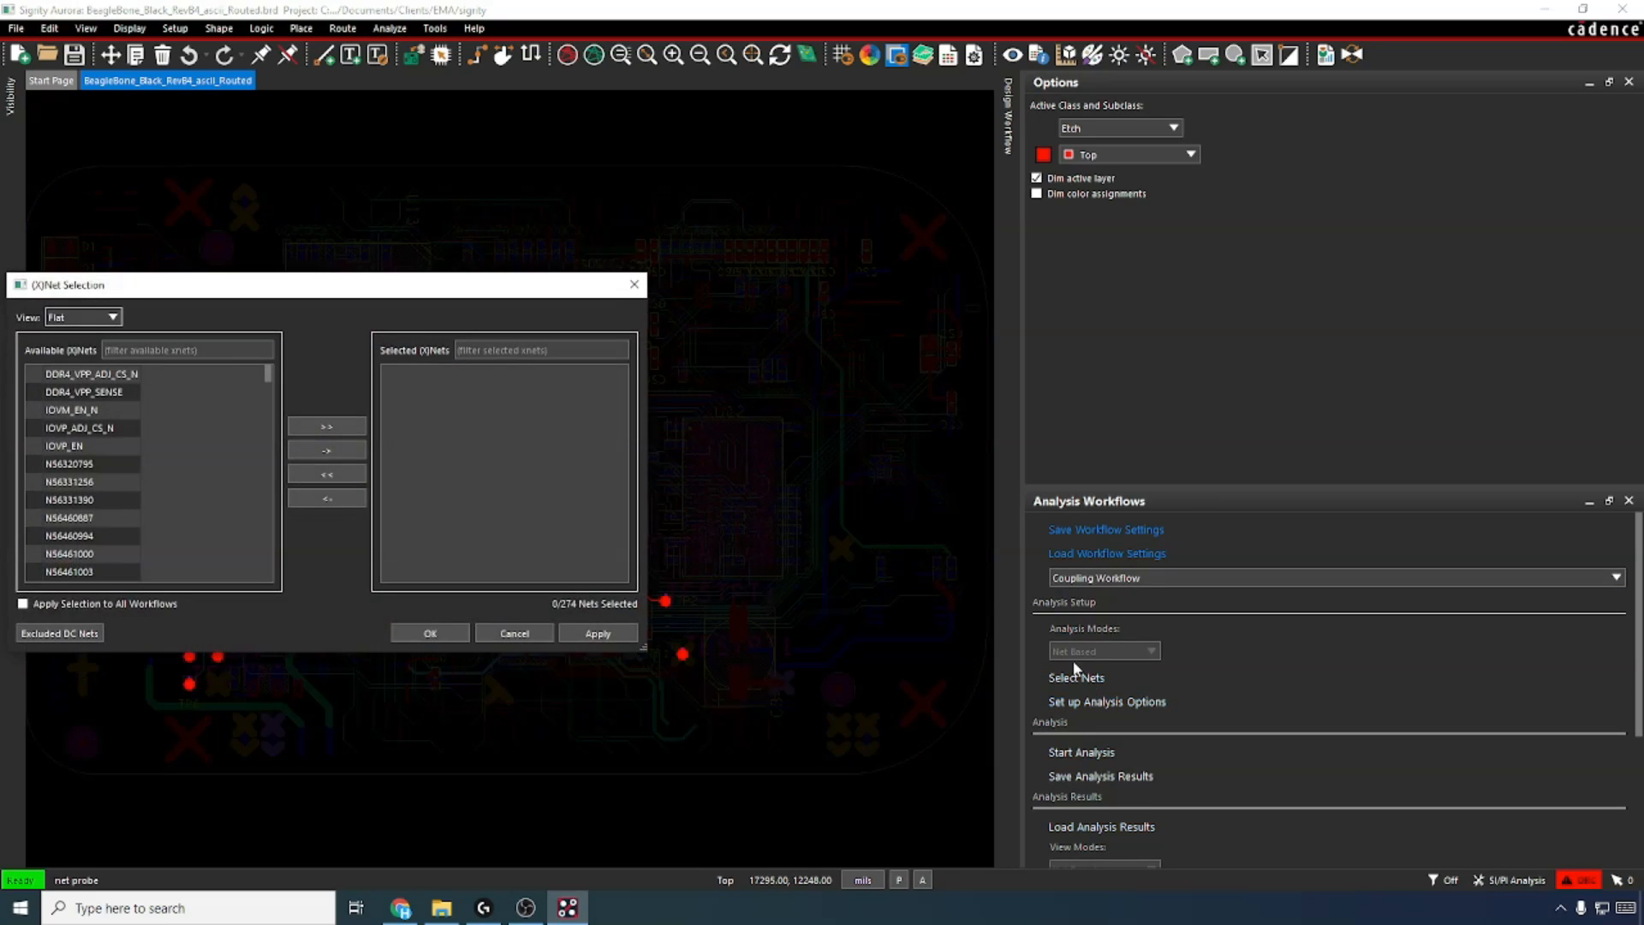
click(325, 427)
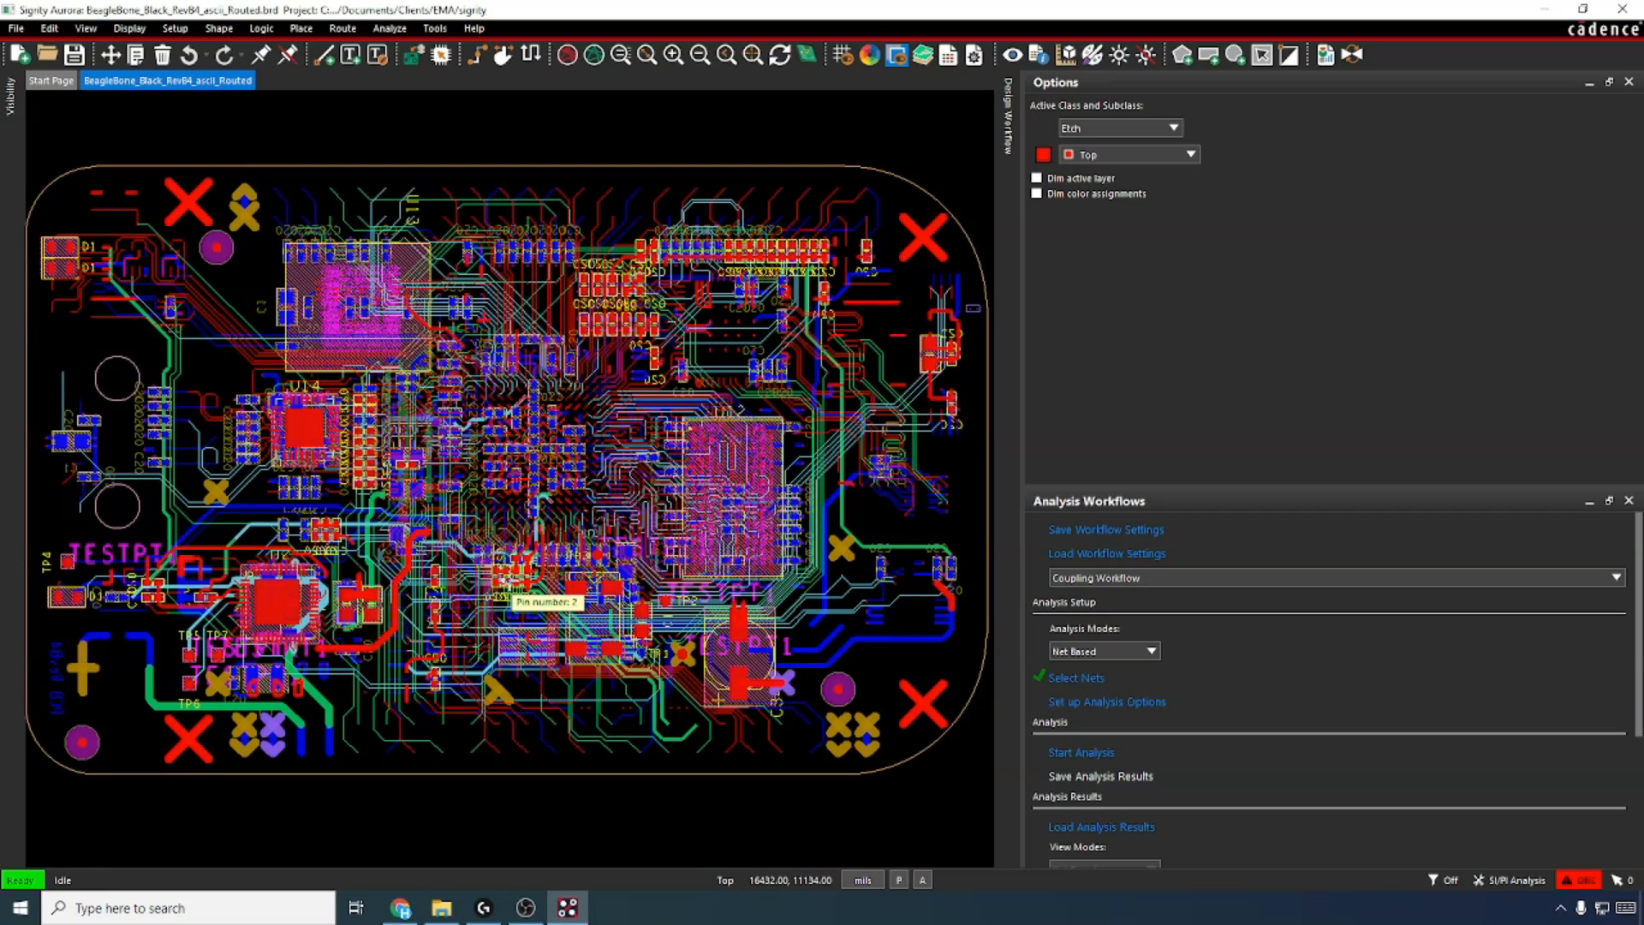
mouse_move(1118, 714)
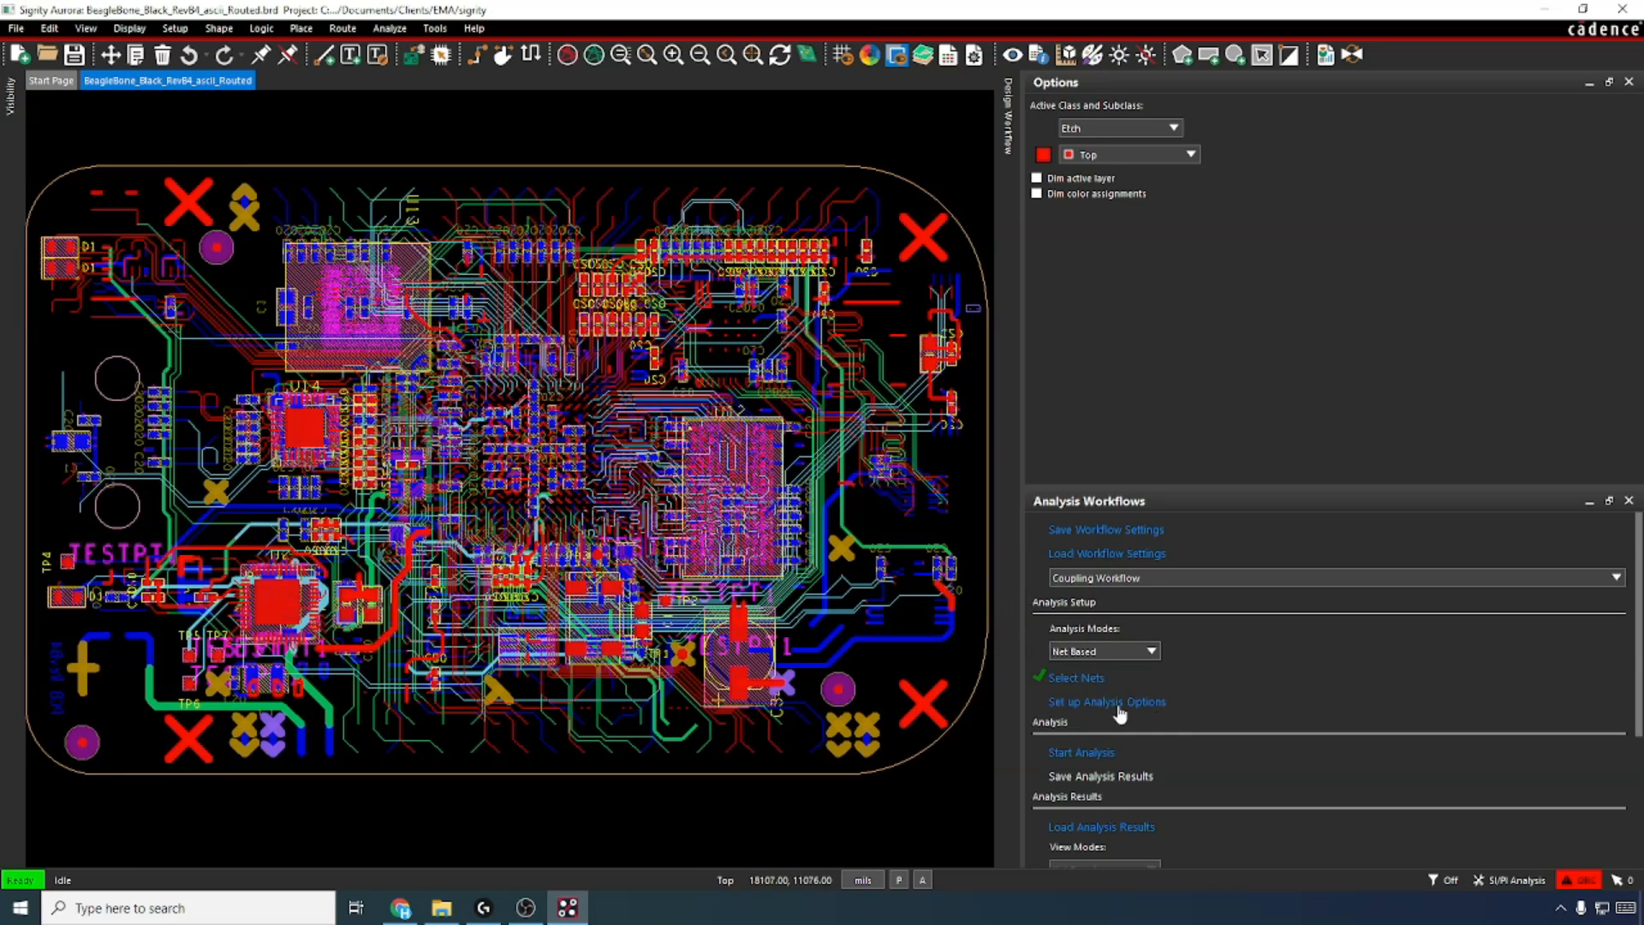
click(1081, 751)
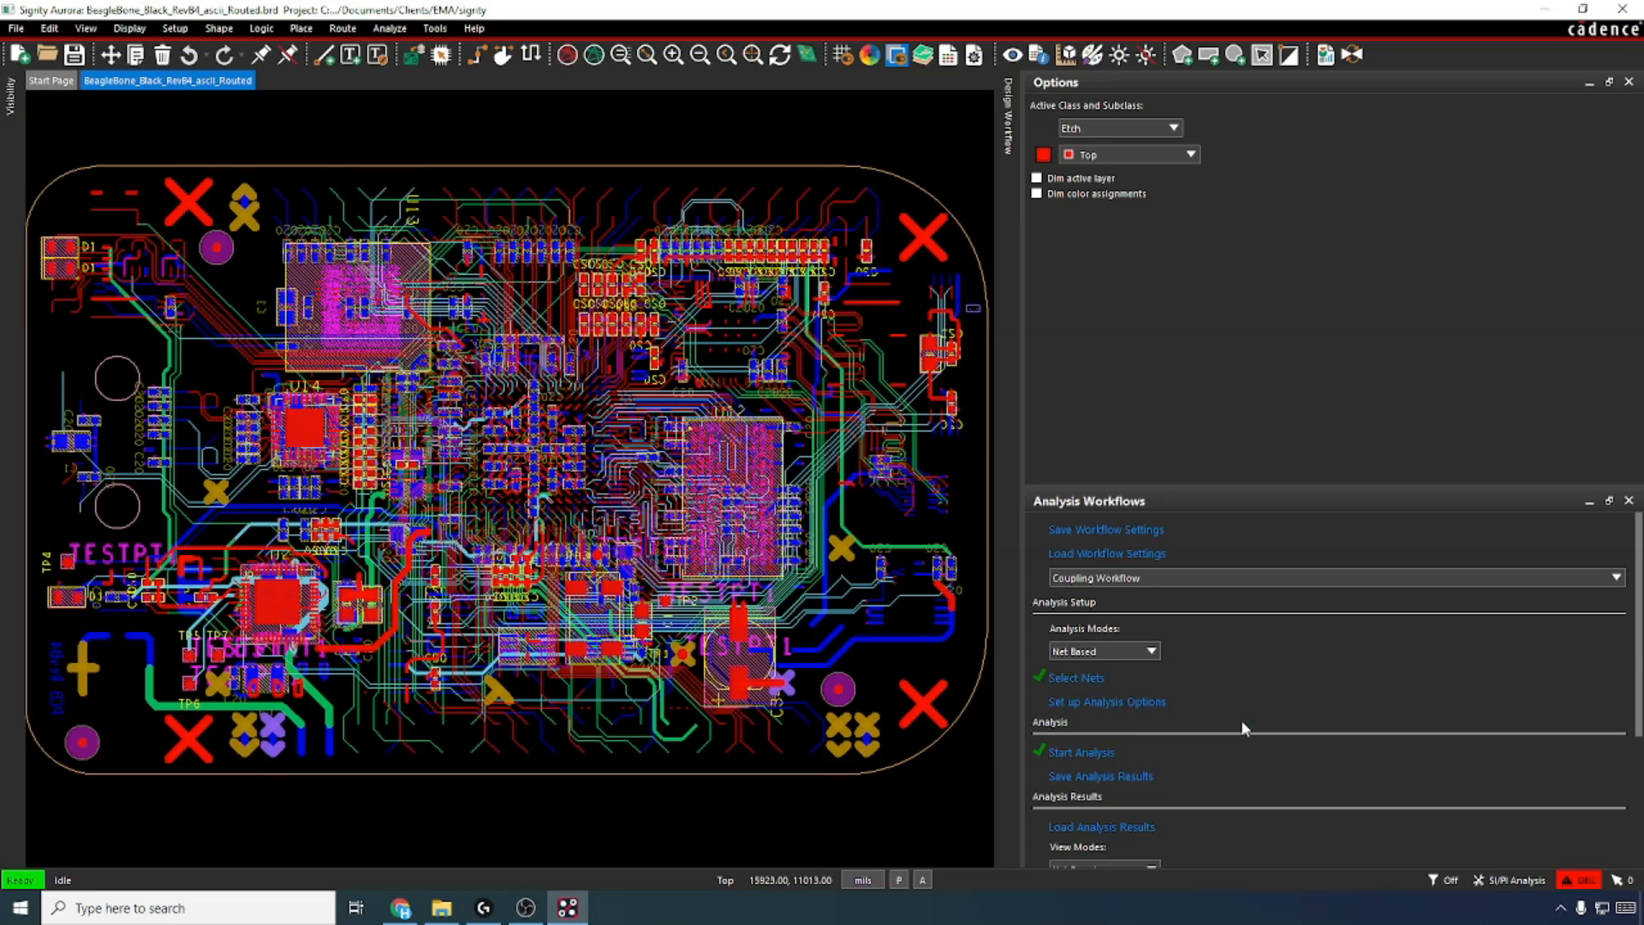
scroll(down, 3)
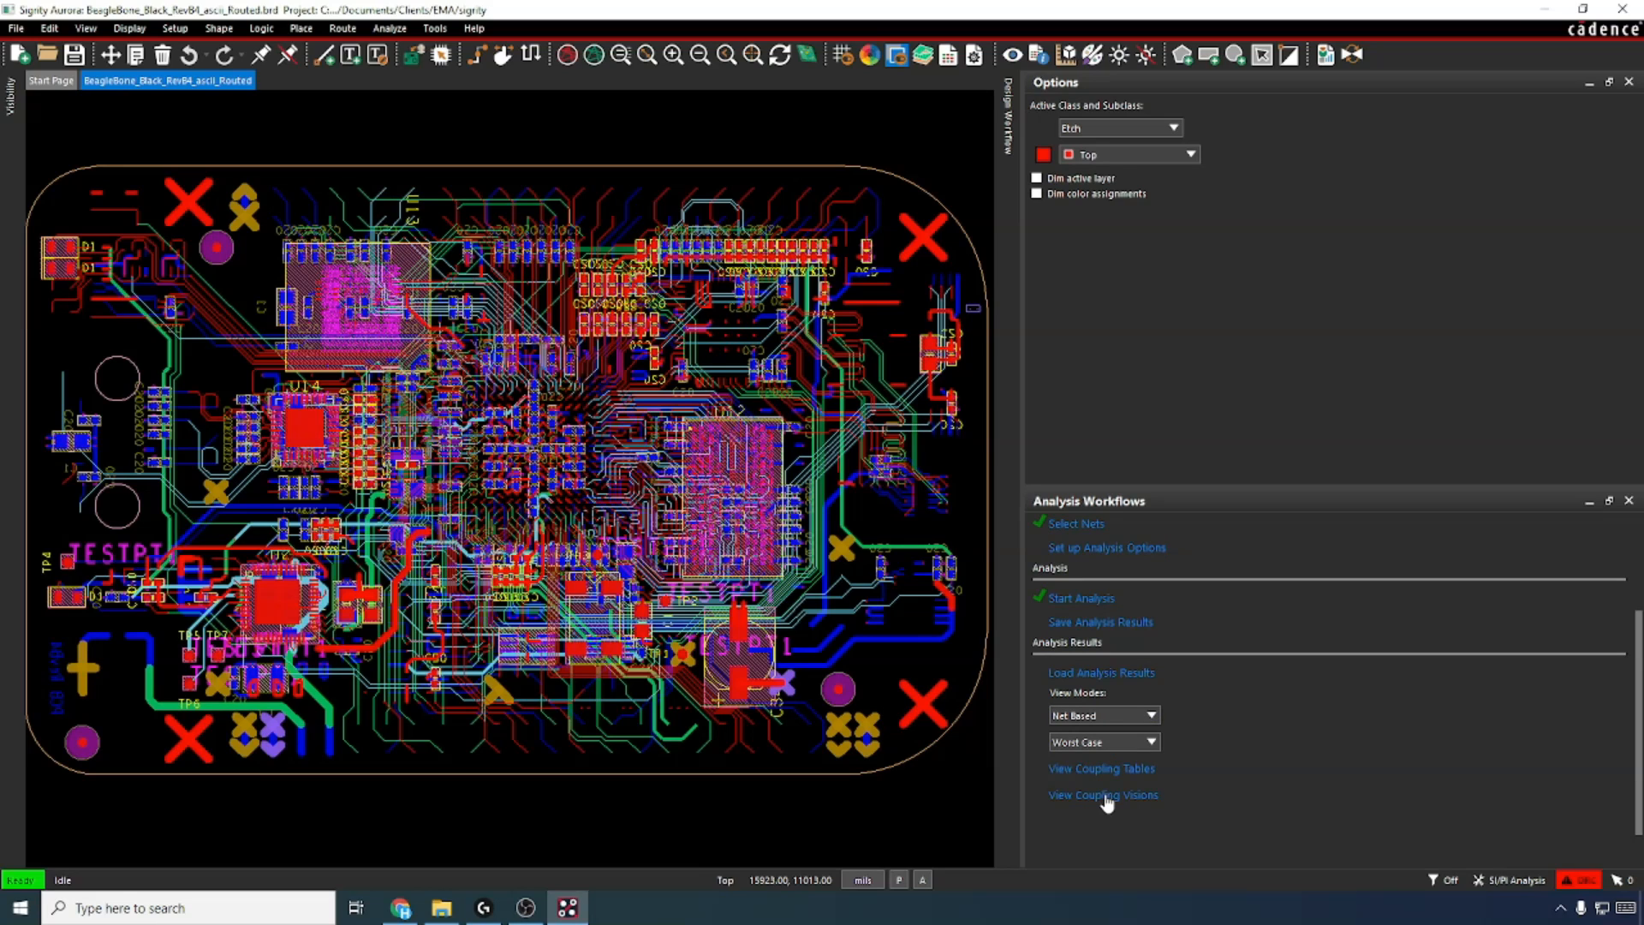
Step: Show the worst-case coupling table and the 0–100% coupling-coefficient vision map side by side
click(1101, 767)
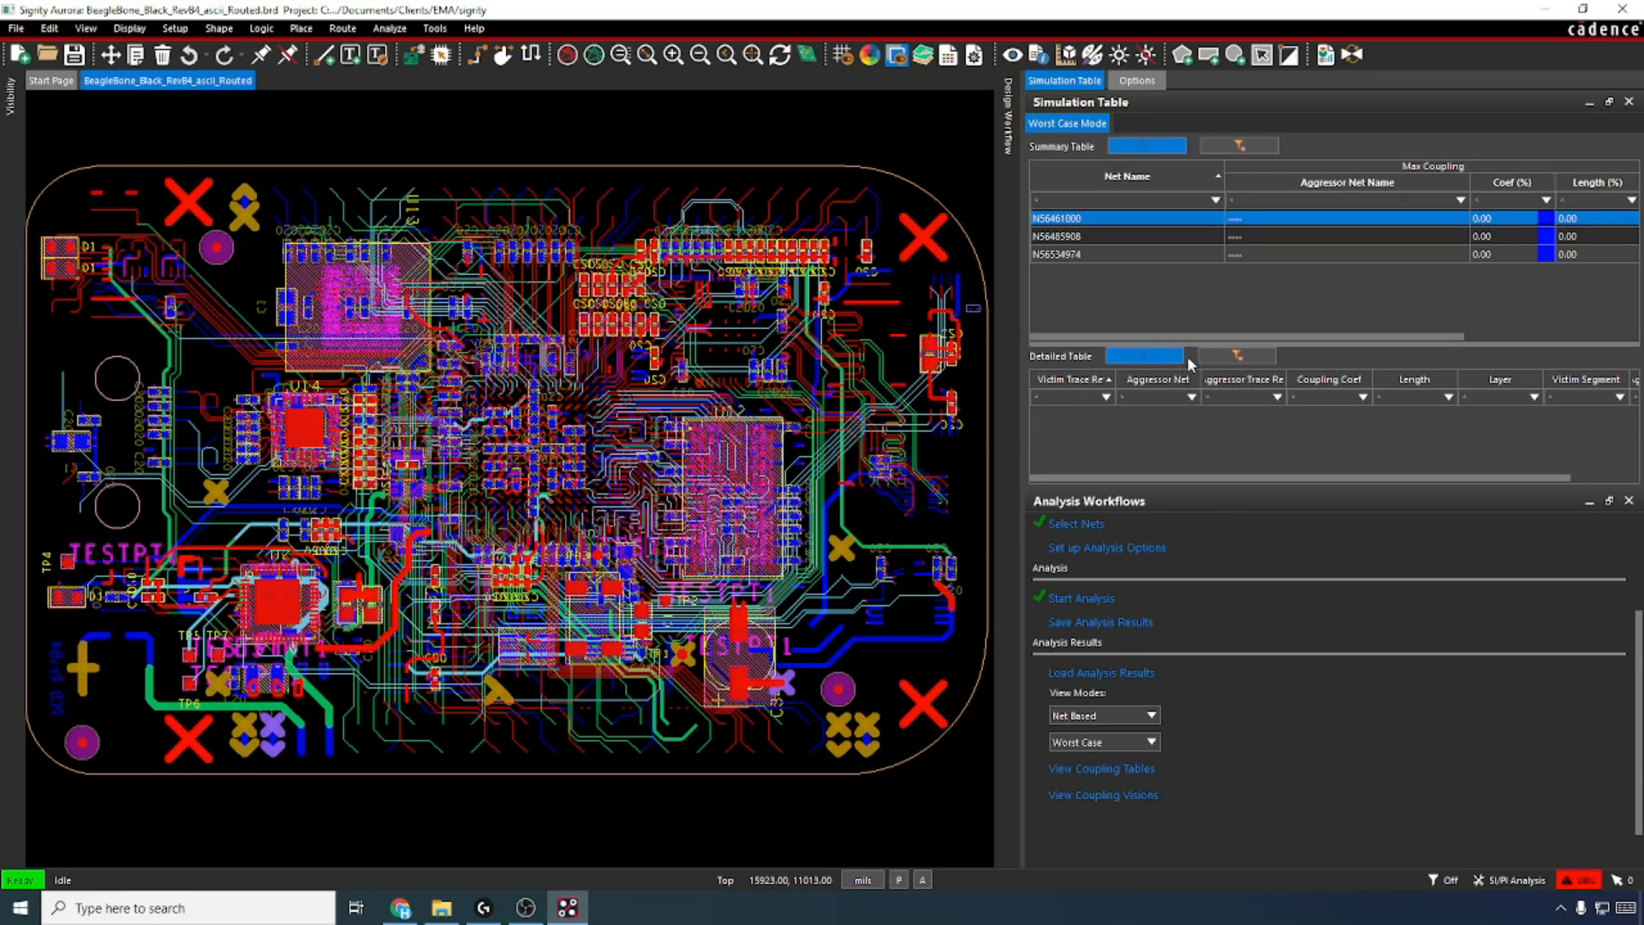
click(1136, 80)
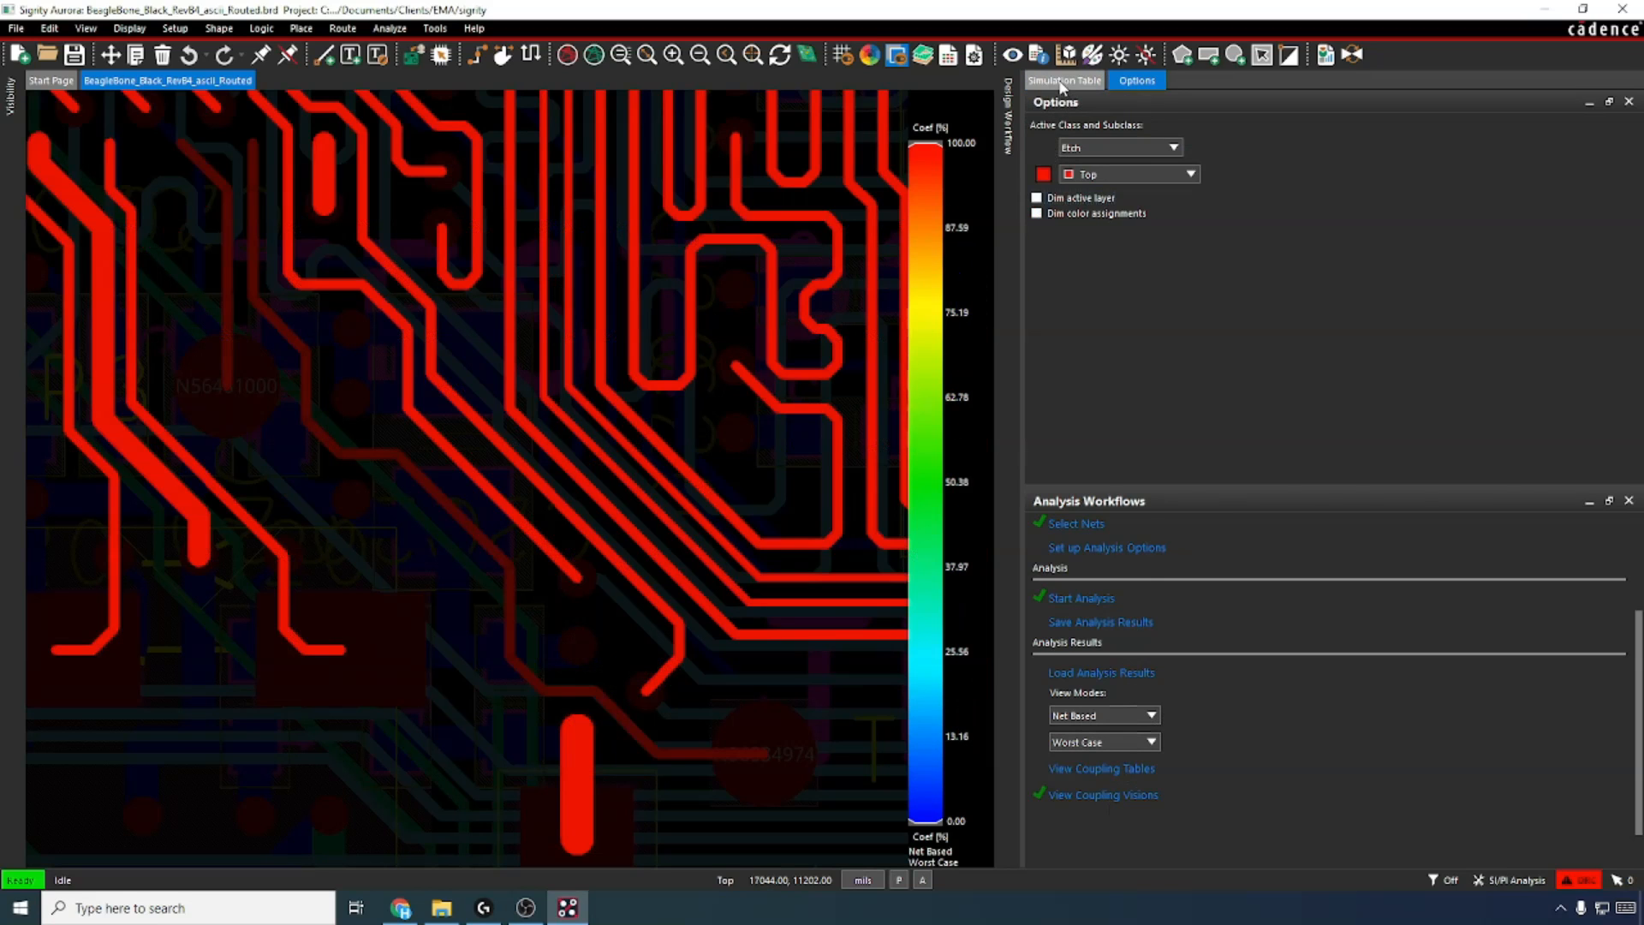
click(1063, 81)
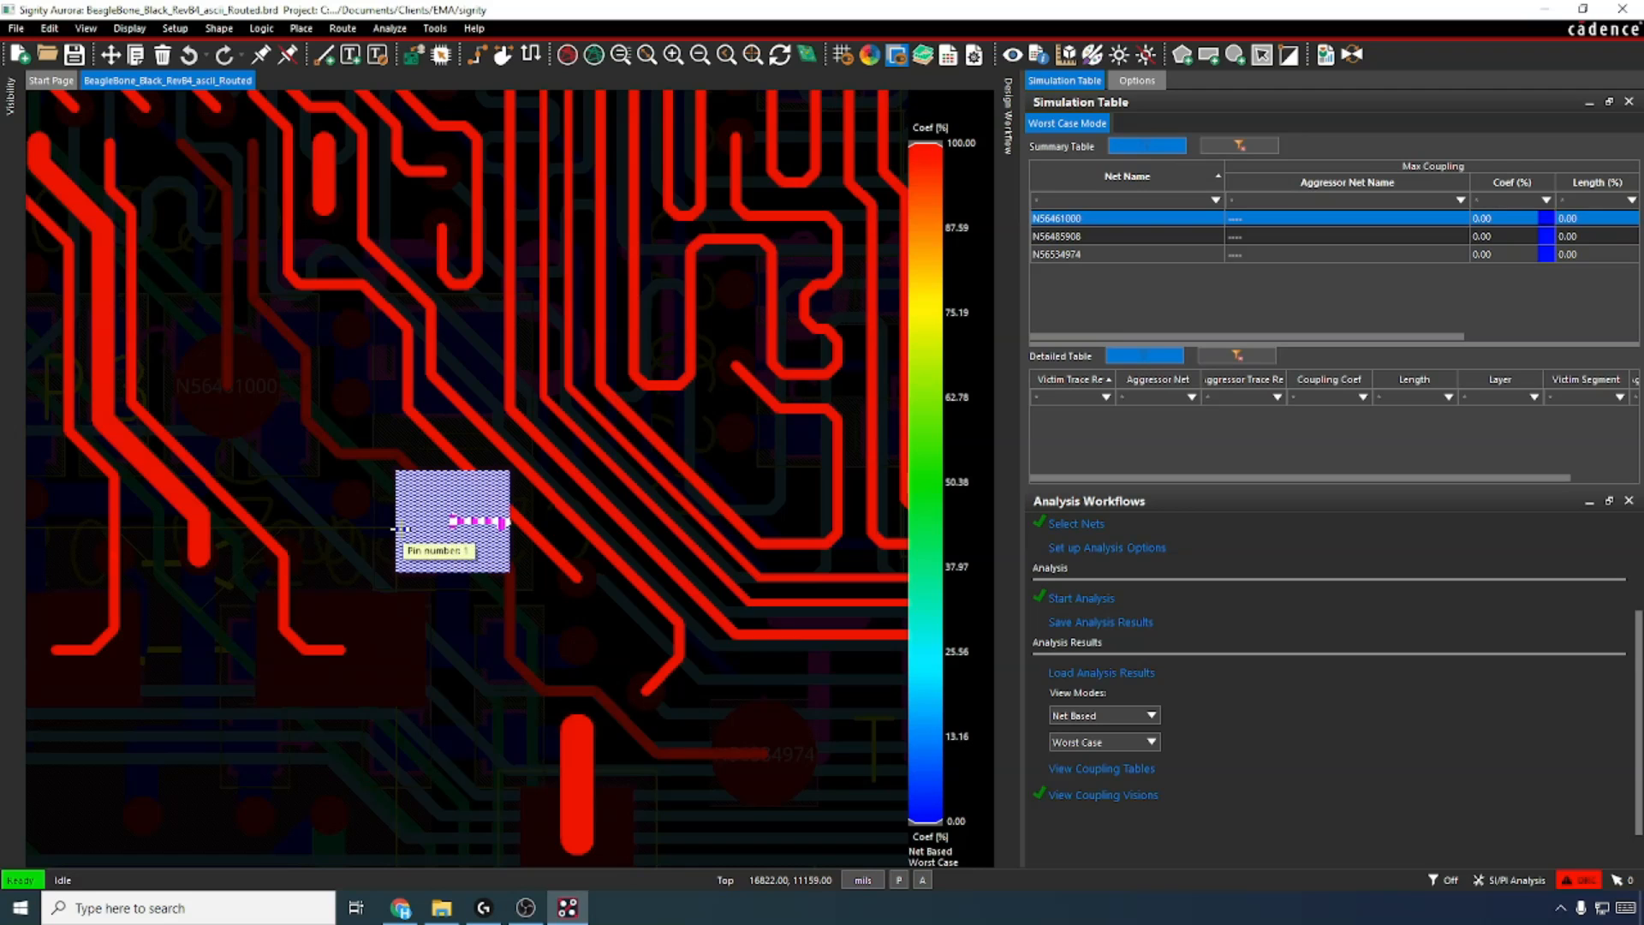
mouse_move(425, 686)
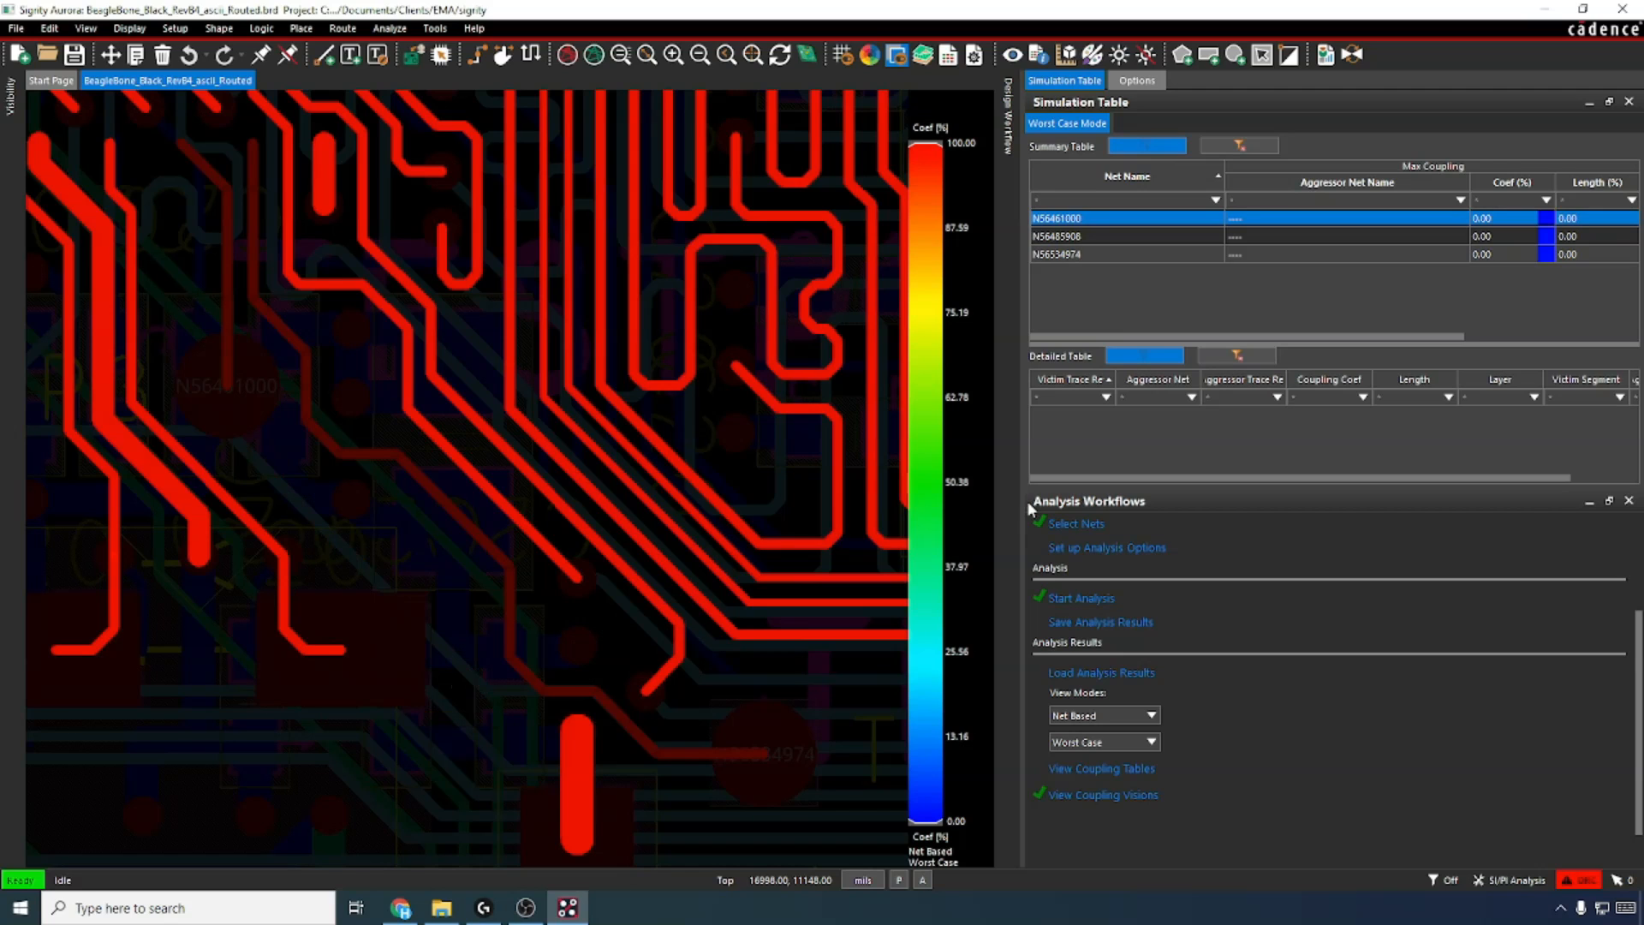
mouse_move(361, 452)
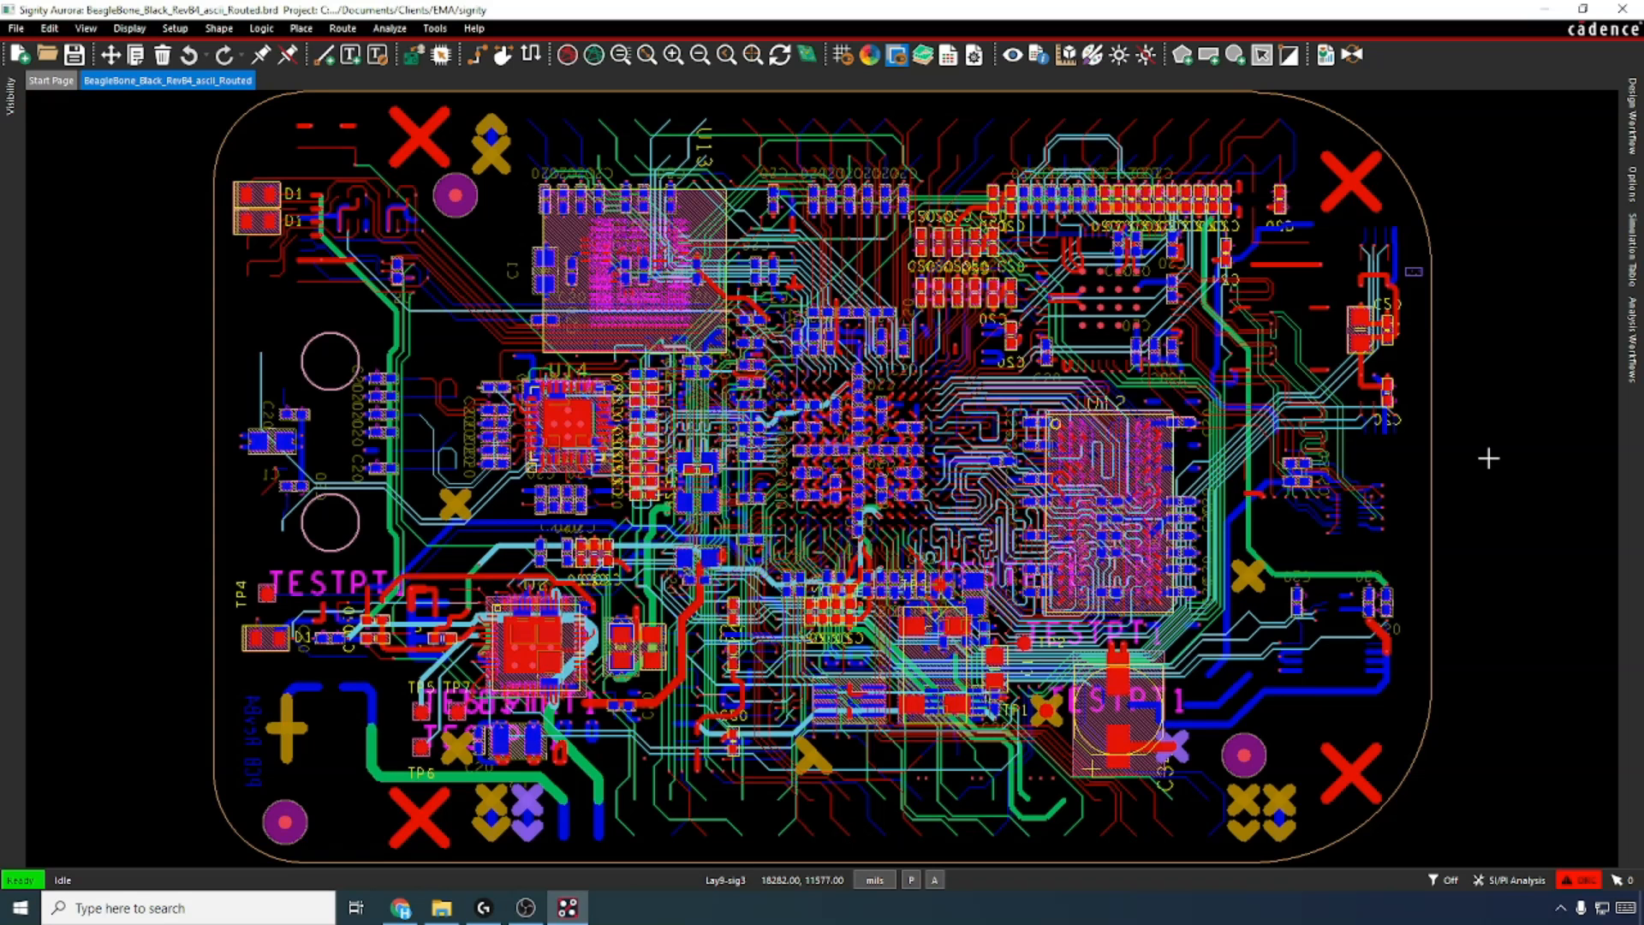
mouse_move(952, 828)
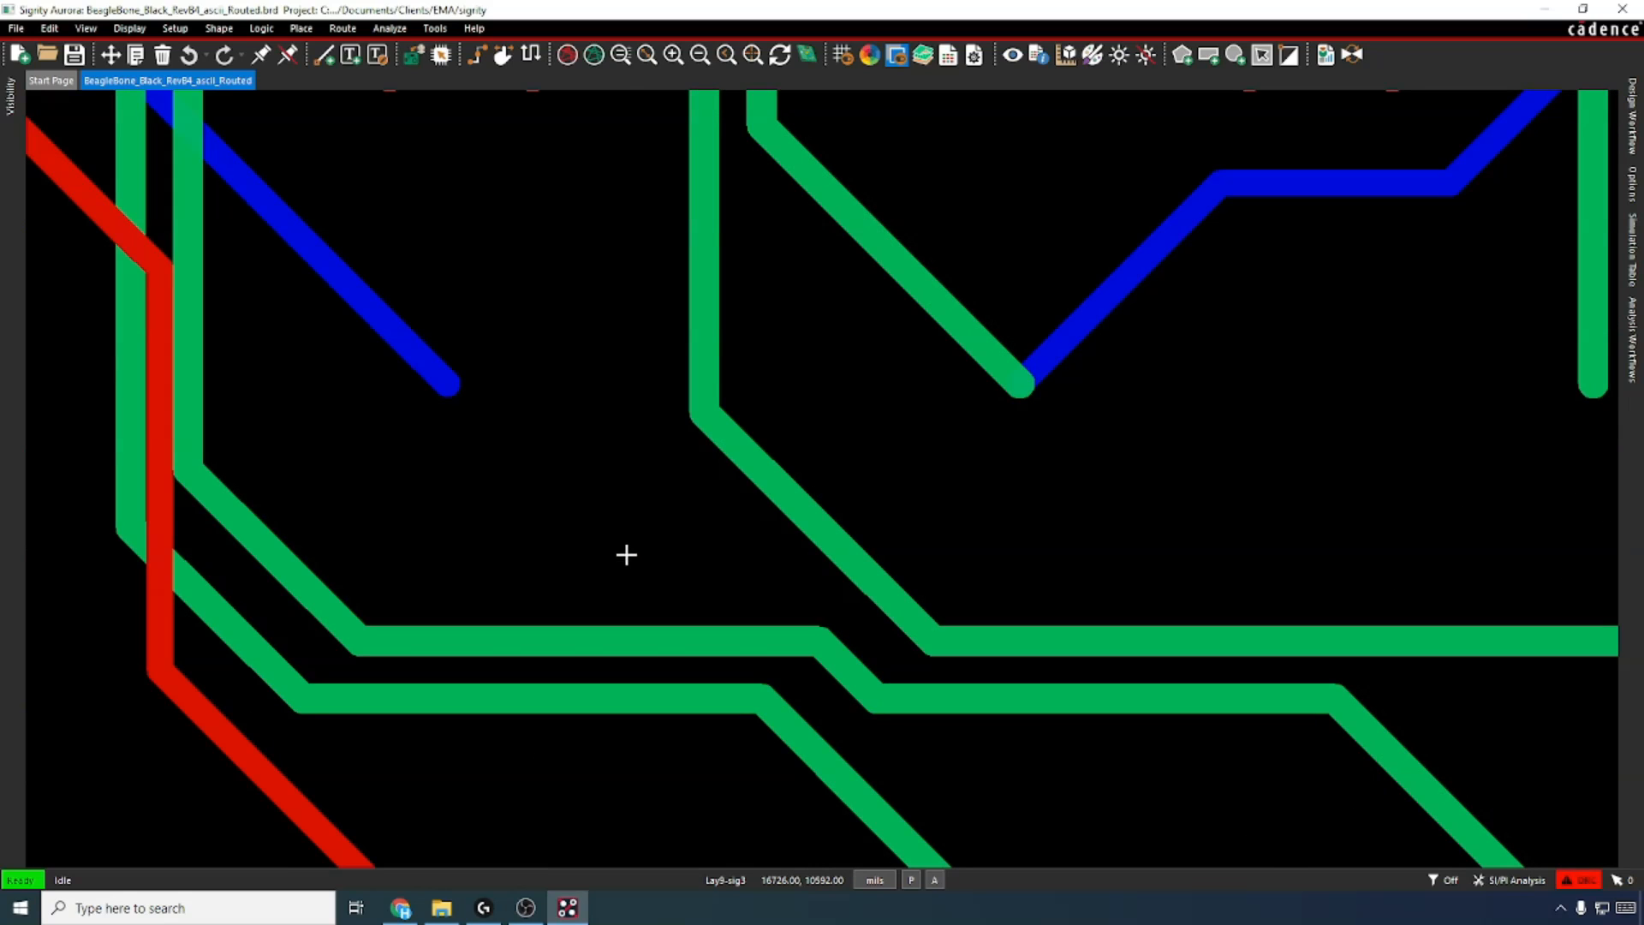
mouse_move(825, 572)
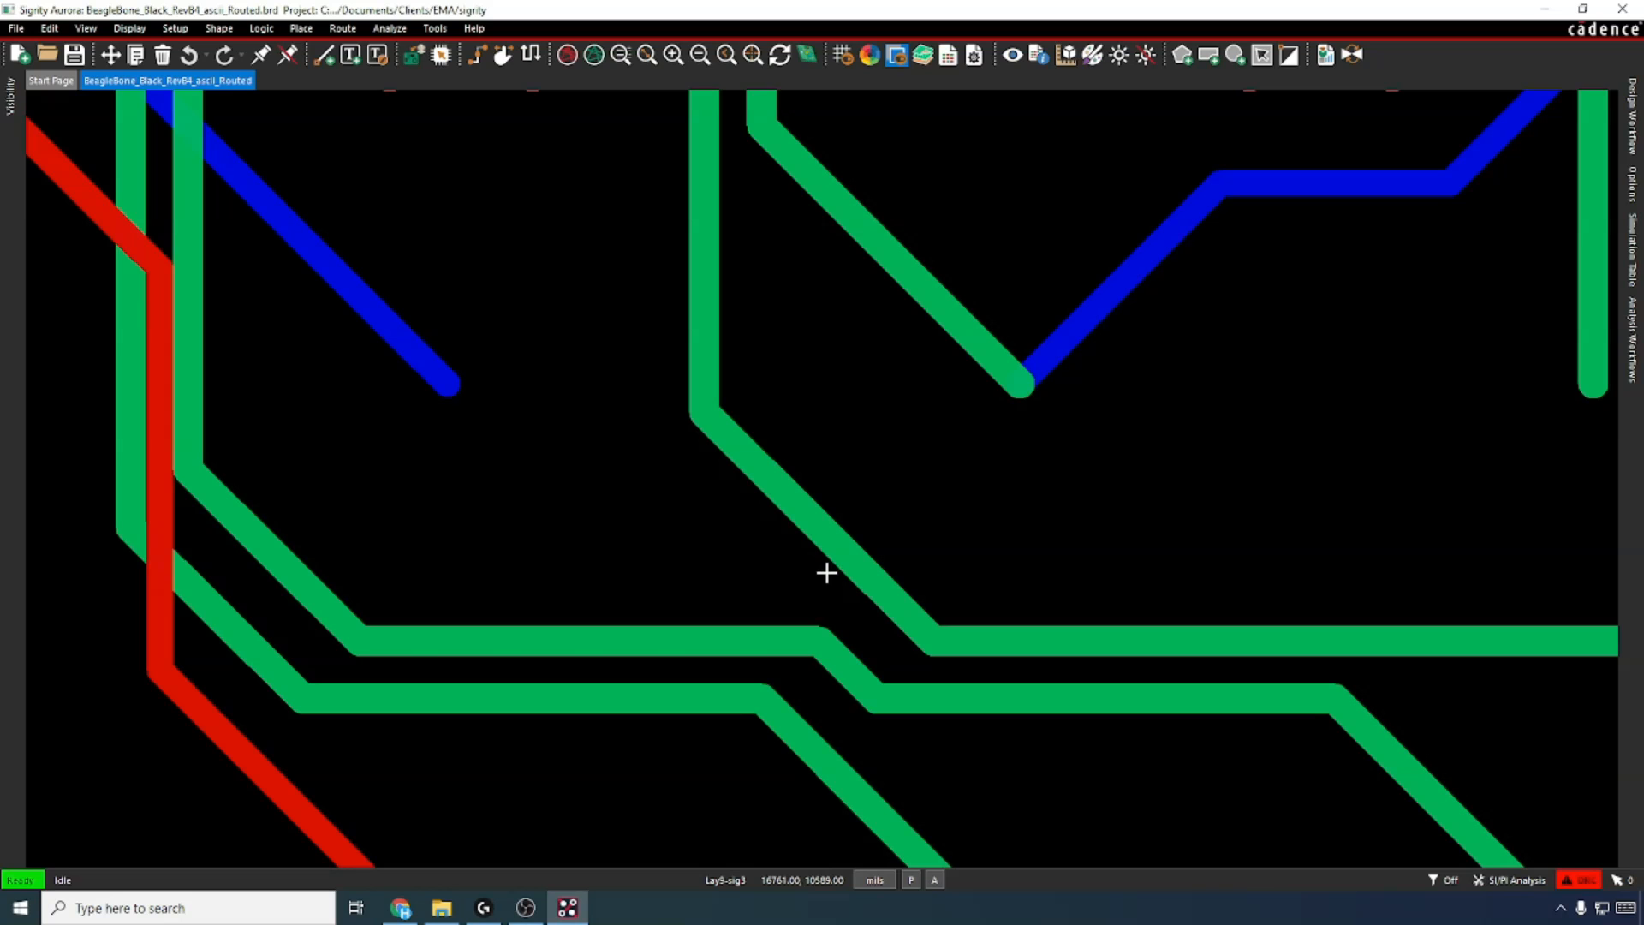
mouse_move(781, 599)
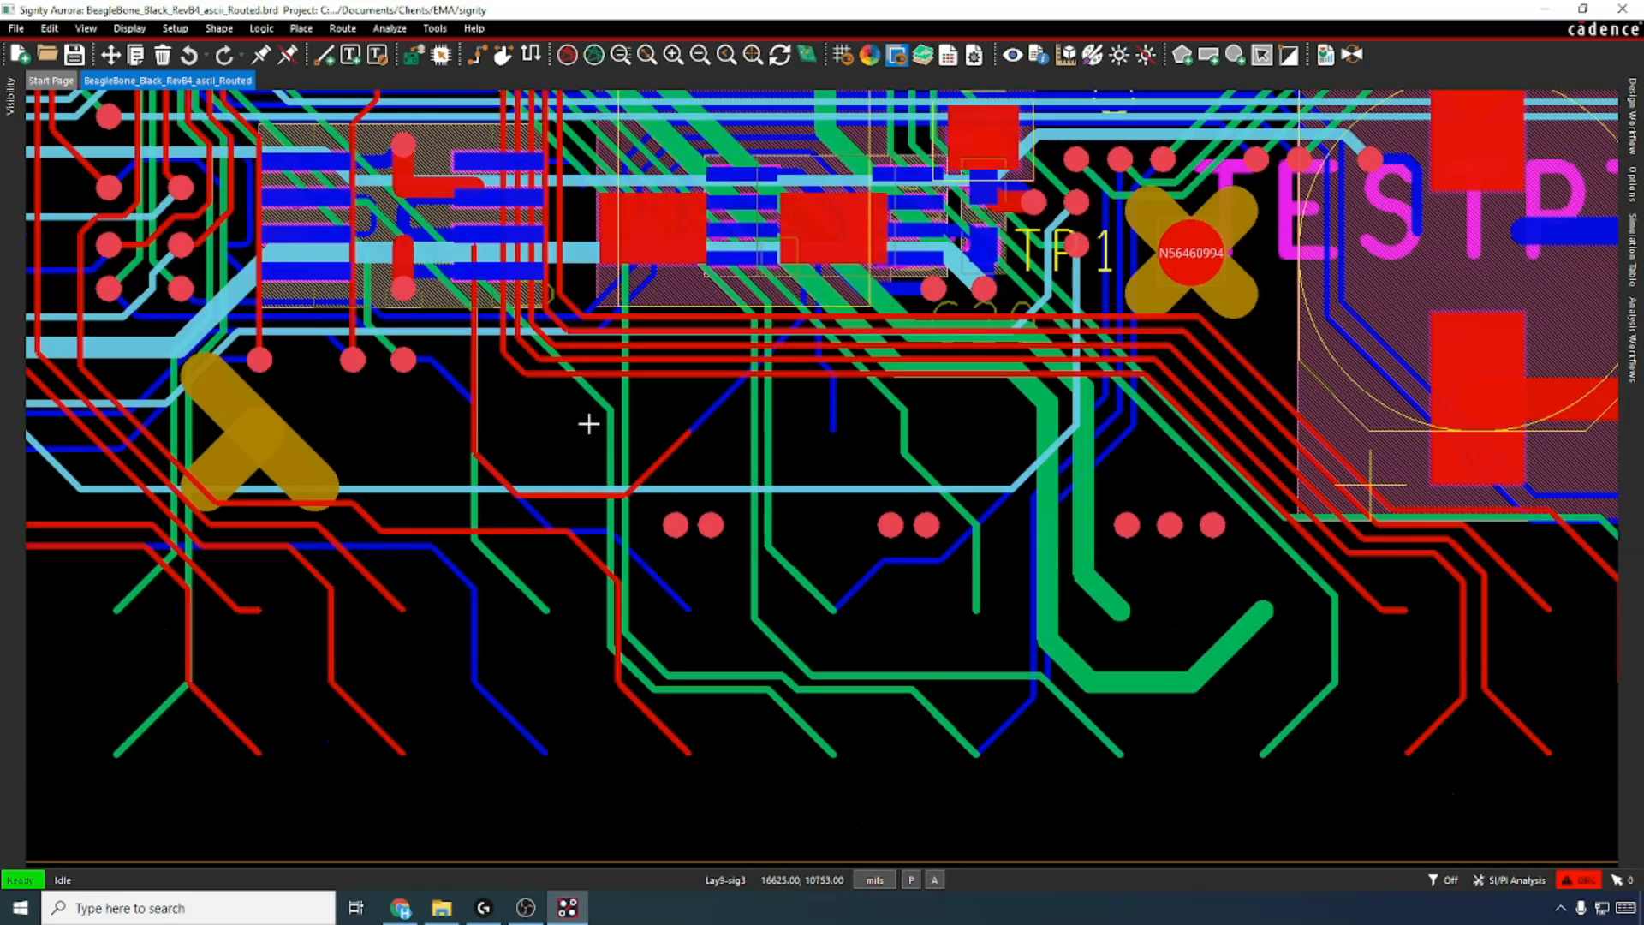
mouse_move(655, 700)
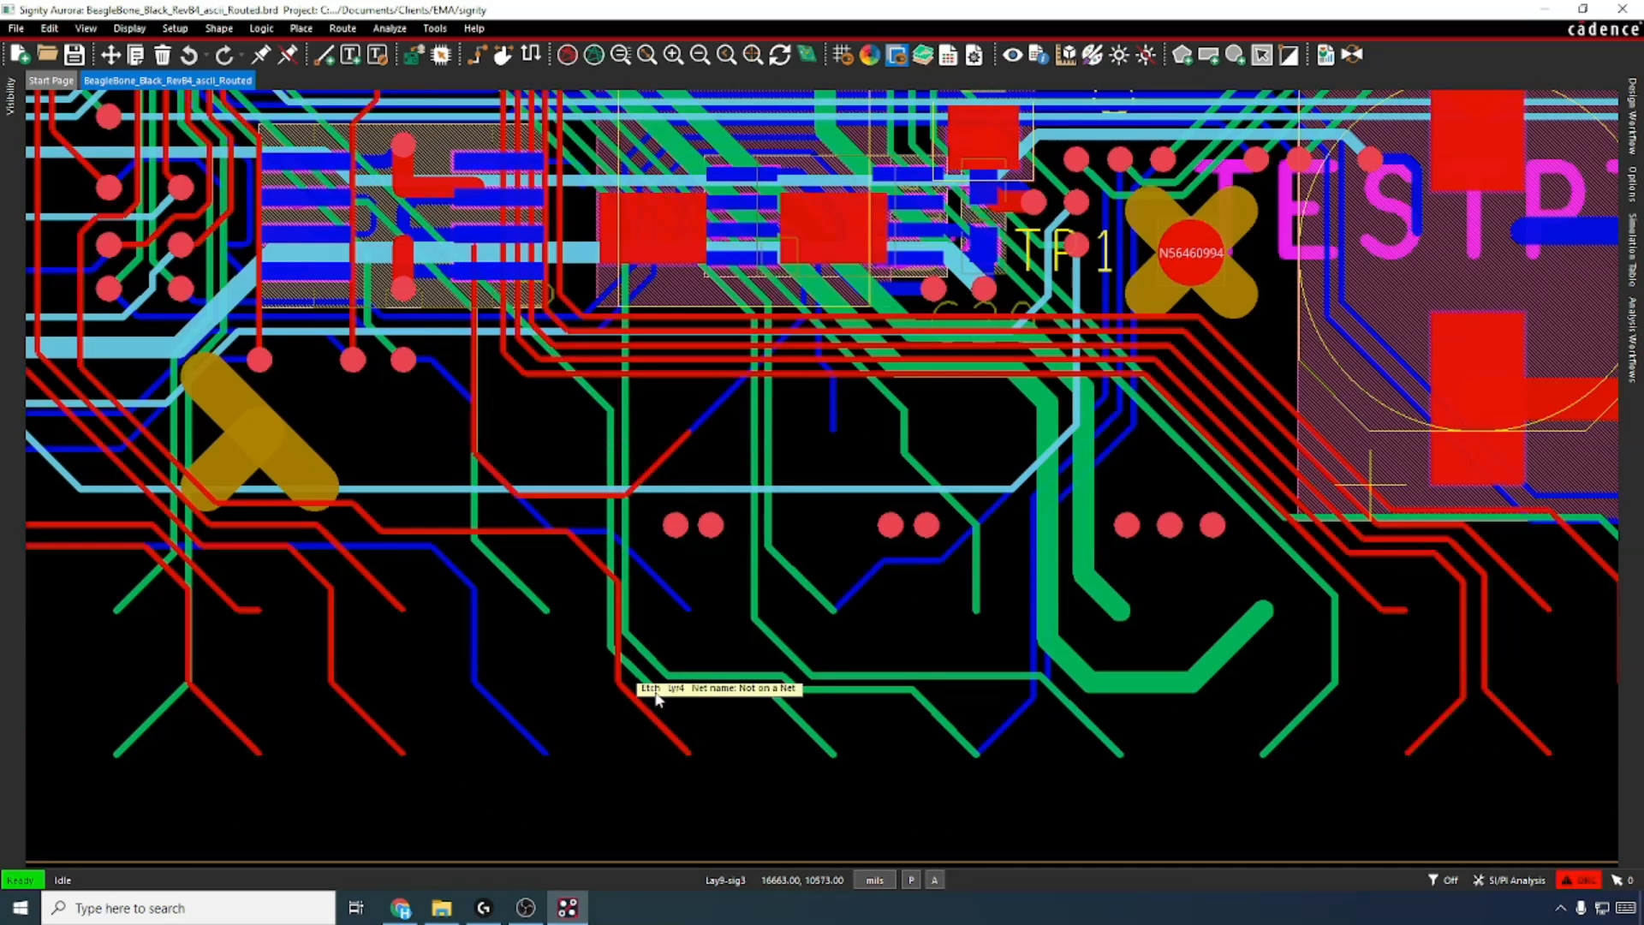
mouse_move(747, 722)
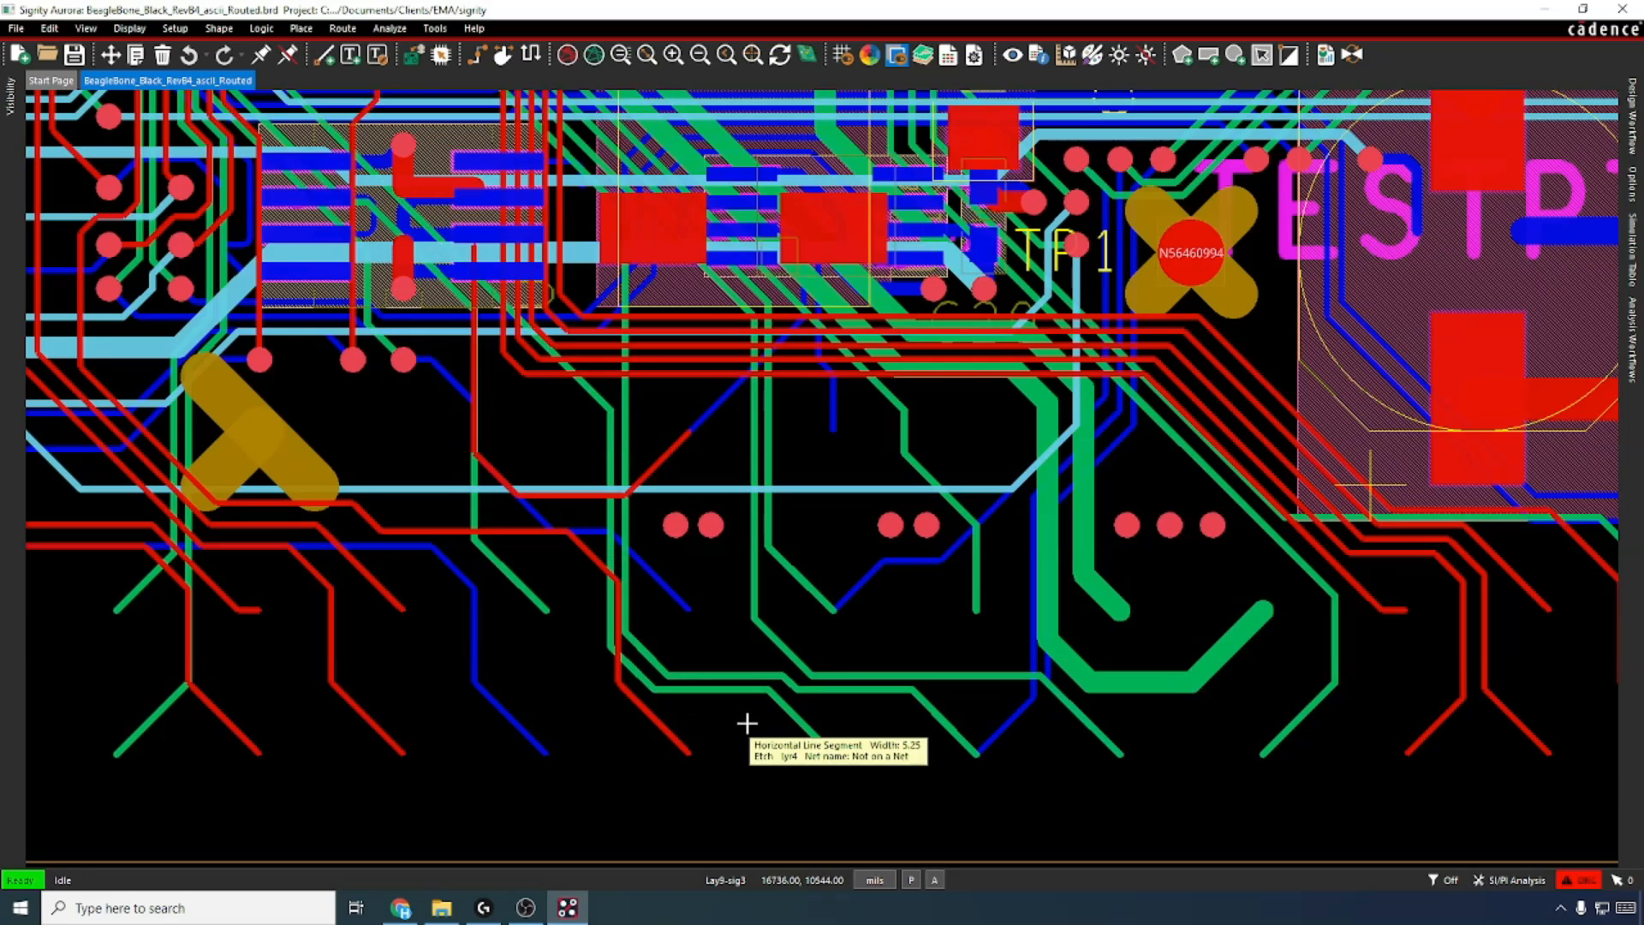